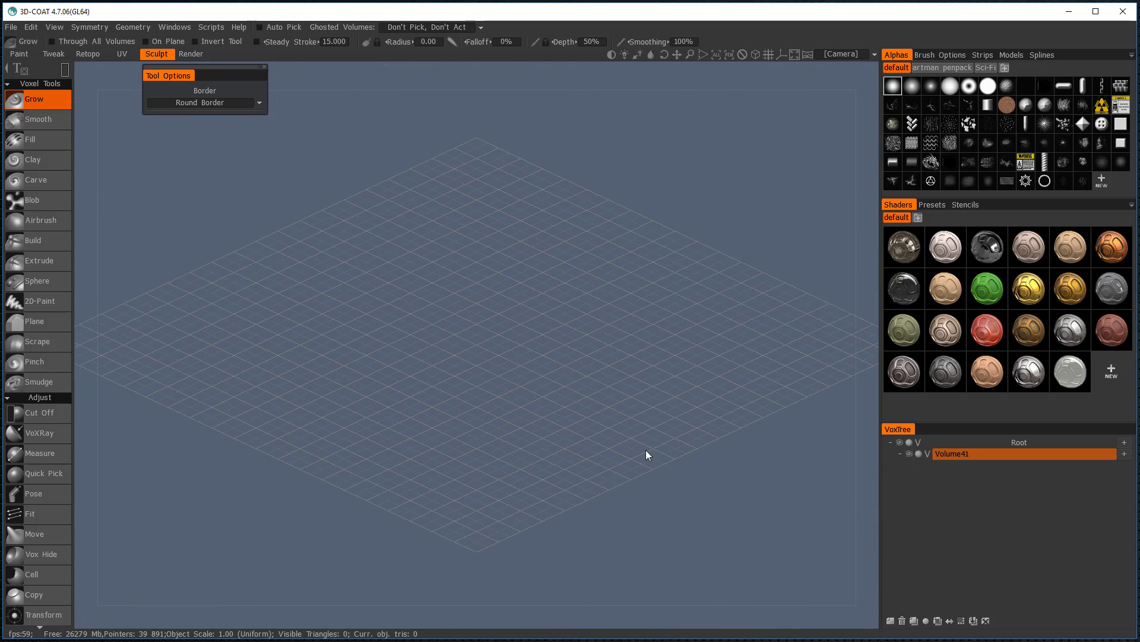
pyautogui.moveTo(503, 202)
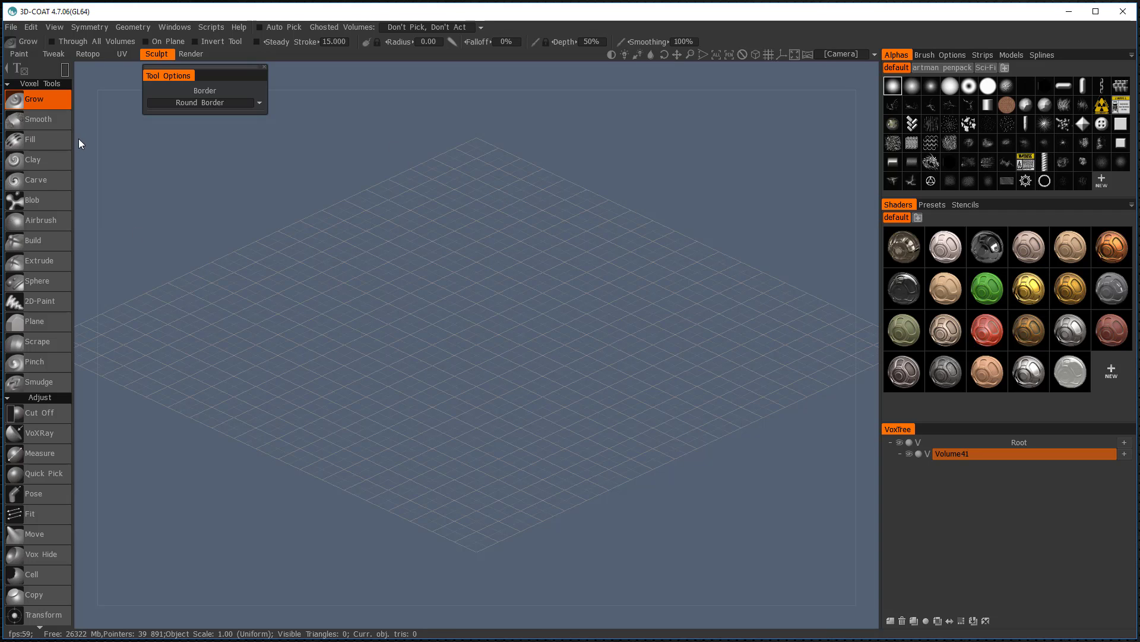
pyautogui.moveTo(238, 373)
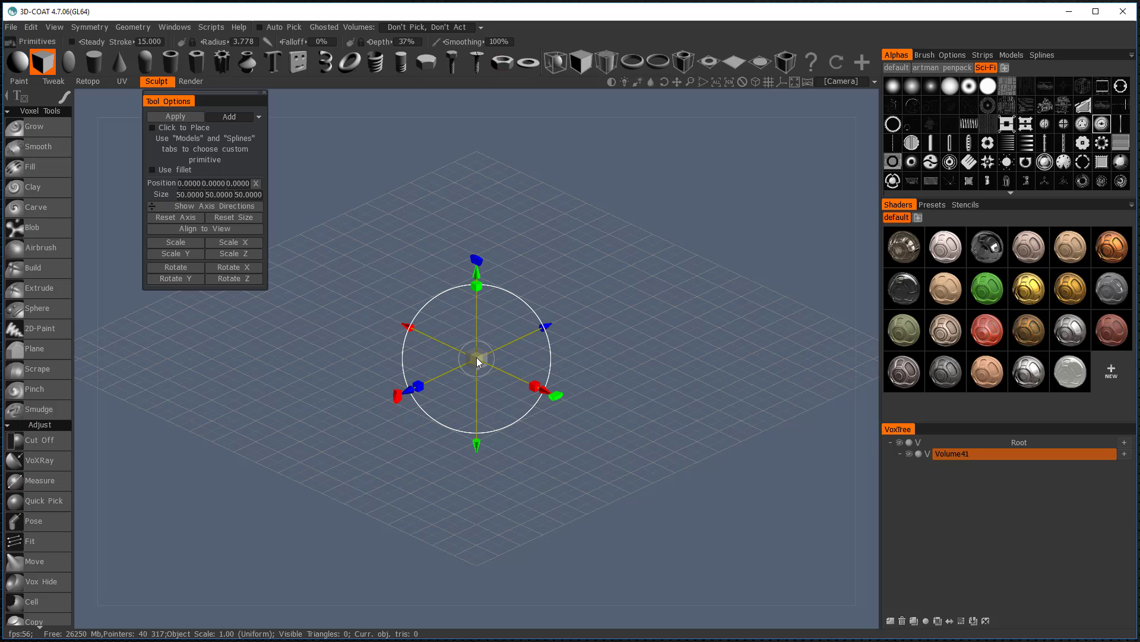
pyautogui.moveTo(473, 364)
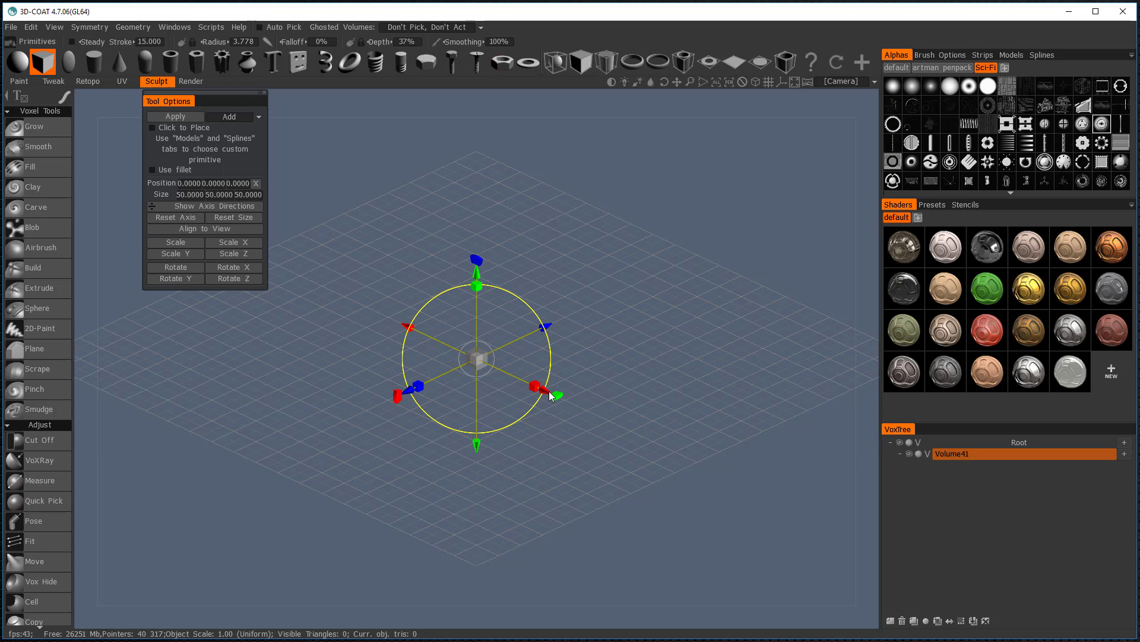
# Move the cube primitive to the left of the grid centre before applying it.
pyautogui.moveTo(476, 357); pyautogui.dragTo(335, 291)
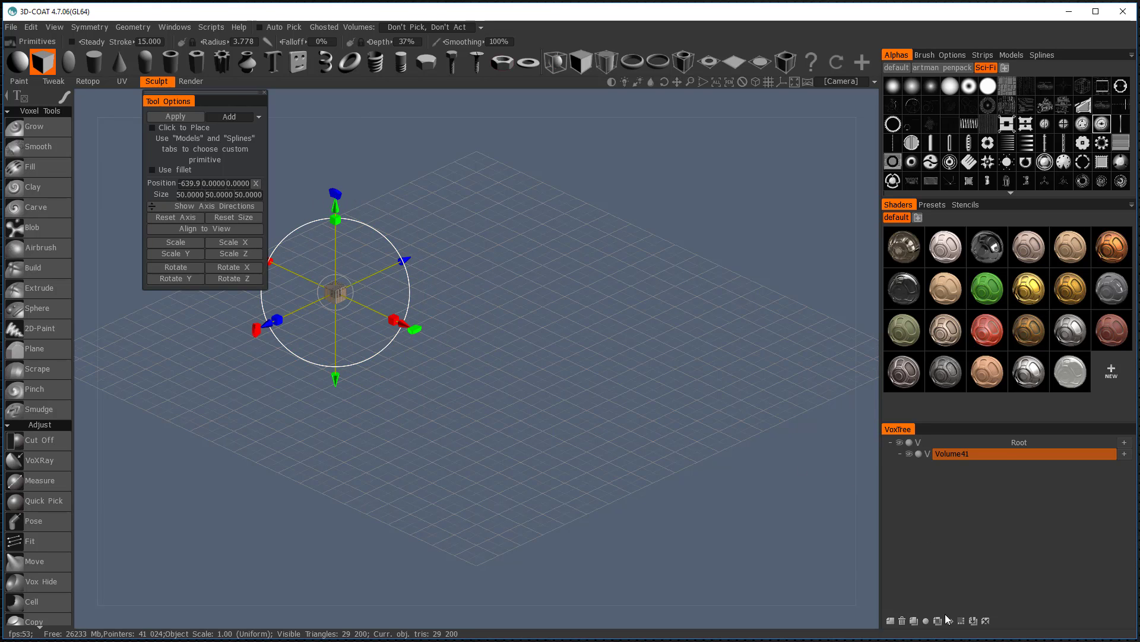
pyautogui.moveTo(853, 625)
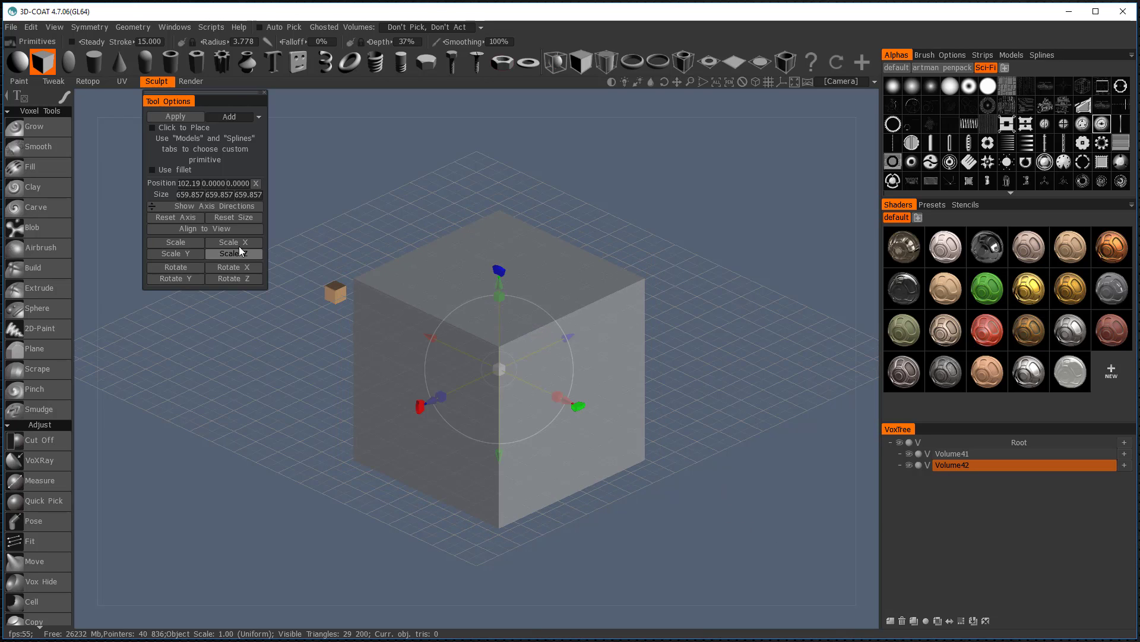
pyautogui.moveTo(628, 255)
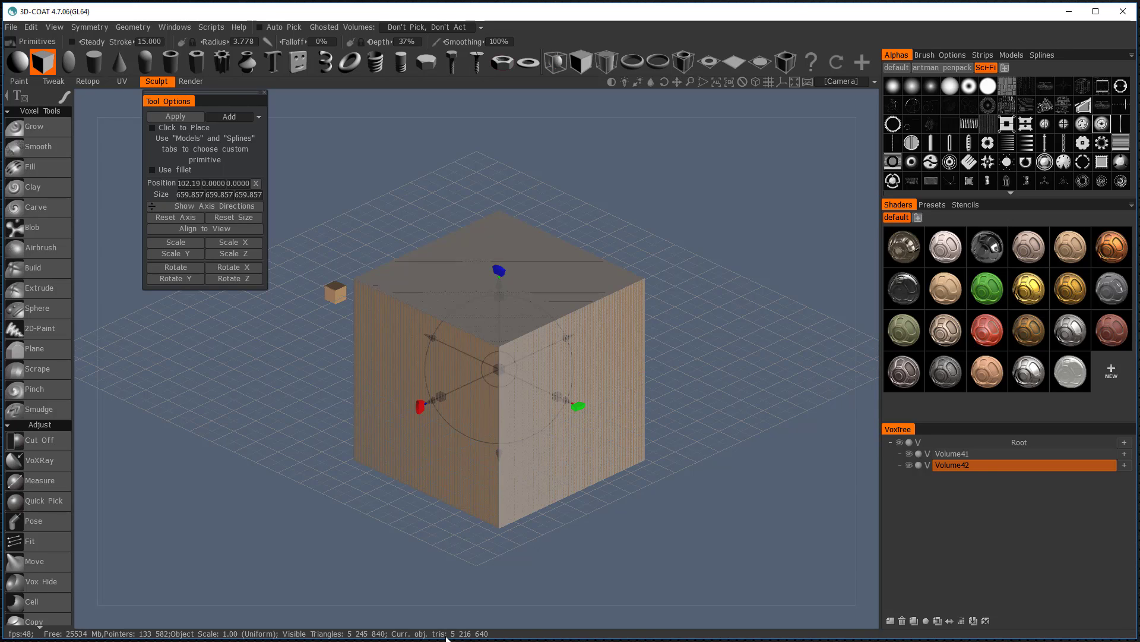
pyautogui.moveTo(449, 617)
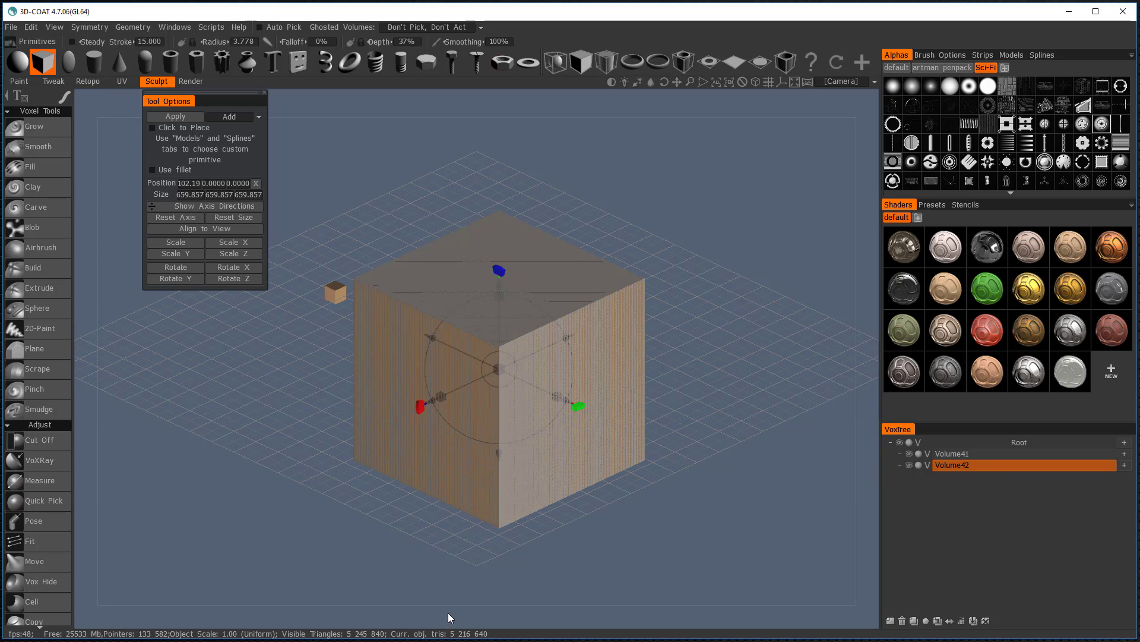
pyautogui.moveTo(656, 603)
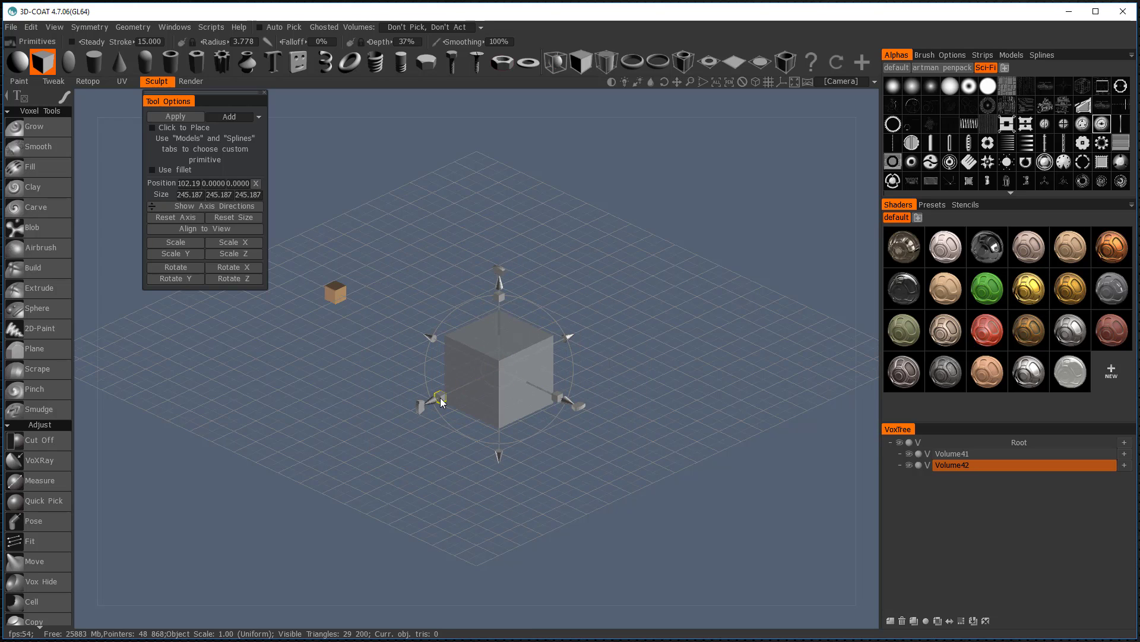
# Shrink the cube primitive with its scale handles down to about 109 units.
pyautogui.moveTo(440, 400); pyautogui.dragTo(413, 419)
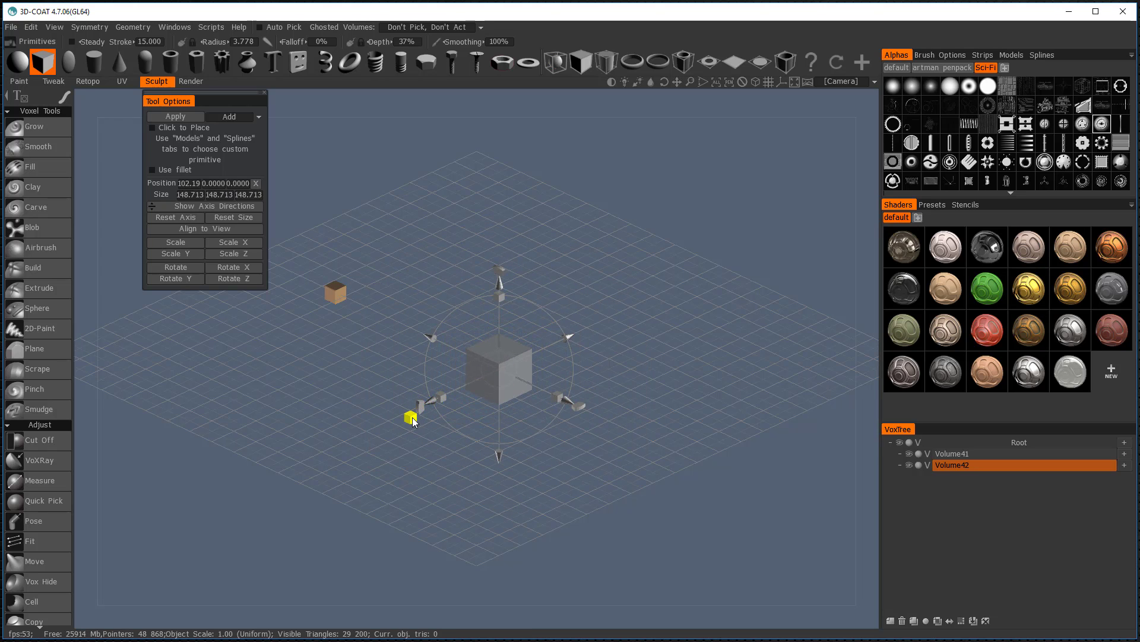
pyautogui.moveTo(412, 419); pyautogui.dragTo(394, 436)
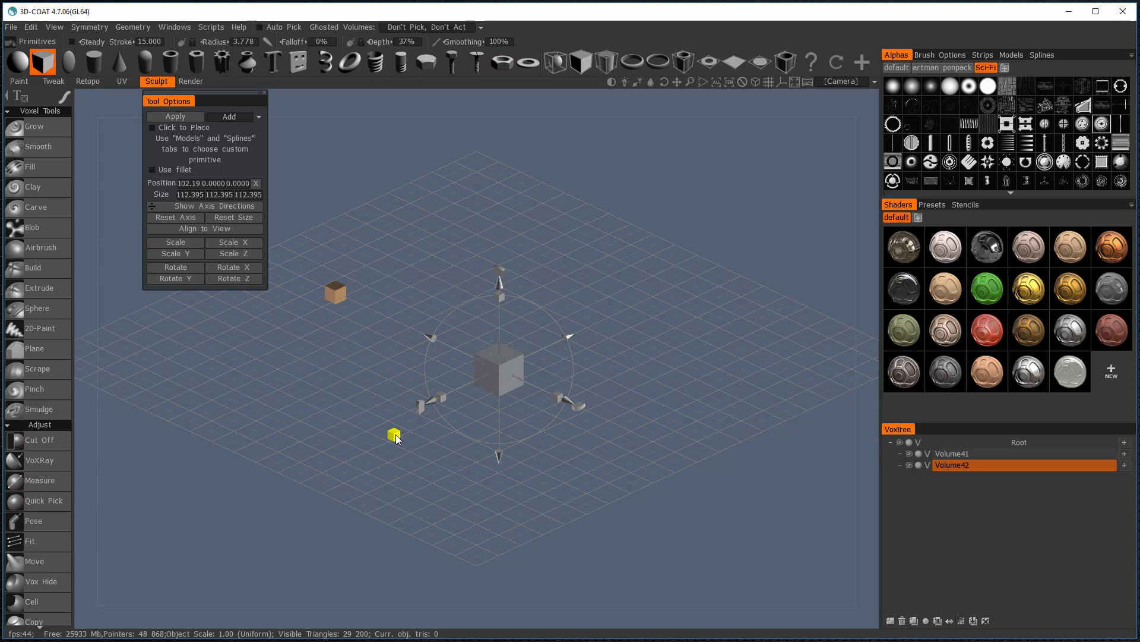
pyautogui.moveTo(395, 436); pyautogui.dragTo(390, 445)
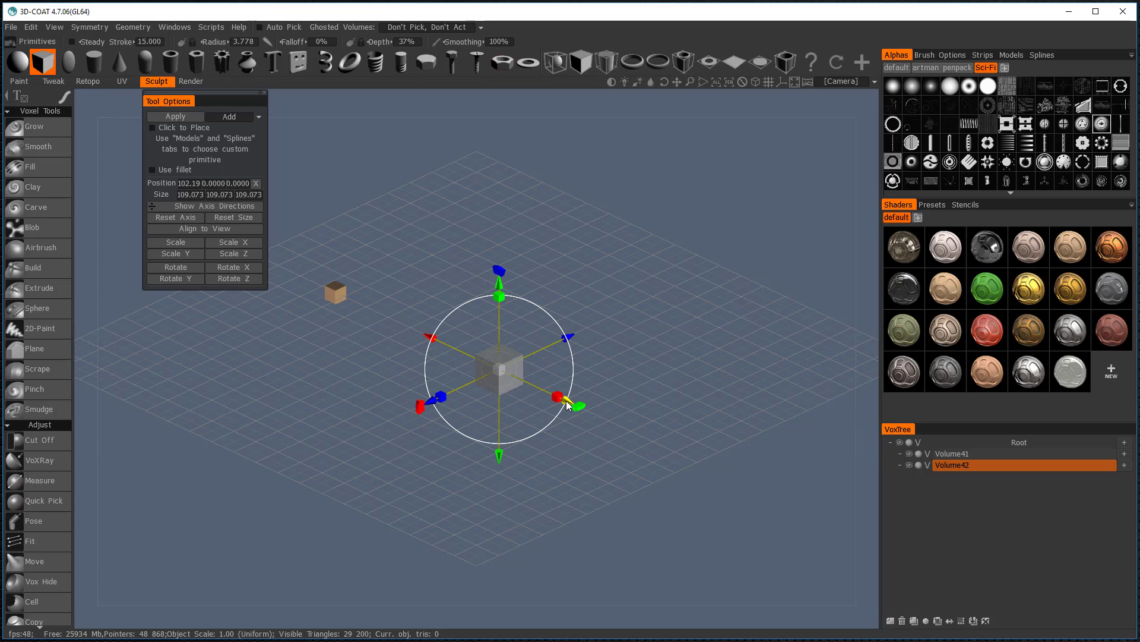
pyautogui.moveTo(675, 447)
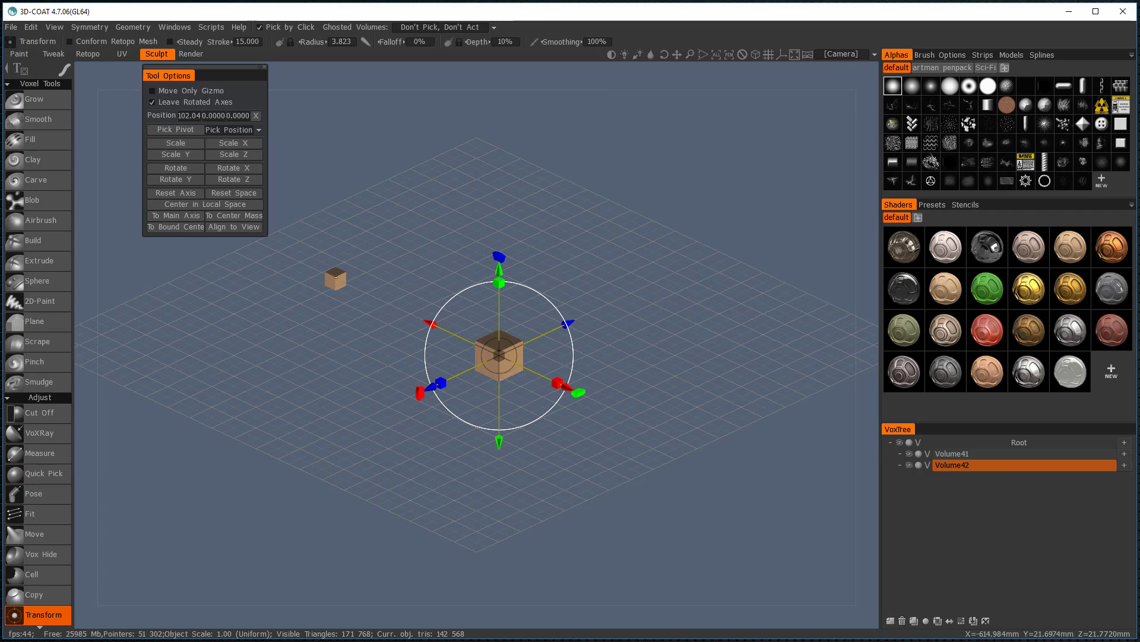
# Activate the small cube's volume and nudge it beside the large block in Front view.
pyautogui.click(953, 454)
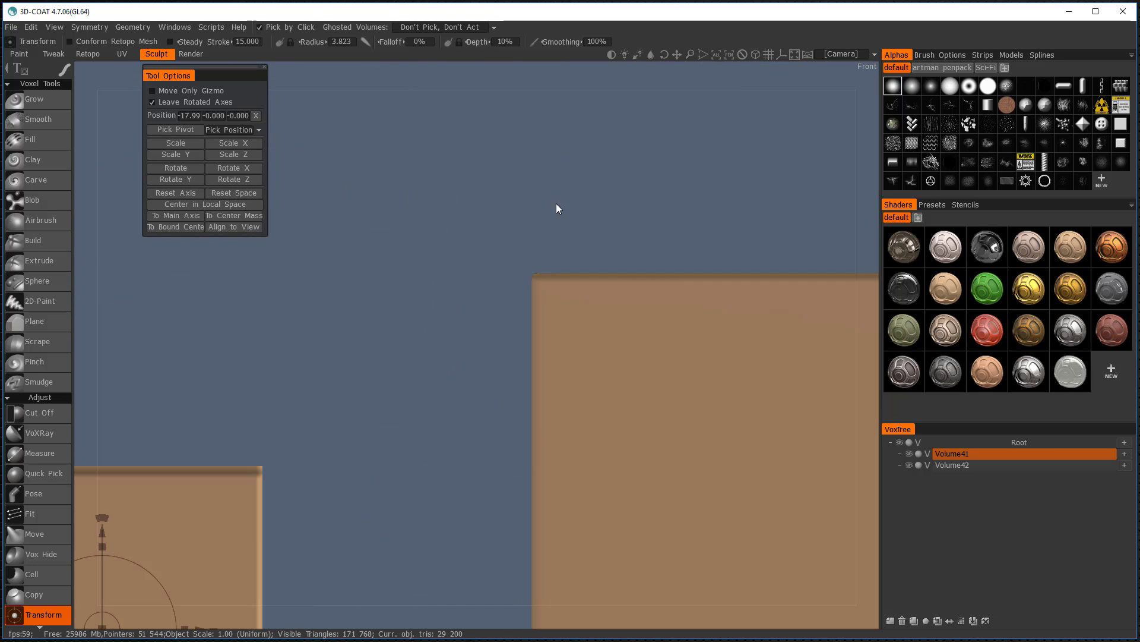
pyautogui.moveTo(680, 147)
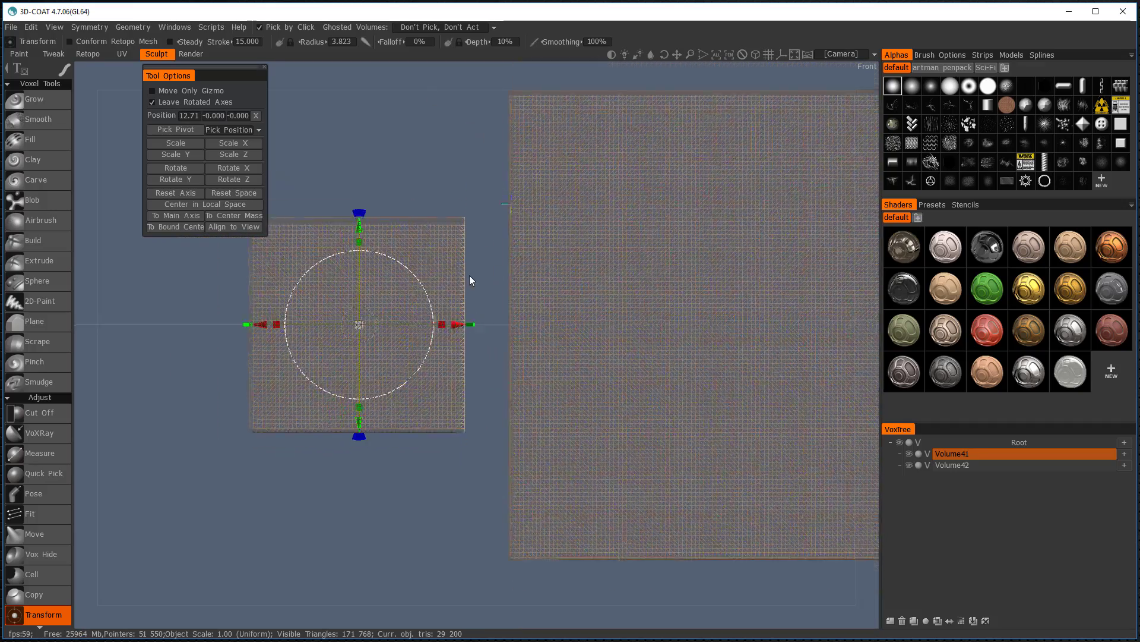
pyautogui.moveTo(469, 281); pyautogui.dragTo(501, 554)
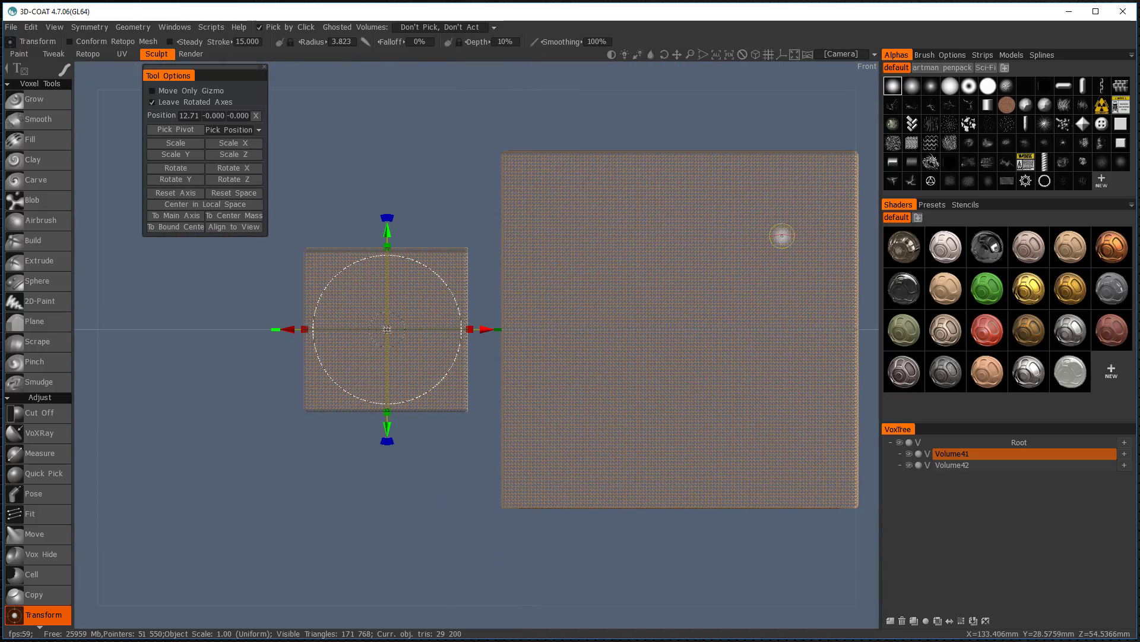
pyautogui.moveTo(749, 291)
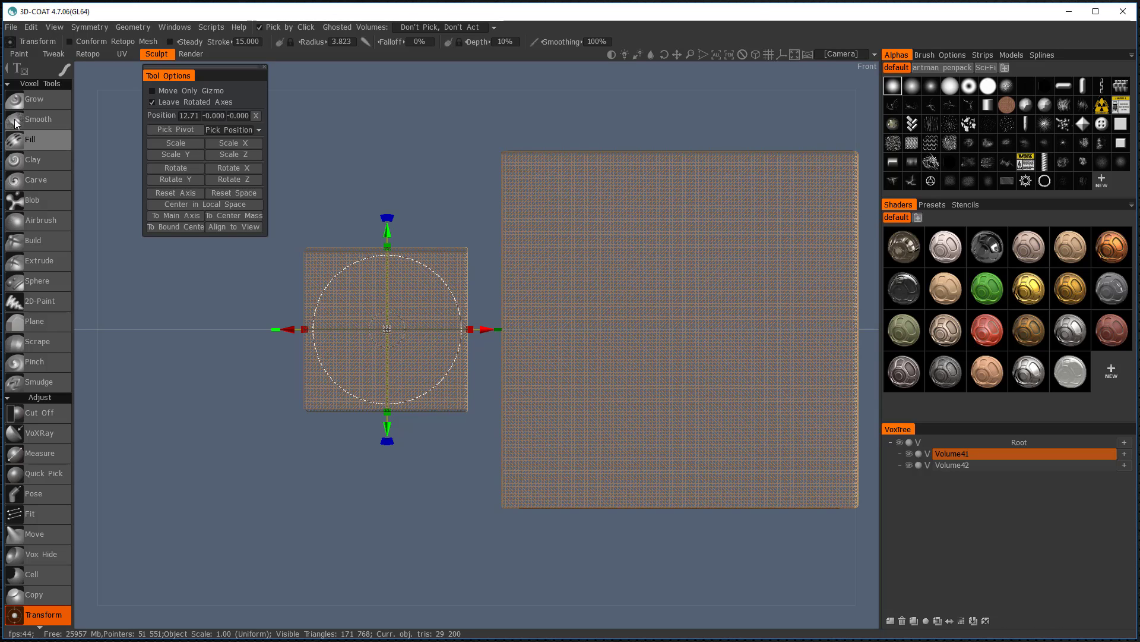
pyautogui.moveTo(368, 176)
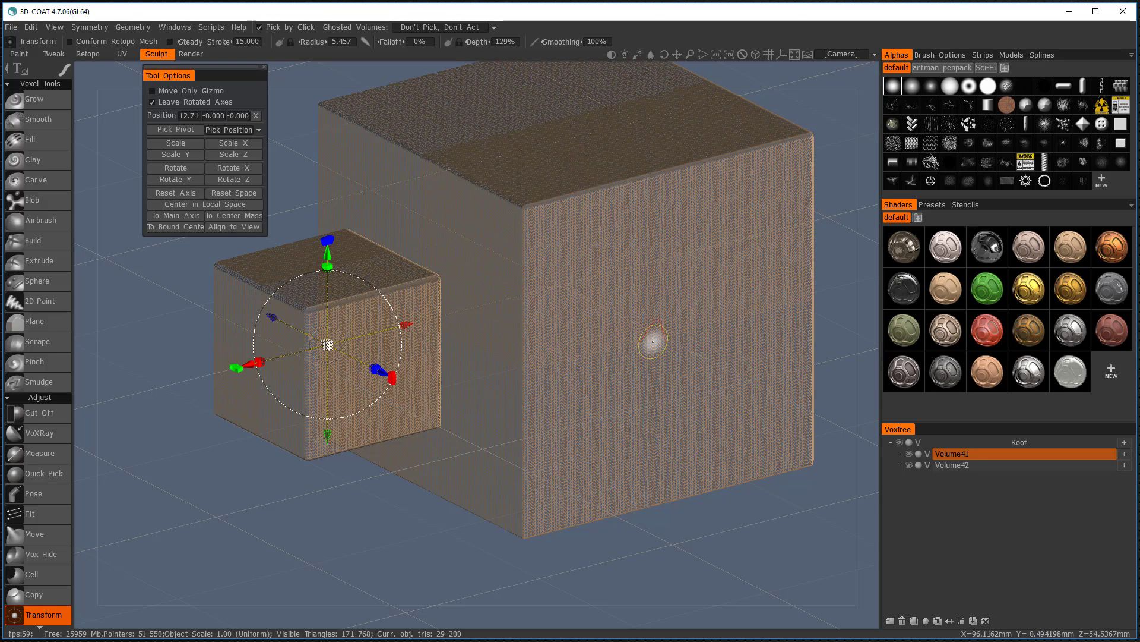
pyautogui.moveTo(556, 231)
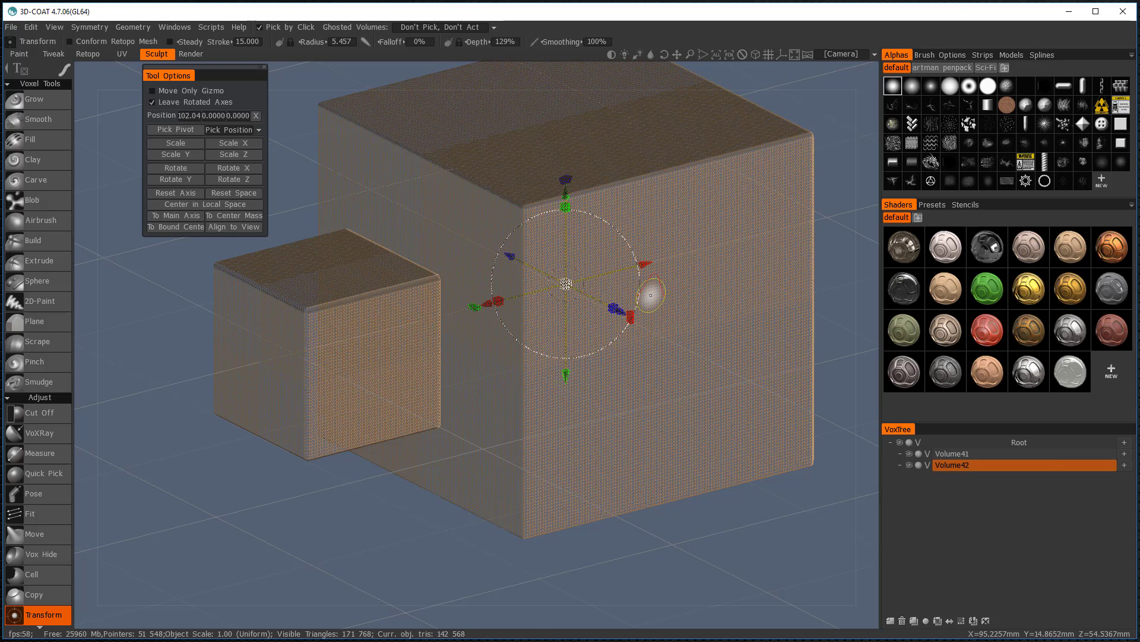
# Sculpt a winding zigzag Clay ridge down the big cube's front face.
pyautogui.click(29, 159)
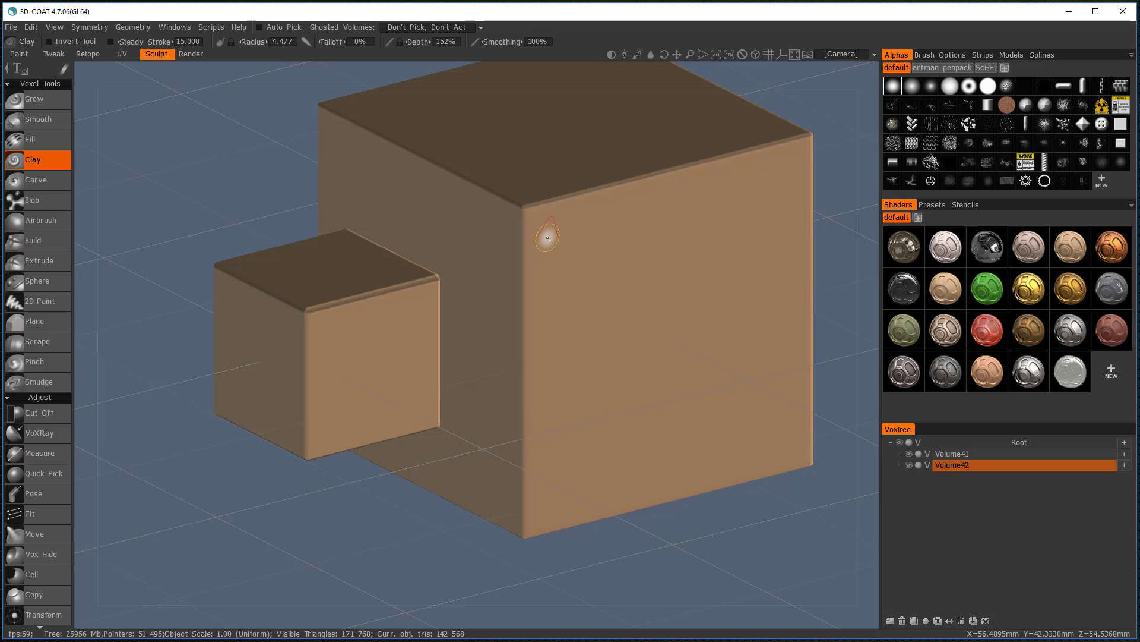
pyautogui.moveTo(545, 236); pyautogui.dragTo(589, 232)
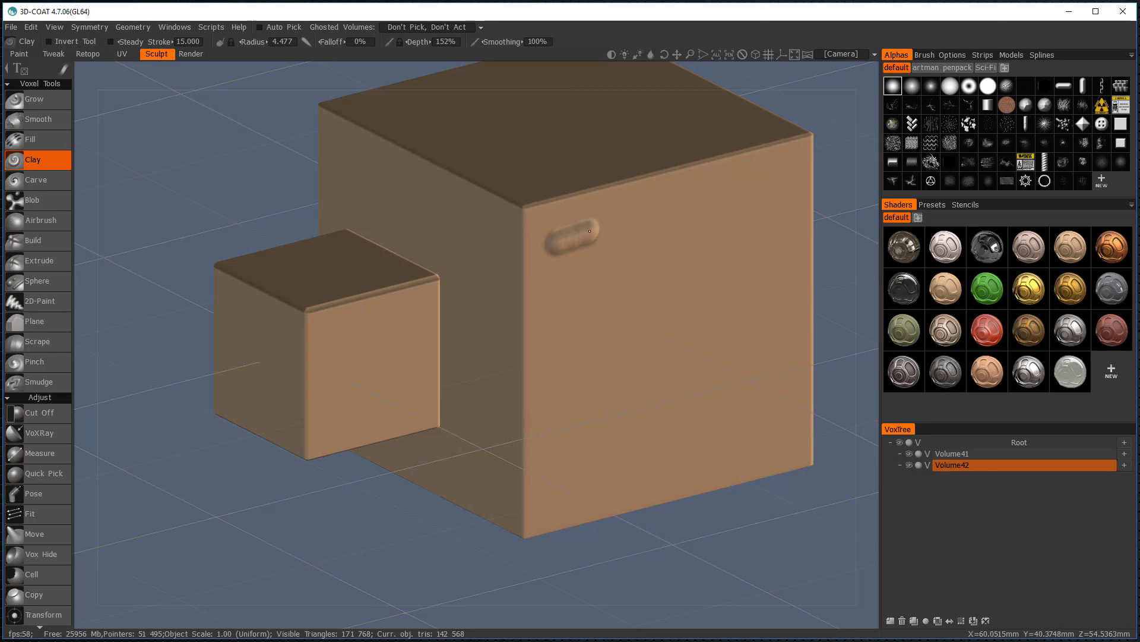
pyautogui.moveTo(568, 232); pyautogui.dragTo(788, 250)
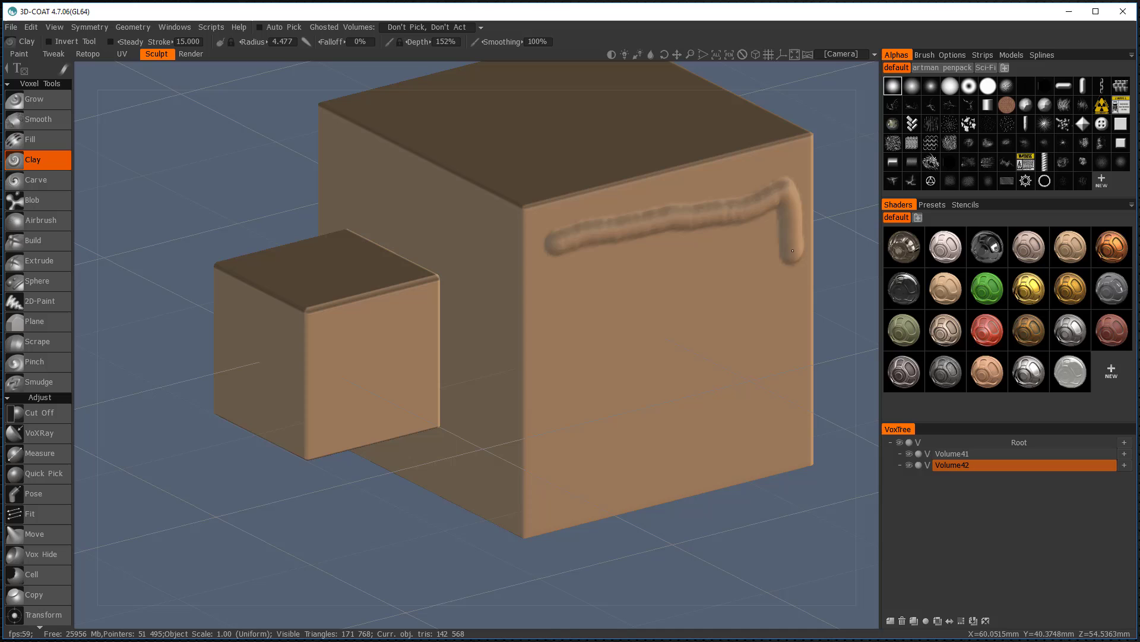
pyautogui.moveTo(791, 251); pyautogui.dragTo(611, 356)
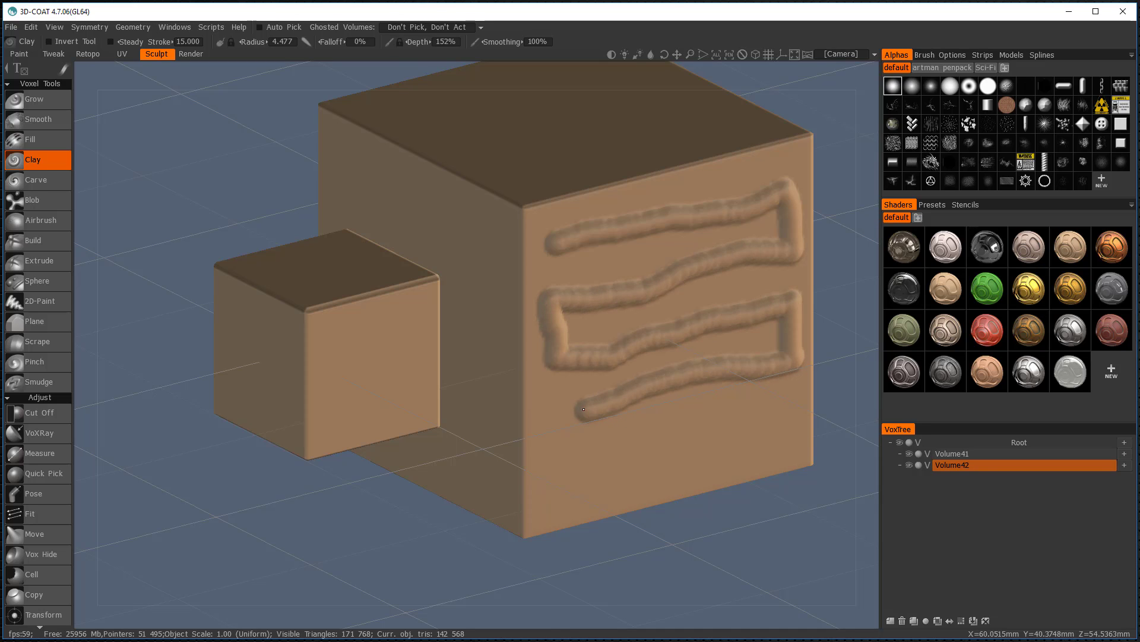
pyautogui.moveTo(583, 407); pyautogui.dragTo(782, 418)
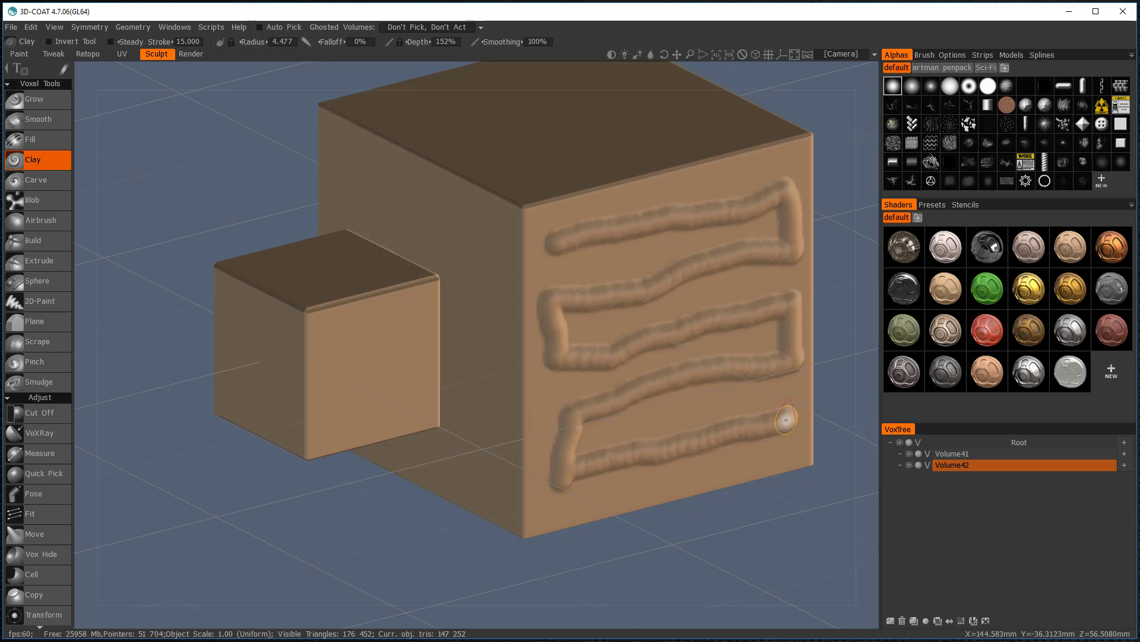
pyautogui.moveTo(712, 462)
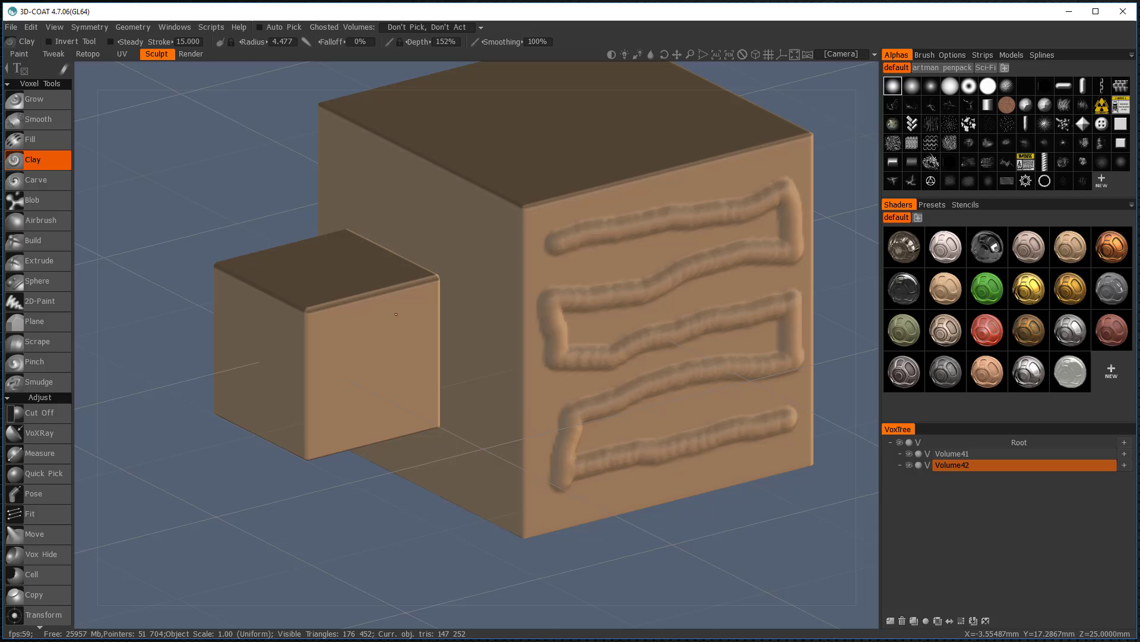
# Select the small cube and sculpt a matching raised wavy Clay stroke on its front.
pyautogui.click(43, 615)
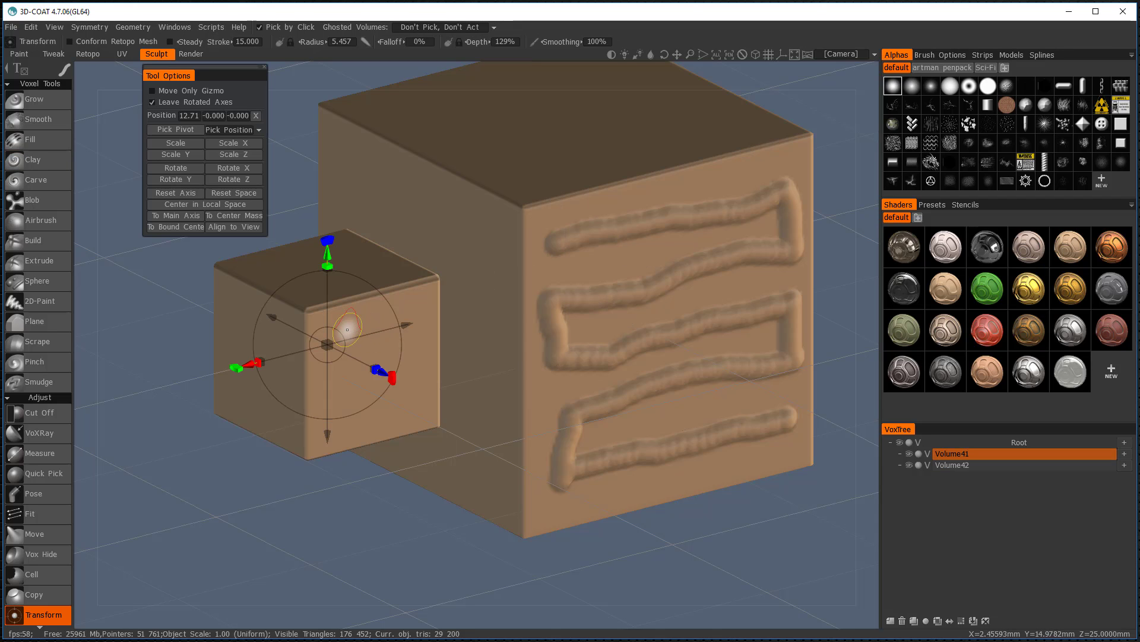
pyautogui.click(29, 159)
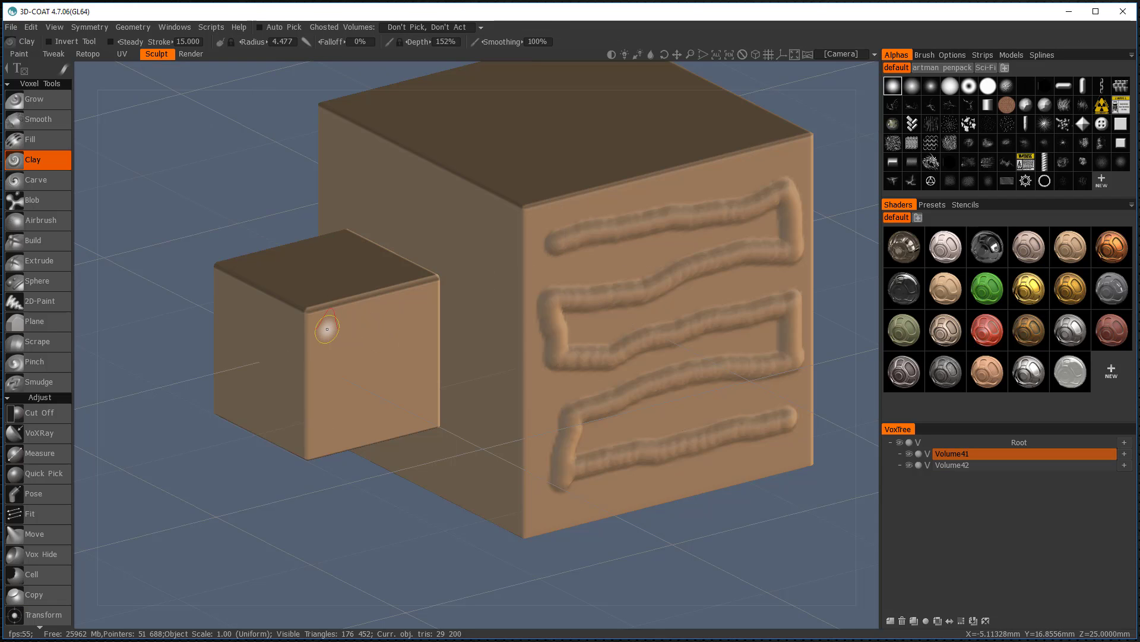
pyautogui.moveTo(325, 328); pyautogui.dragTo(417, 348)
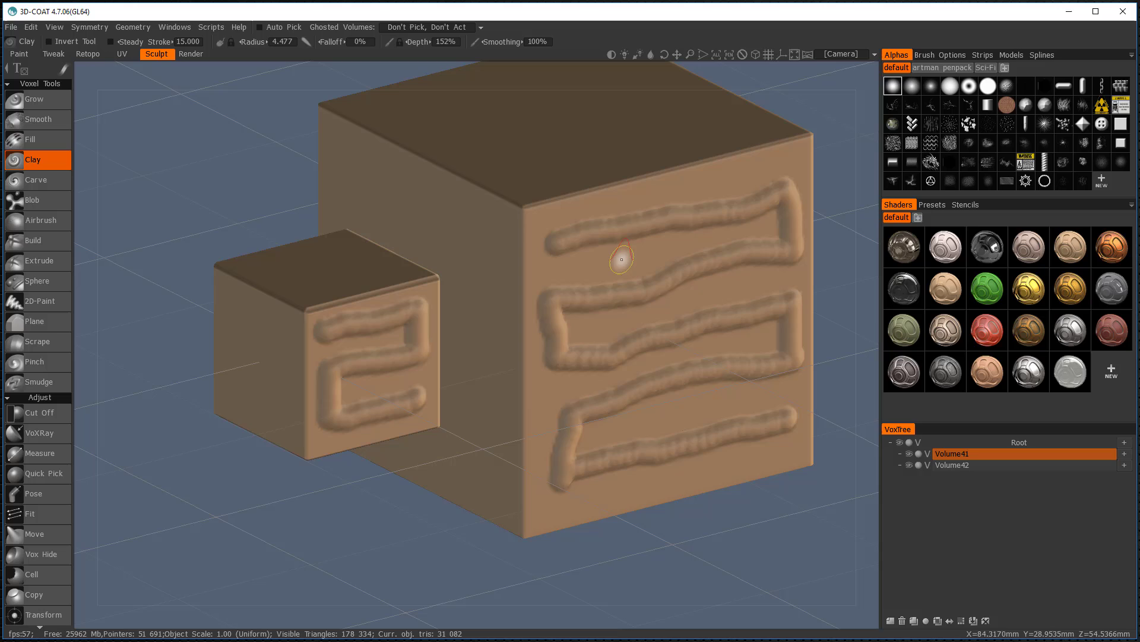
pyautogui.moveTo(357, 347)
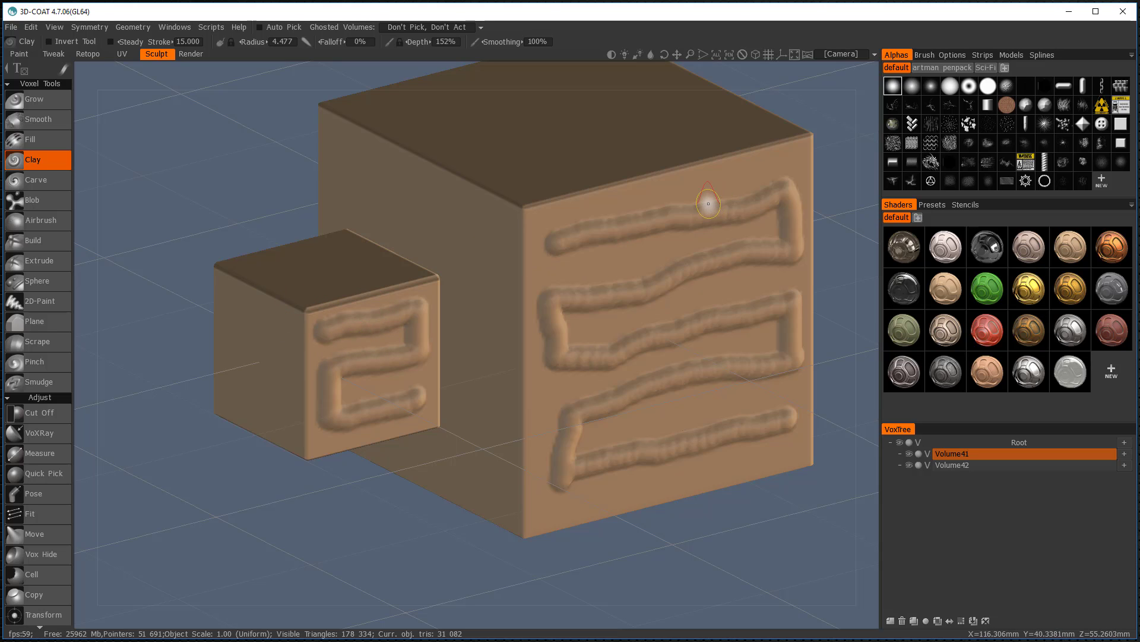
pyautogui.moveTo(385, 388)
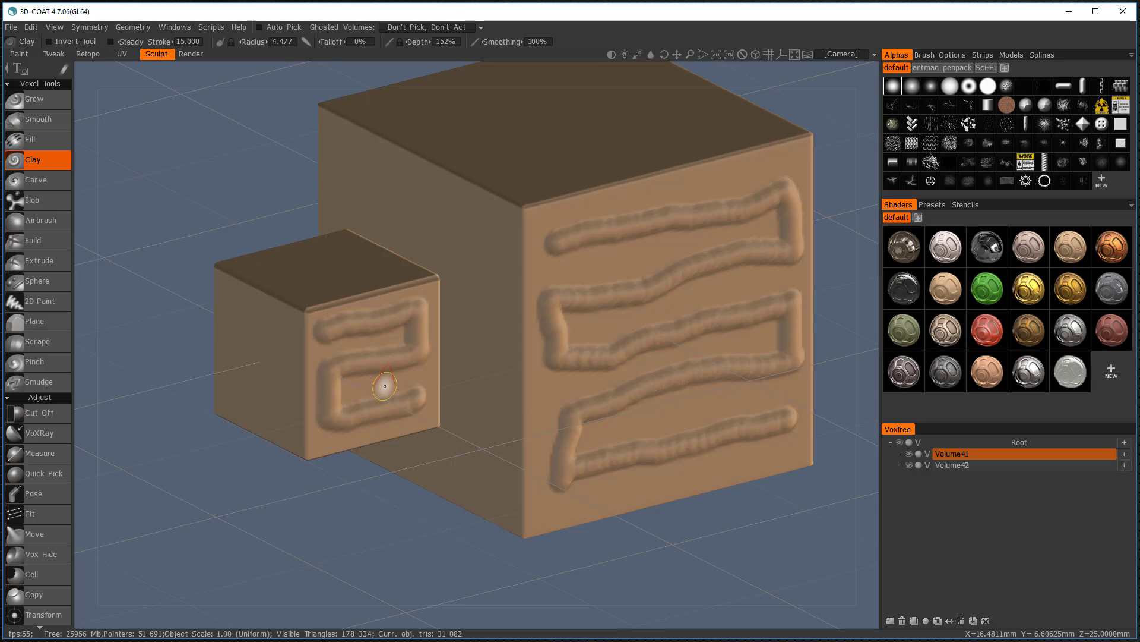
pyautogui.moveTo(654, 250)
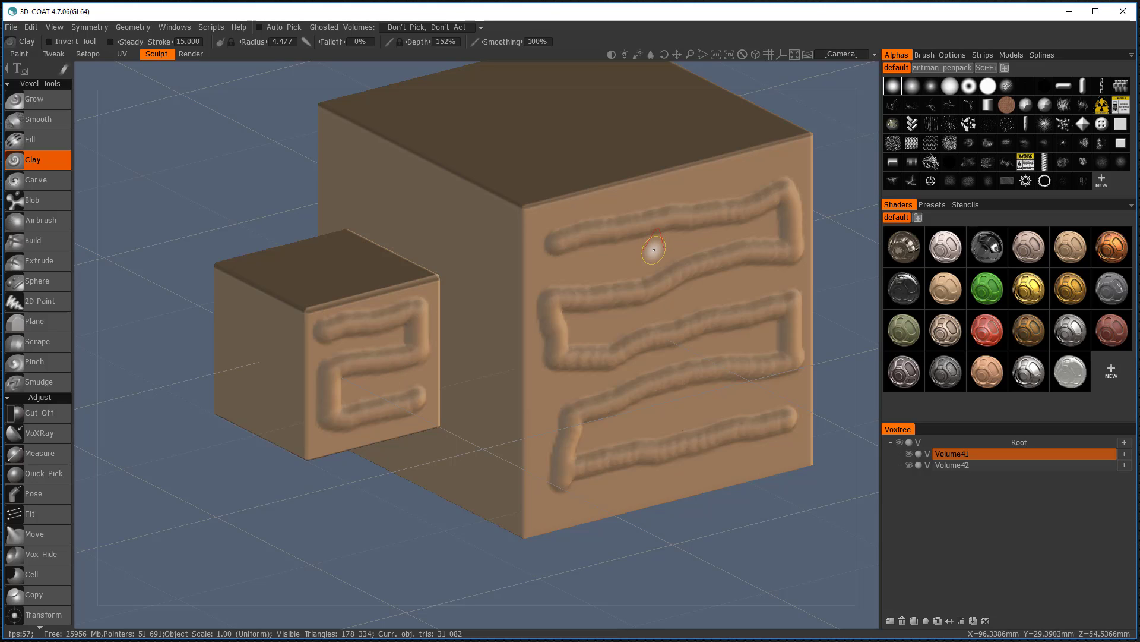
pyautogui.moveTo(307, 356)
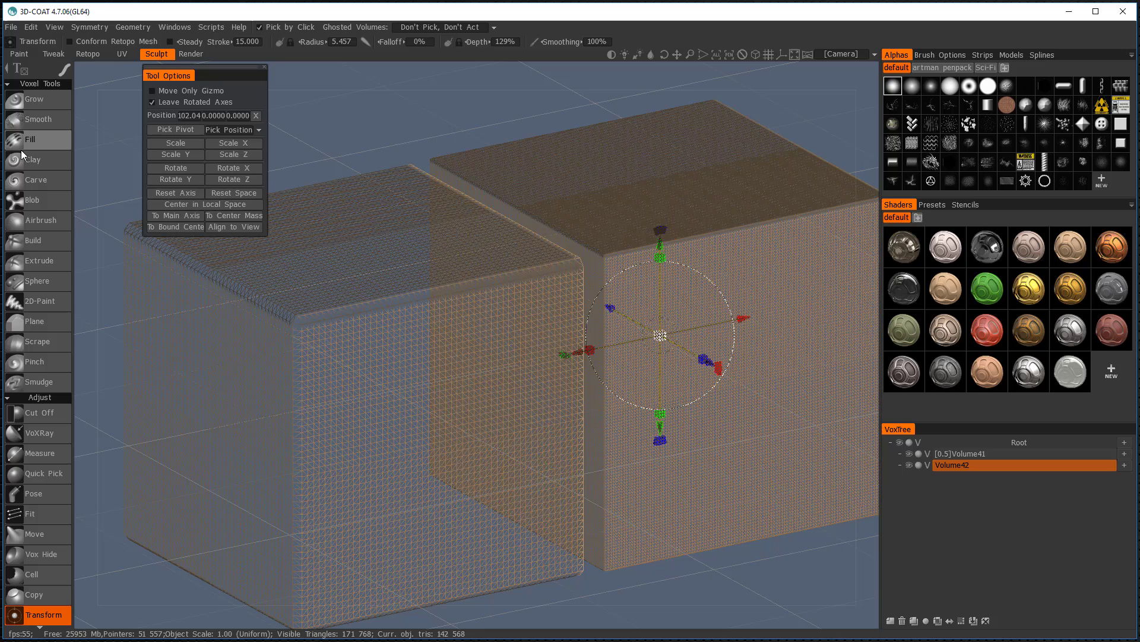
# Sculpt three rows of wavy Clay strokes down the right block's front face.
pyautogui.click(29, 159)
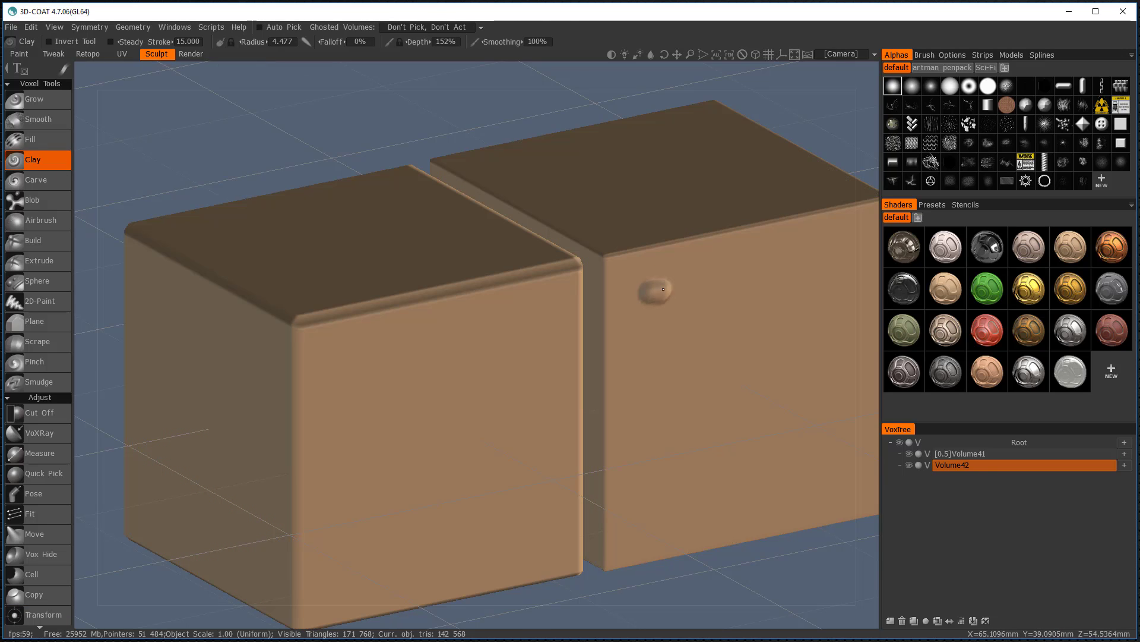
pyautogui.moveTo(655, 289); pyautogui.dragTo(706, 330)
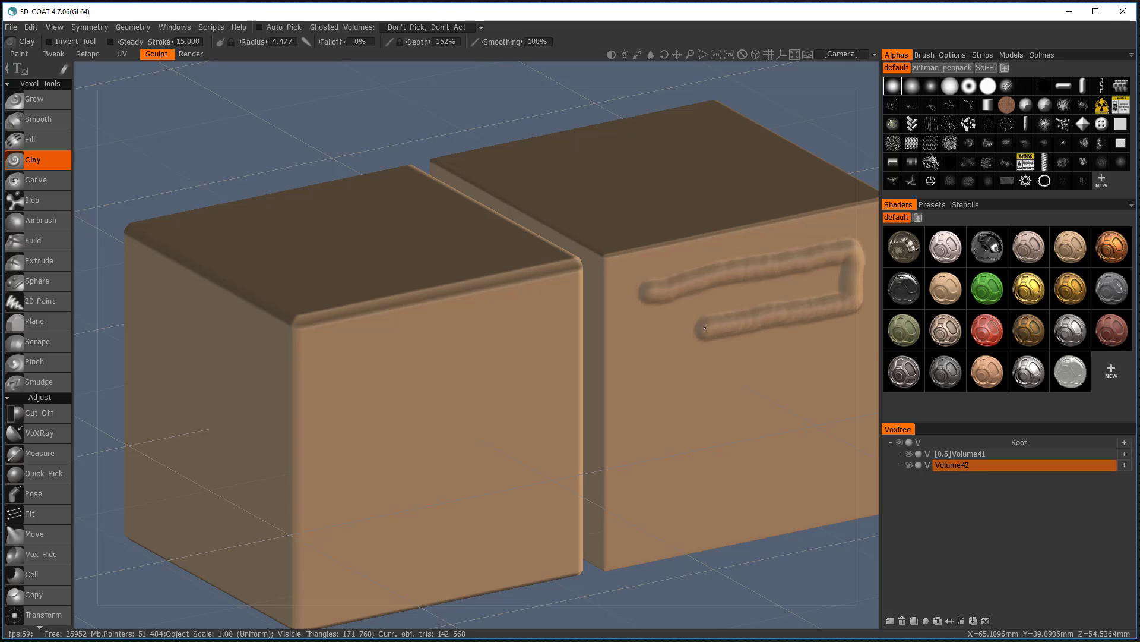
pyautogui.moveTo(706, 327); pyautogui.dragTo(800, 406)
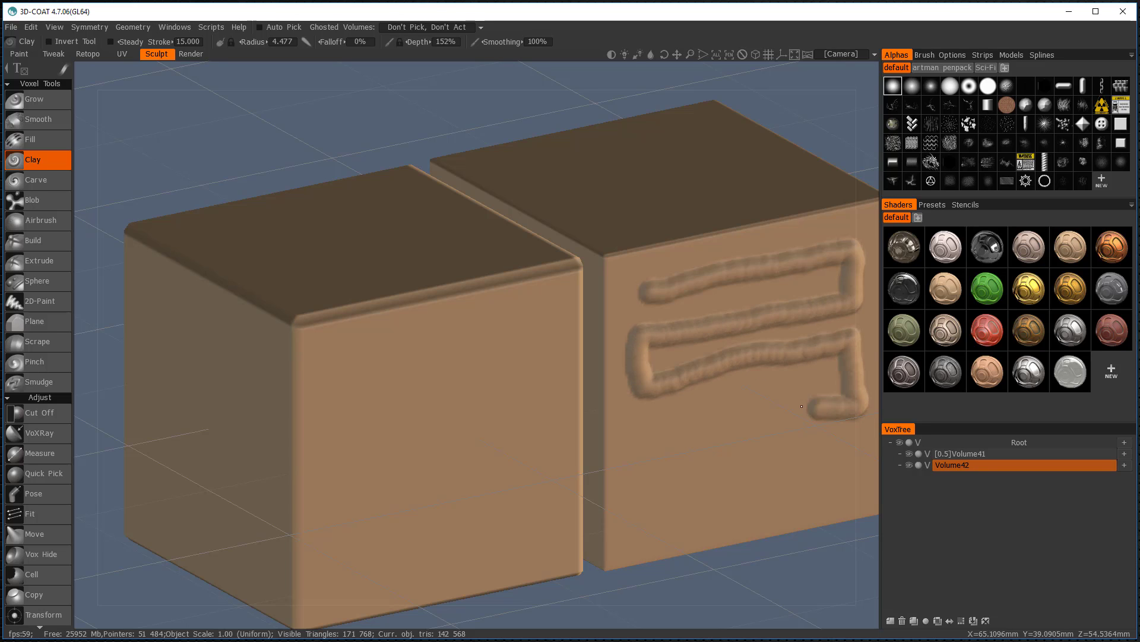
pyautogui.moveTo(799, 408); pyautogui.dragTo(854, 491)
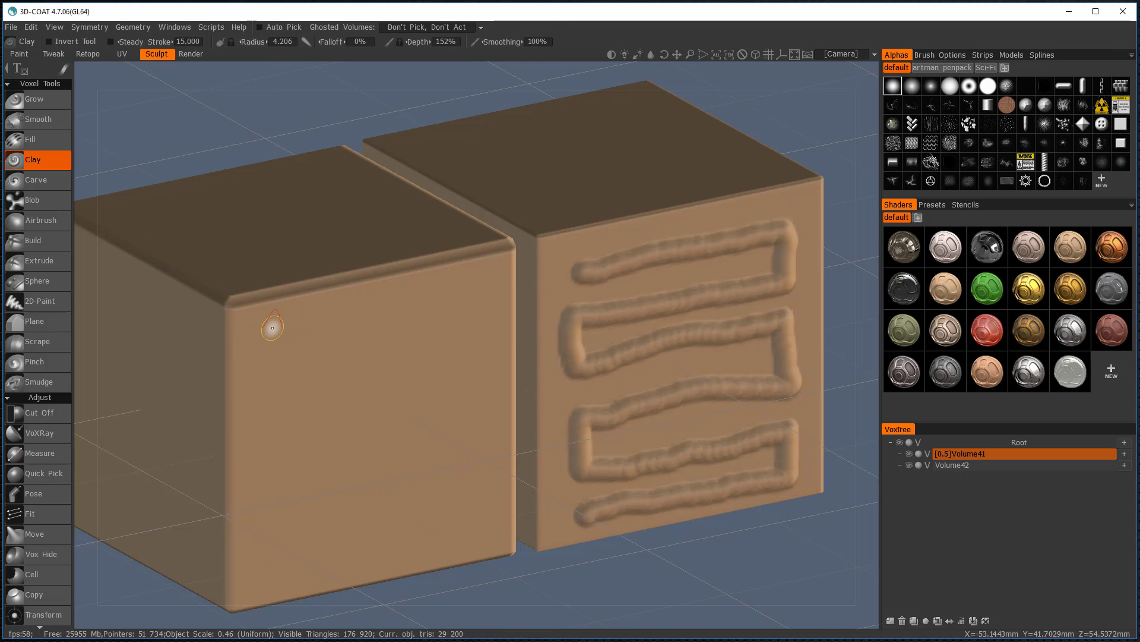
# Sculpt matching upper and lower rows of wavy strokes on the left block's front.
pyautogui.moveTo(269, 326); pyautogui.dragTo(510, 295)
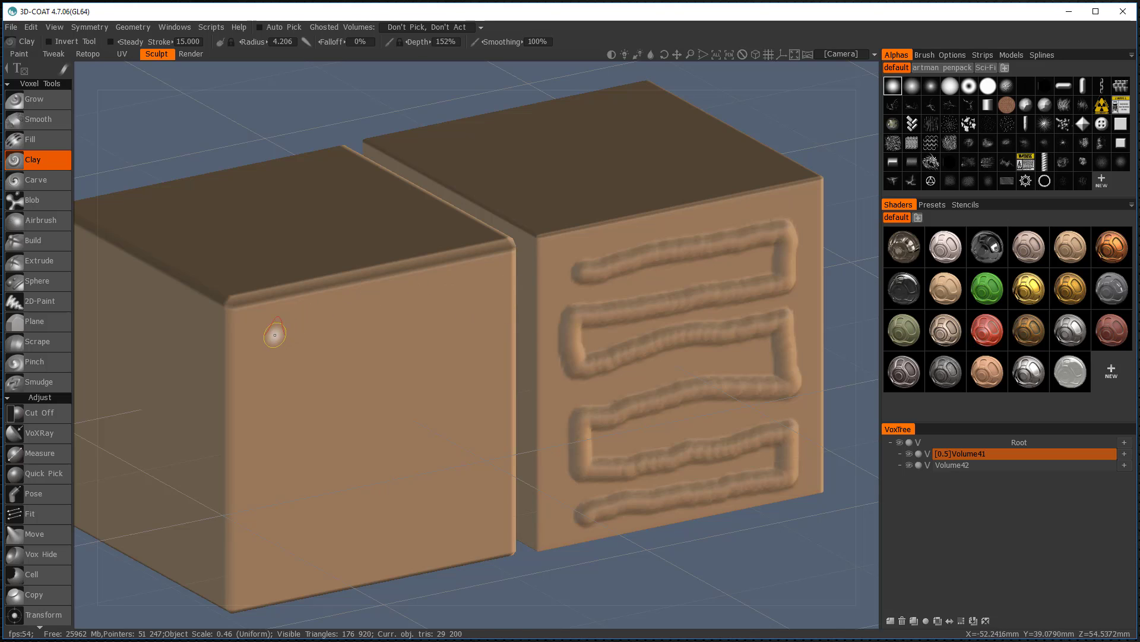
pyautogui.moveTo(265, 335); pyautogui.dragTo(335, 364)
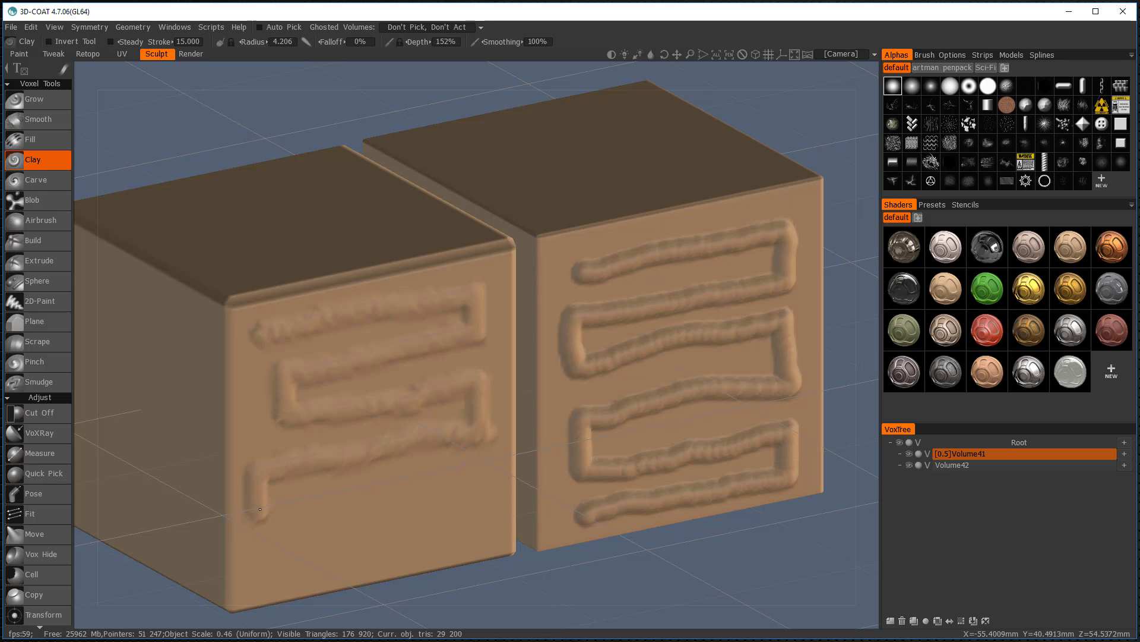
pyautogui.moveTo(260, 510); pyautogui.dragTo(484, 516)
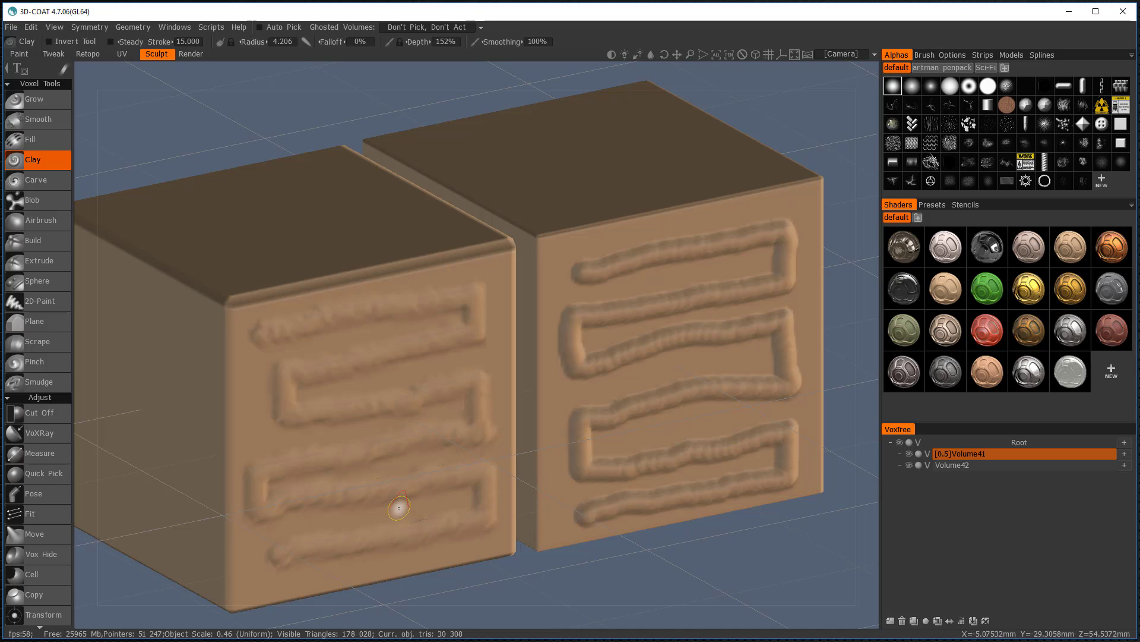
pyautogui.moveTo(547, 399)
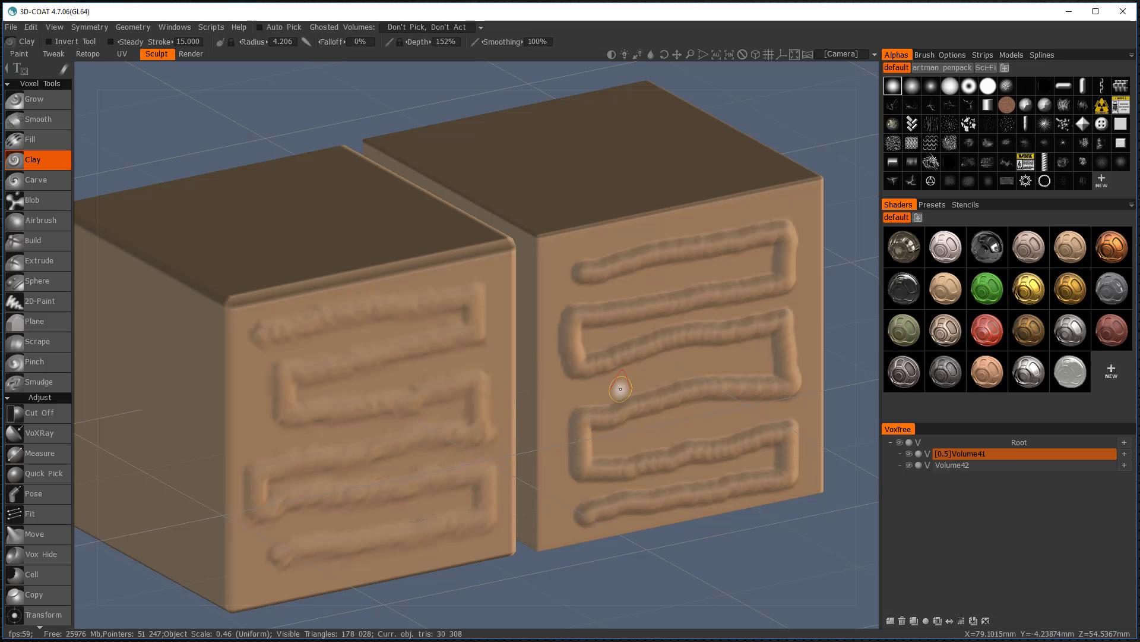
pyautogui.moveTo(352, 397)
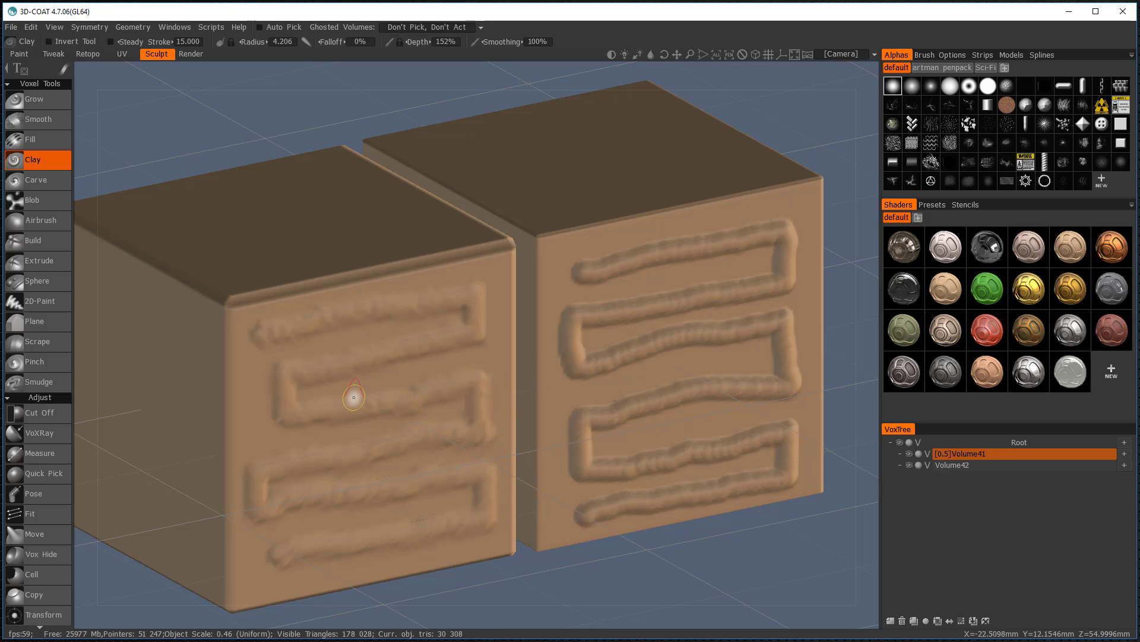
pyautogui.moveTo(369, 379)
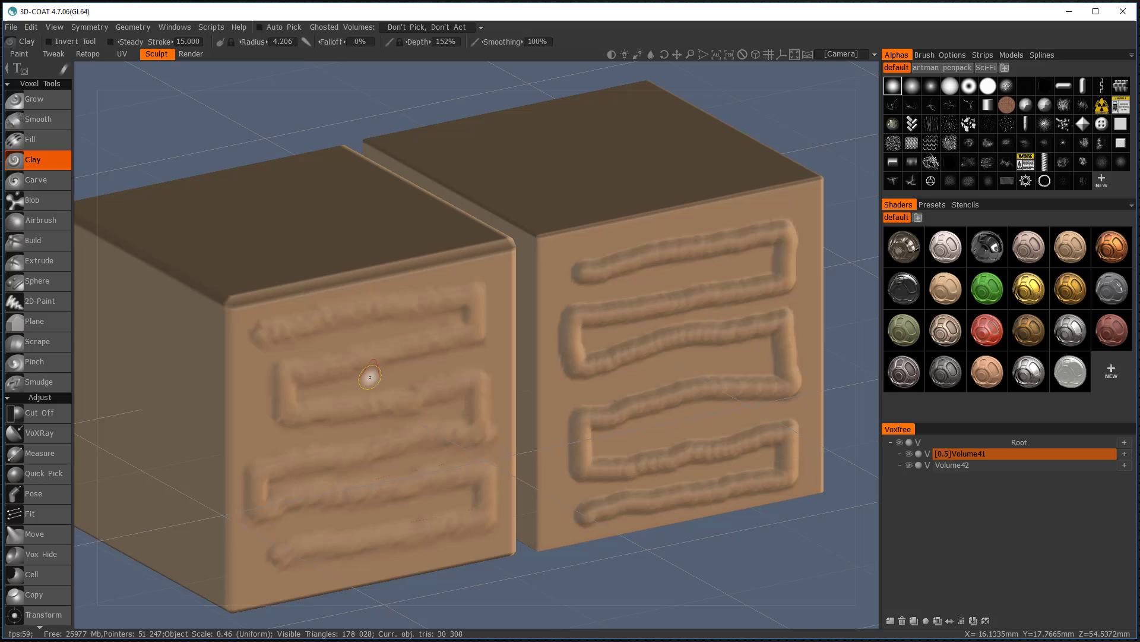
pyautogui.moveTo(285, 349)
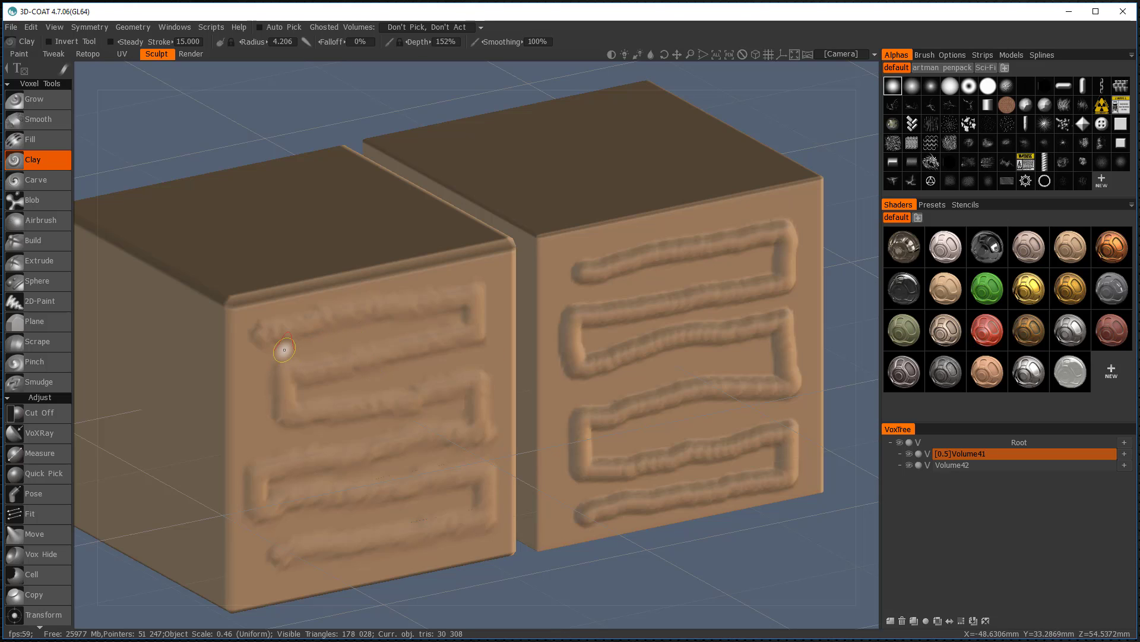
pyautogui.moveTo(274, 351)
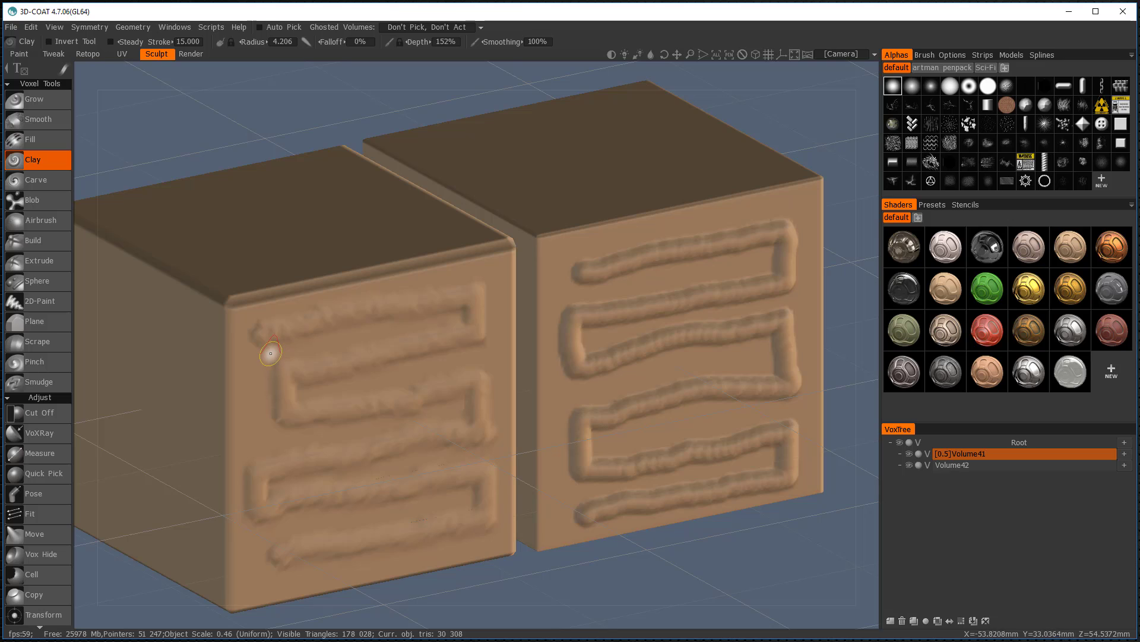
pyautogui.click(953, 465)
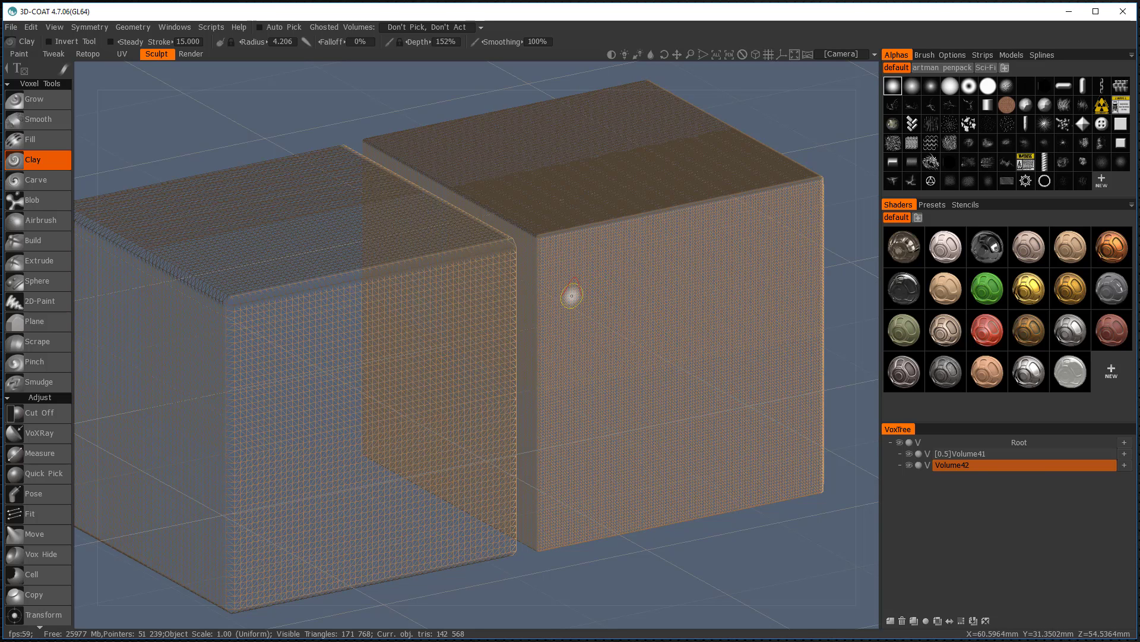
pyautogui.moveTo(308, 333)
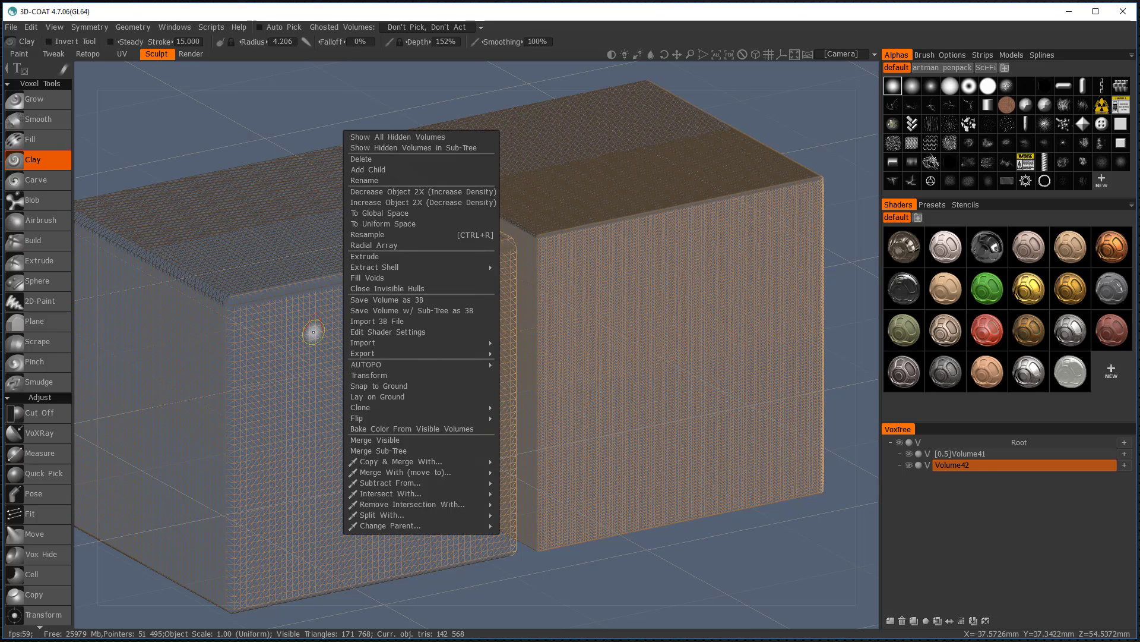
pyautogui.moveTo(422, 215)
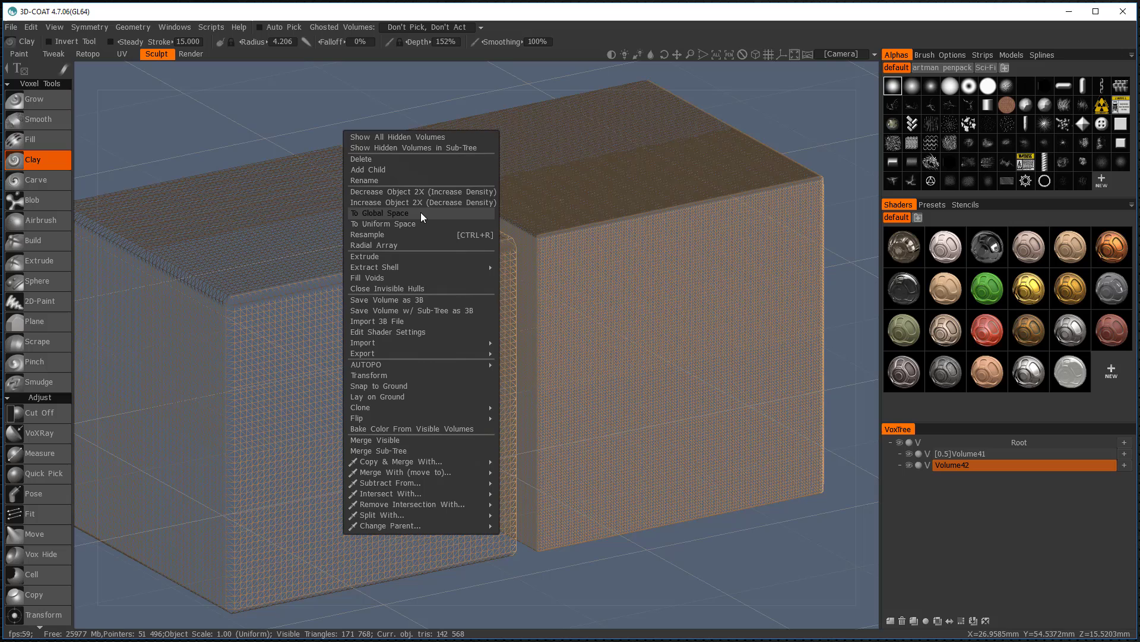
pyautogui.moveTo(411, 234)
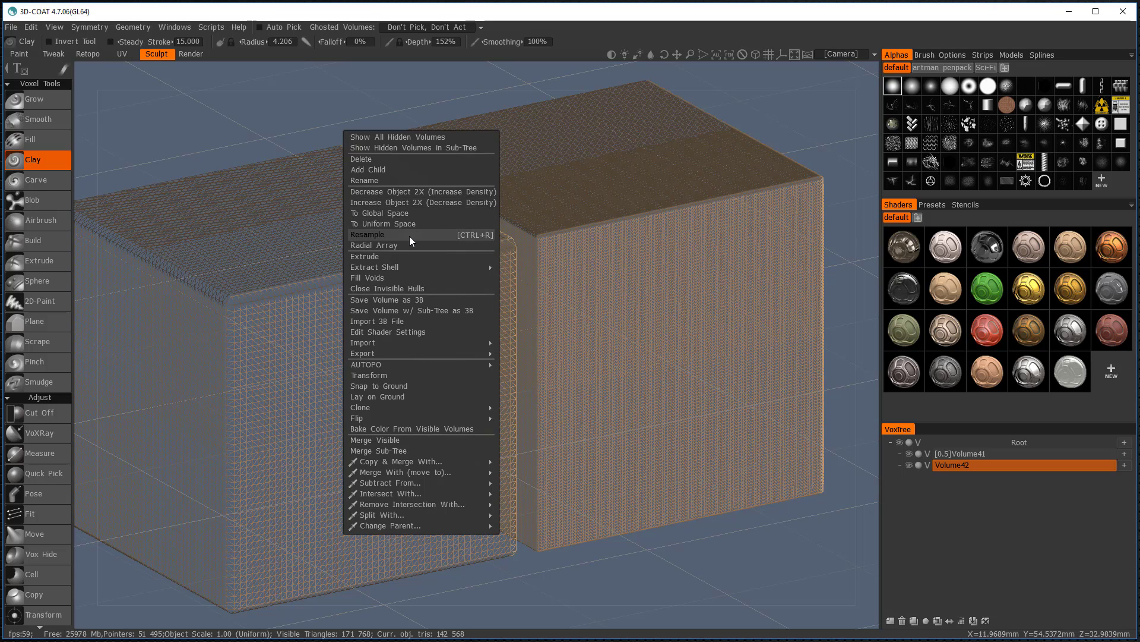
pyautogui.moveTo(407, 236)
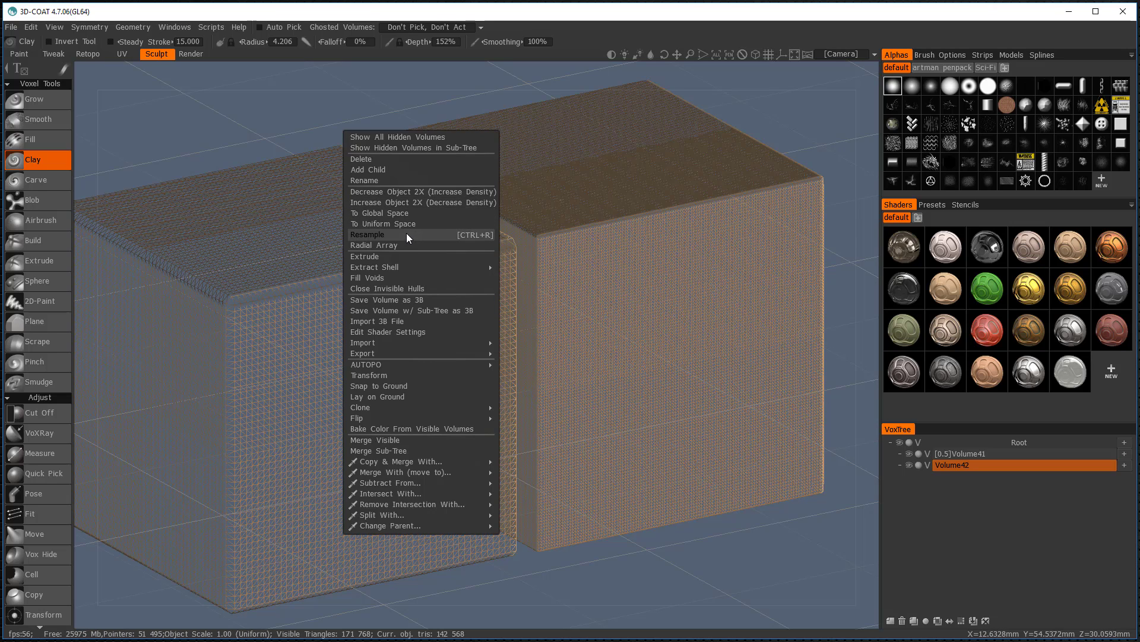
# Check the Resample dialog, then read the right block's triangle count for reference.
pyautogui.click(367, 234)
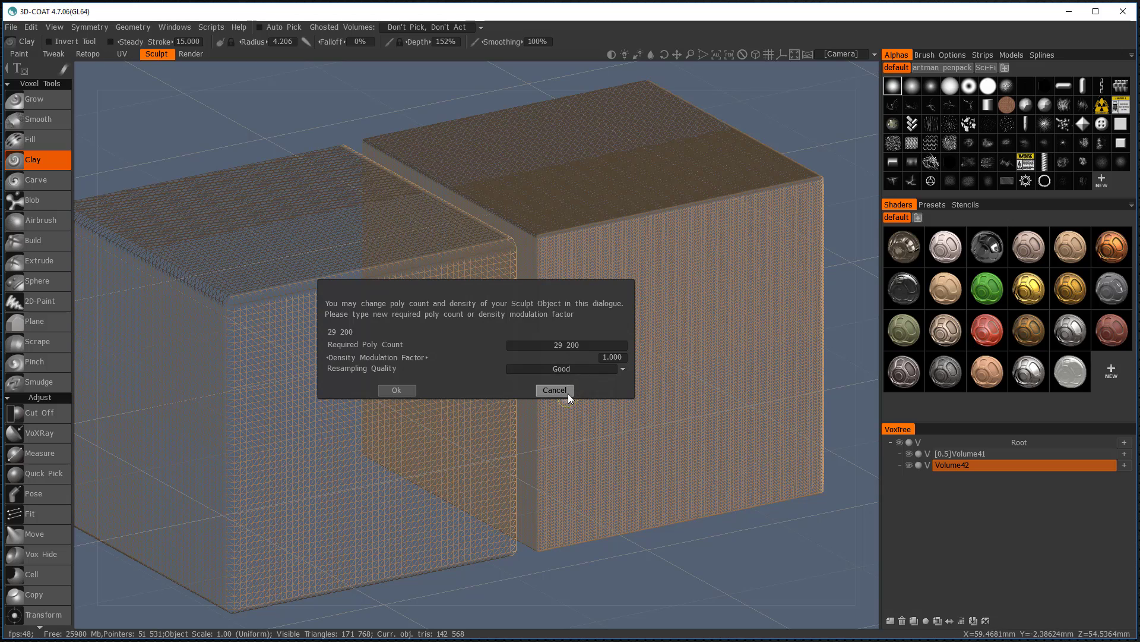
pyautogui.click(554, 390)
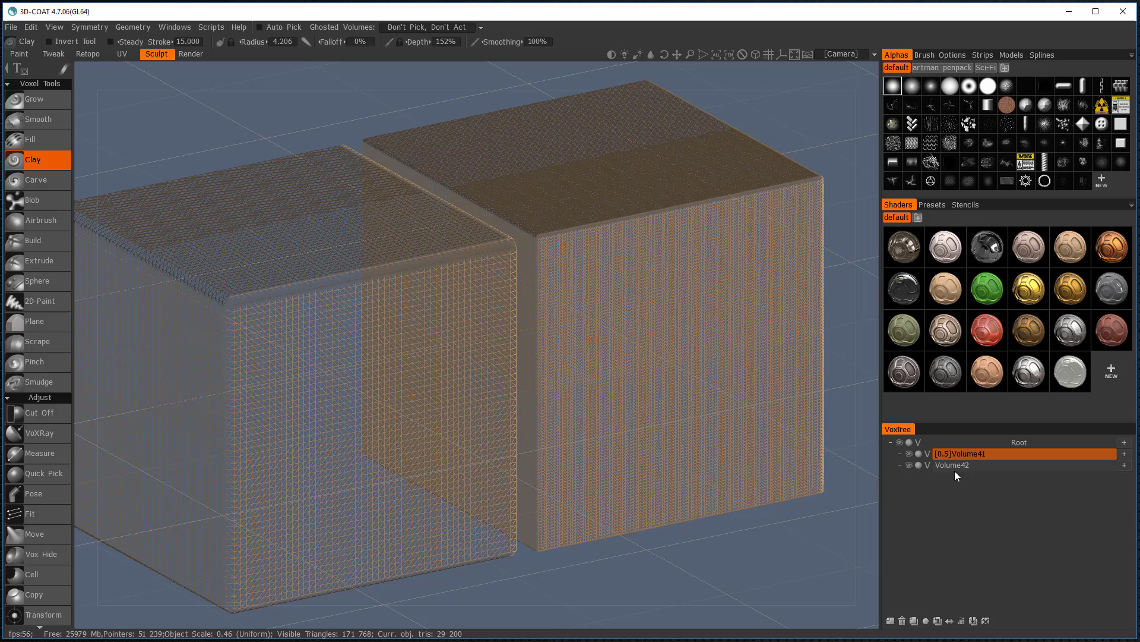
pyautogui.click(953, 465)
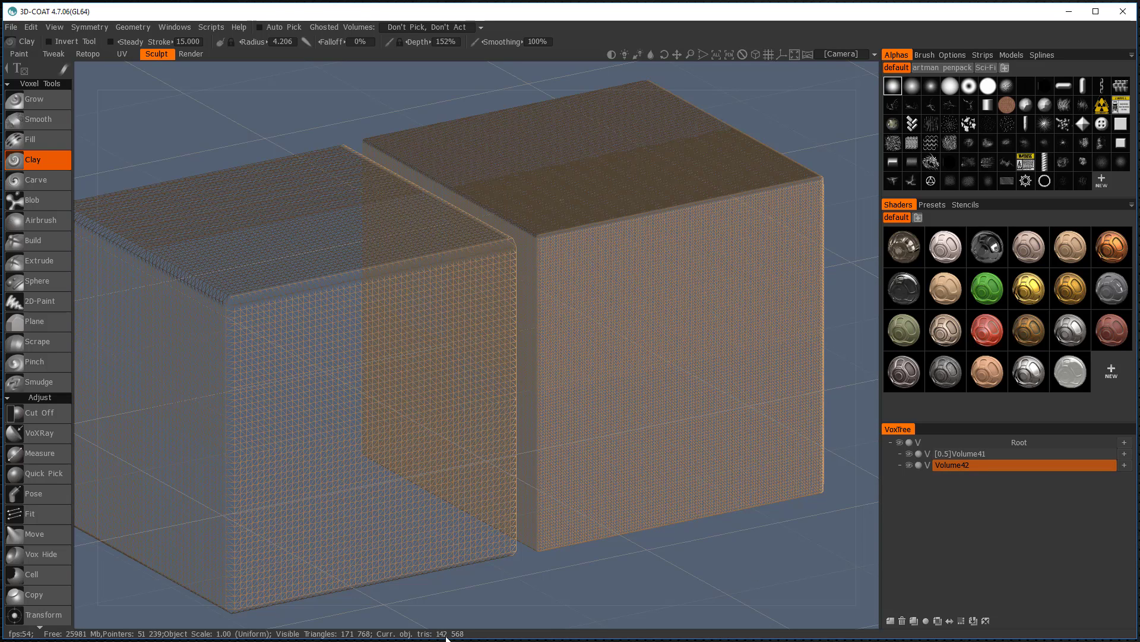
pyautogui.moveTo(1032, 566)
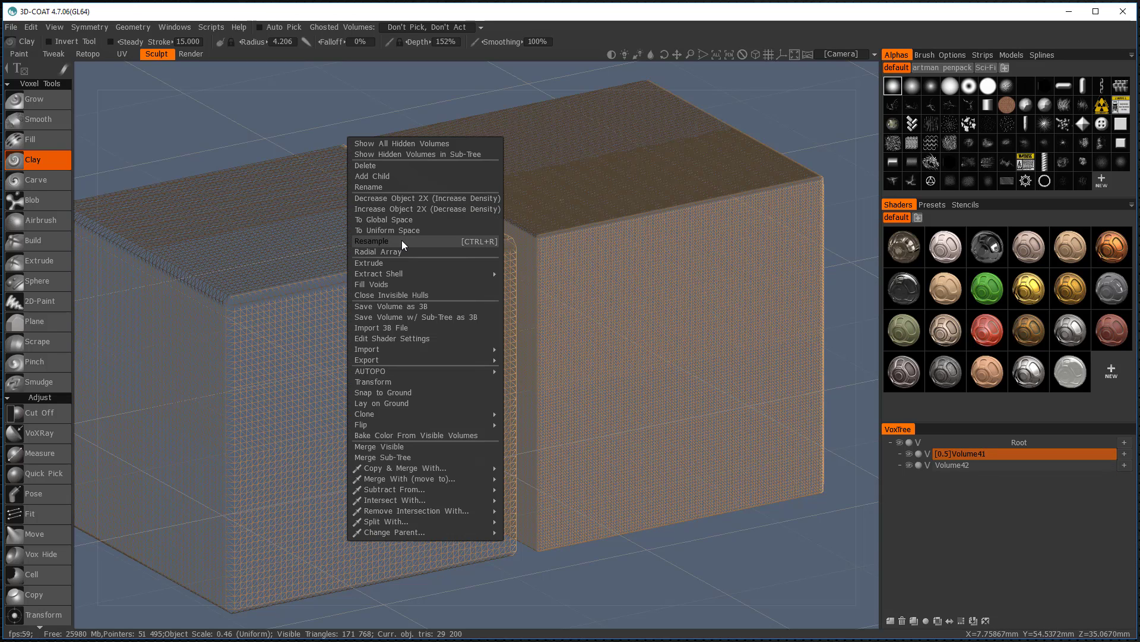
# Resample the left block (Volume41) to a Required Poly Count of 142,000.
pyautogui.click(371, 240)
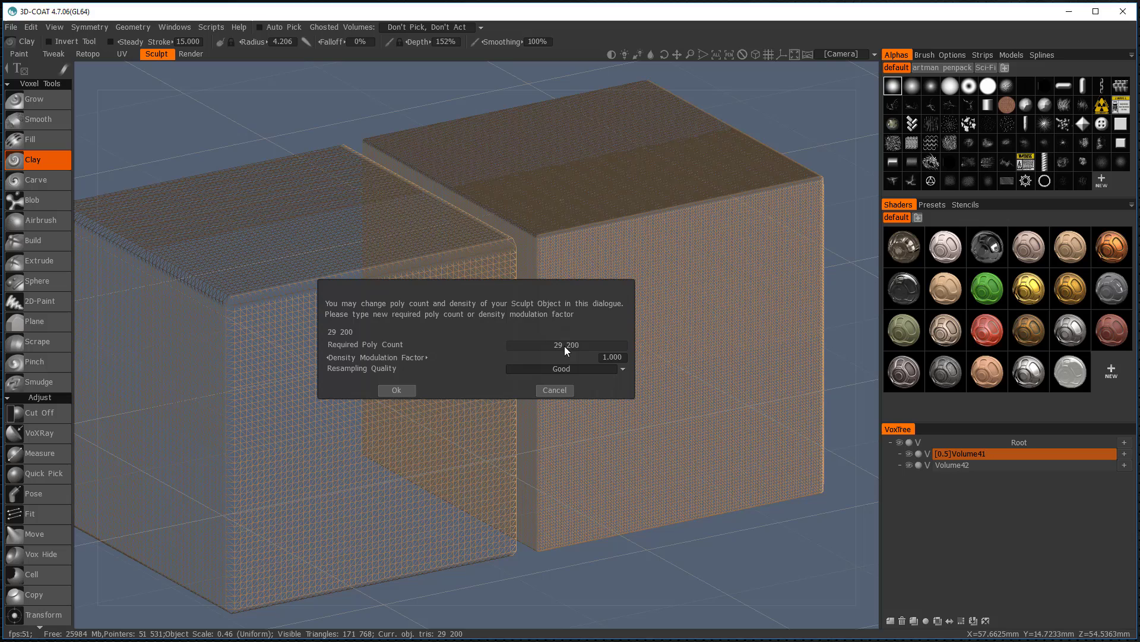
pyautogui.write('142')
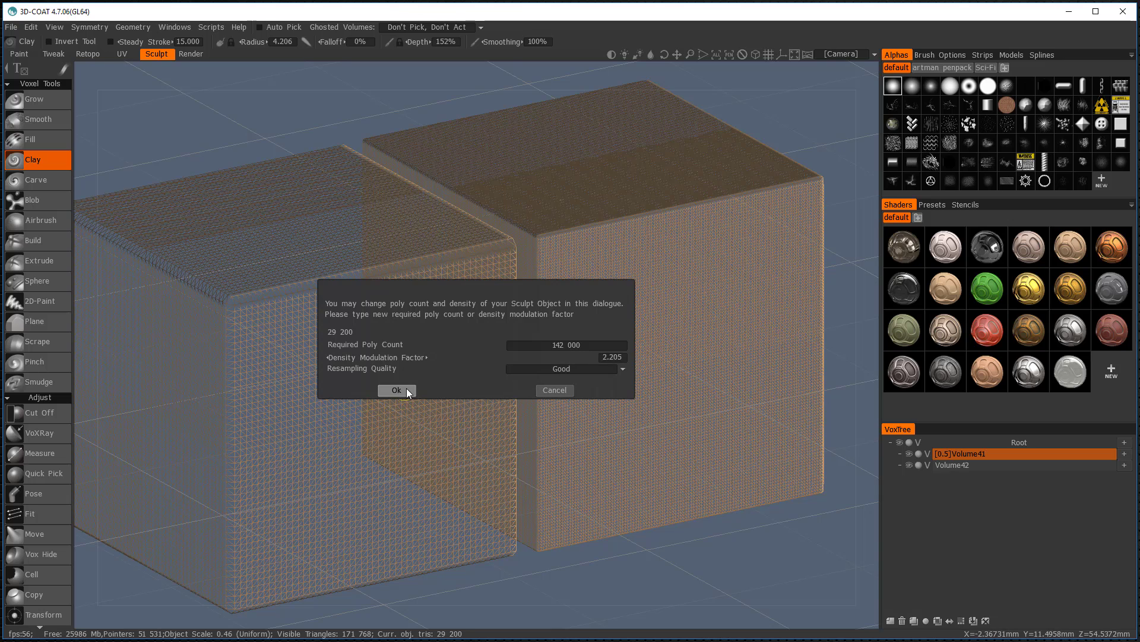
pyautogui.click(397, 390)
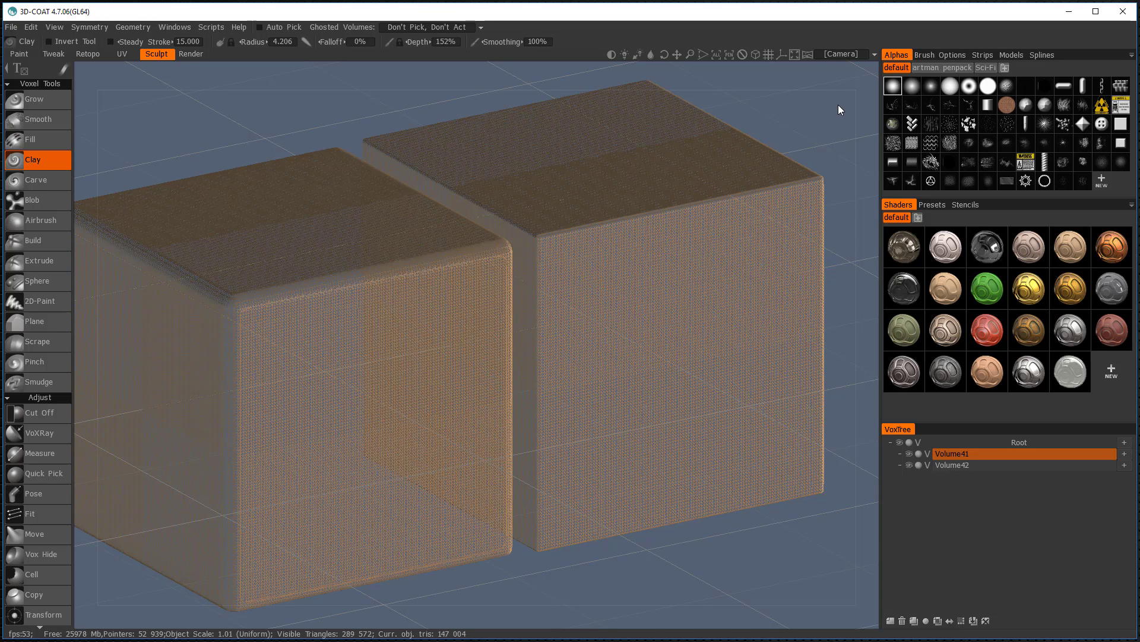
pyautogui.moveTo(623, 273)
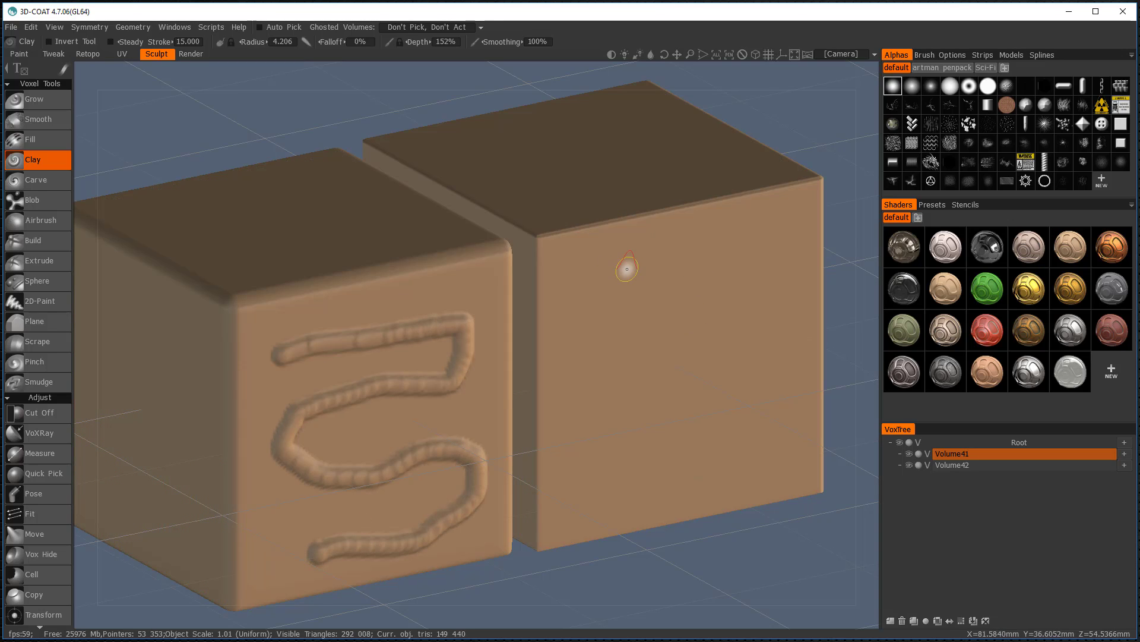
# Draw a test Clay squiggle across the right block's front face.
pyautogui.moveTo(596, 270); pyautogui.dragTo(734, 257)
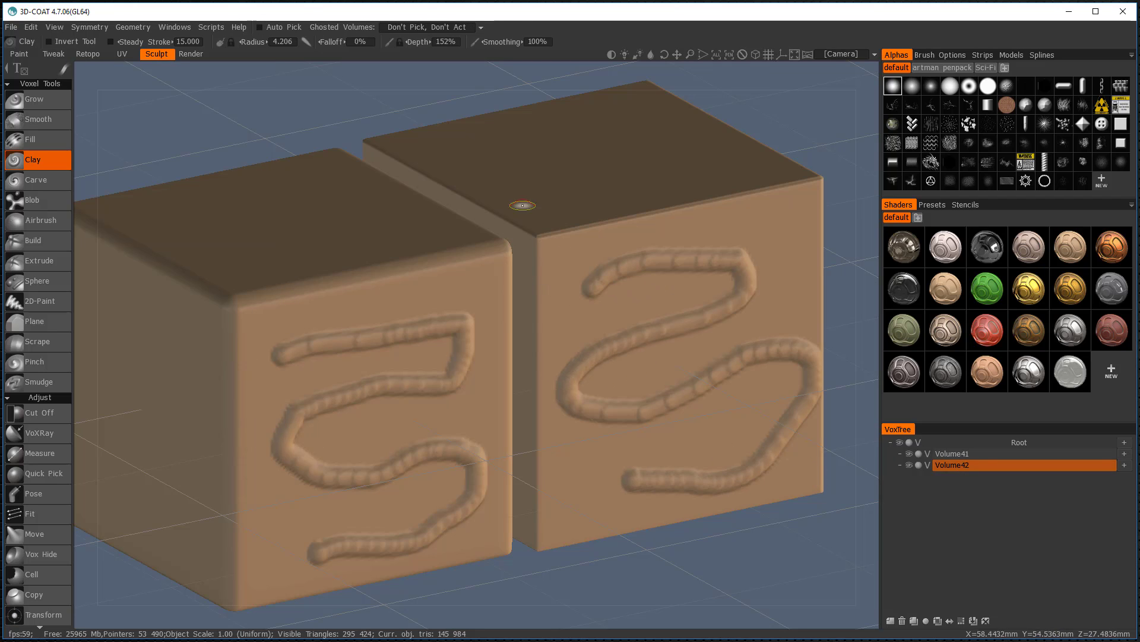
pyautogui.moveTo(223, 308)
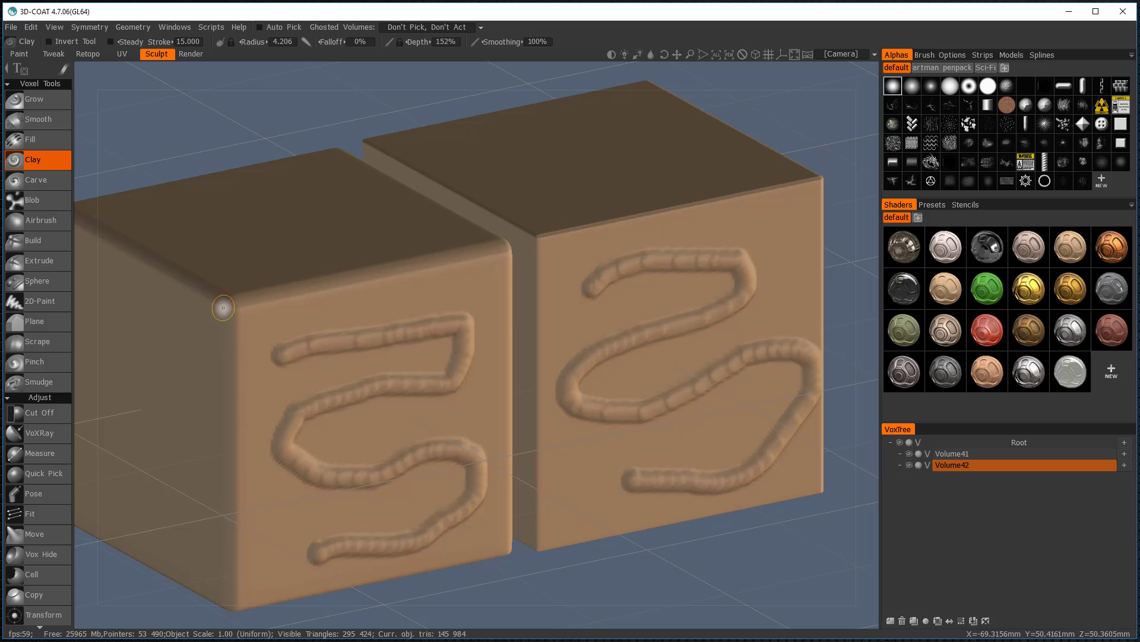
pyautogui.moveTo(564, 235)
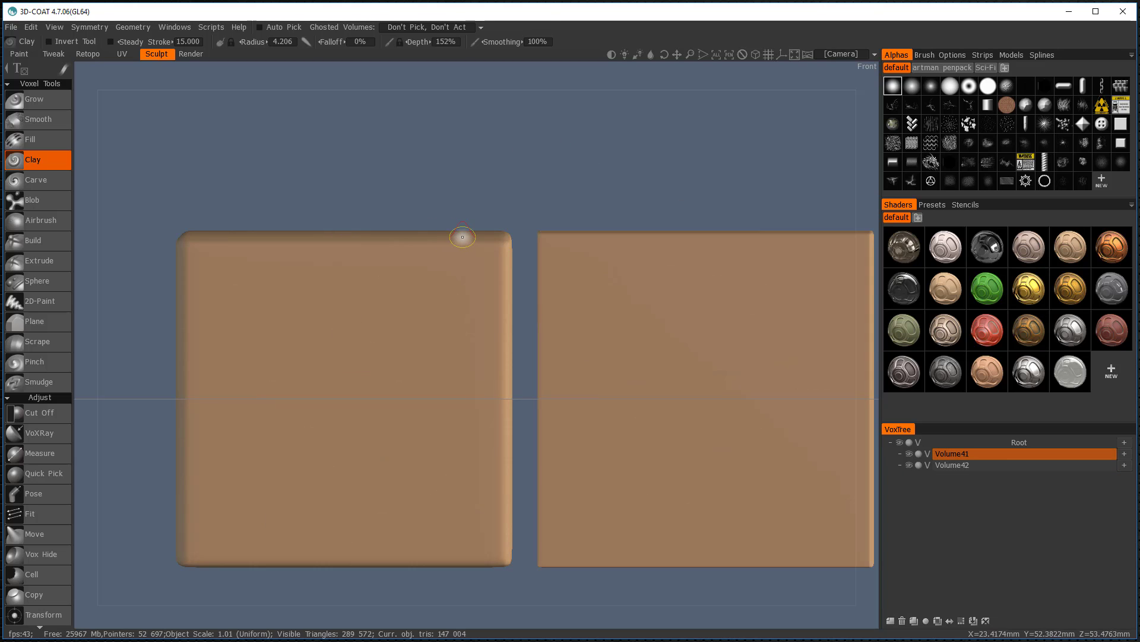
# Use Cut Off to slice a thin sliver off the left block's right side.
pyautogui.click(40, 412)
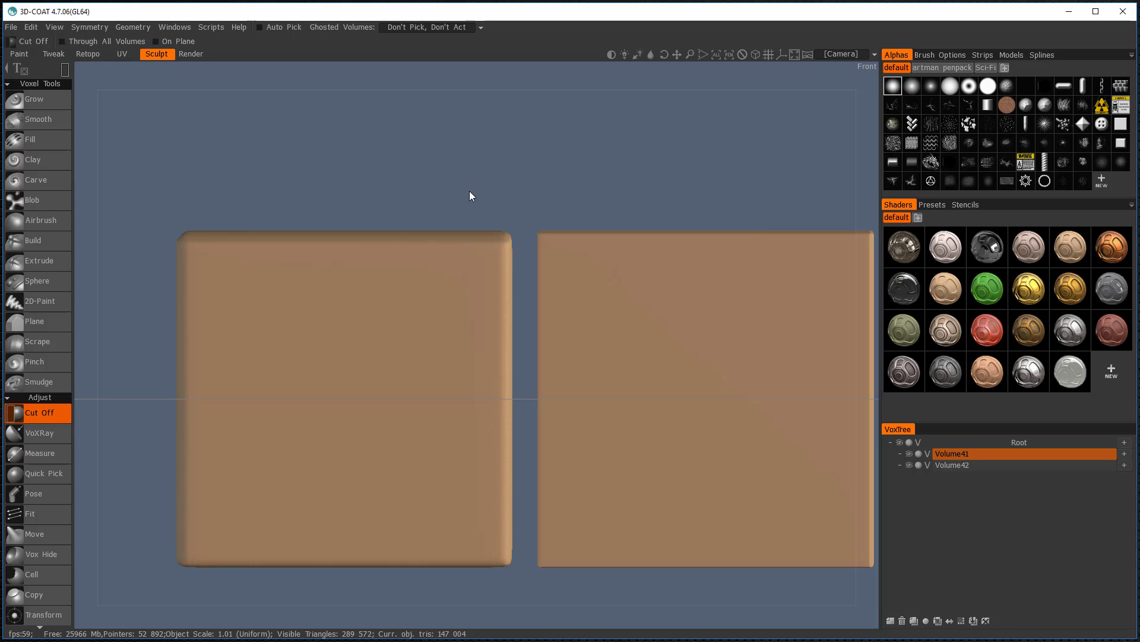
pyautogui.moveTo(461, 192); pyautogui.dragTo(522, 612)
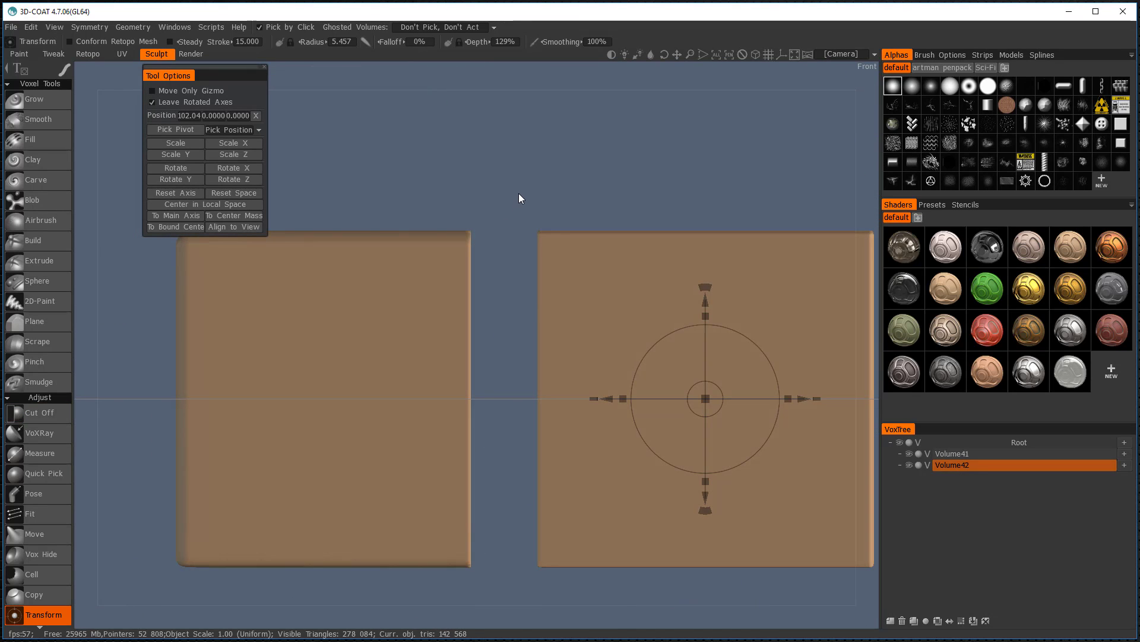
pyautogui.click(39, 412)
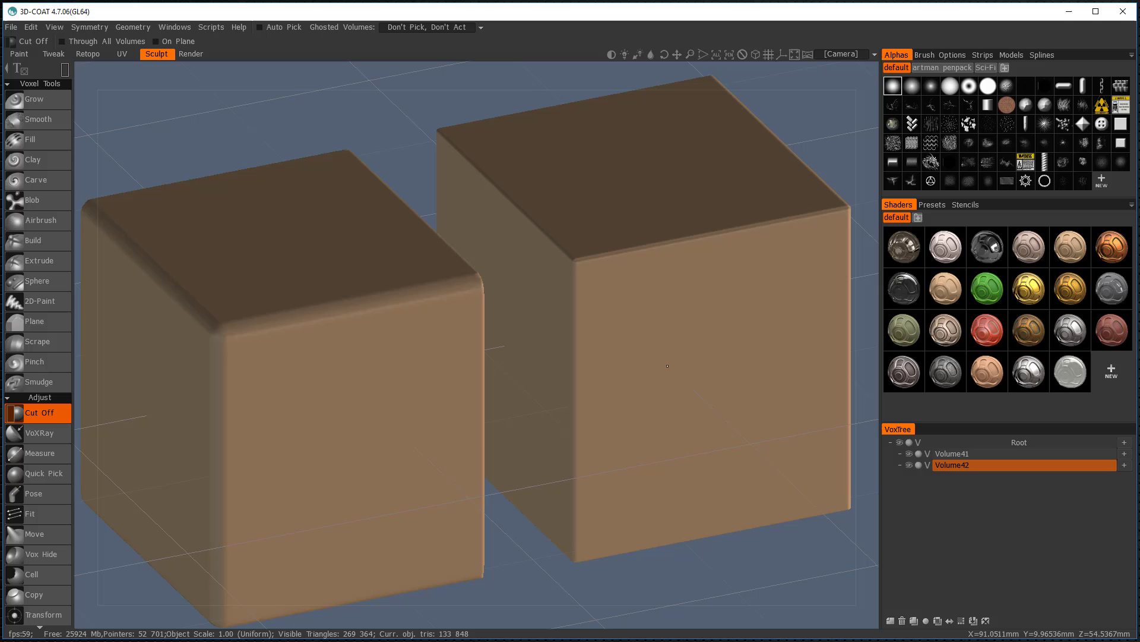
pyautogui.moveTo(655, 217)
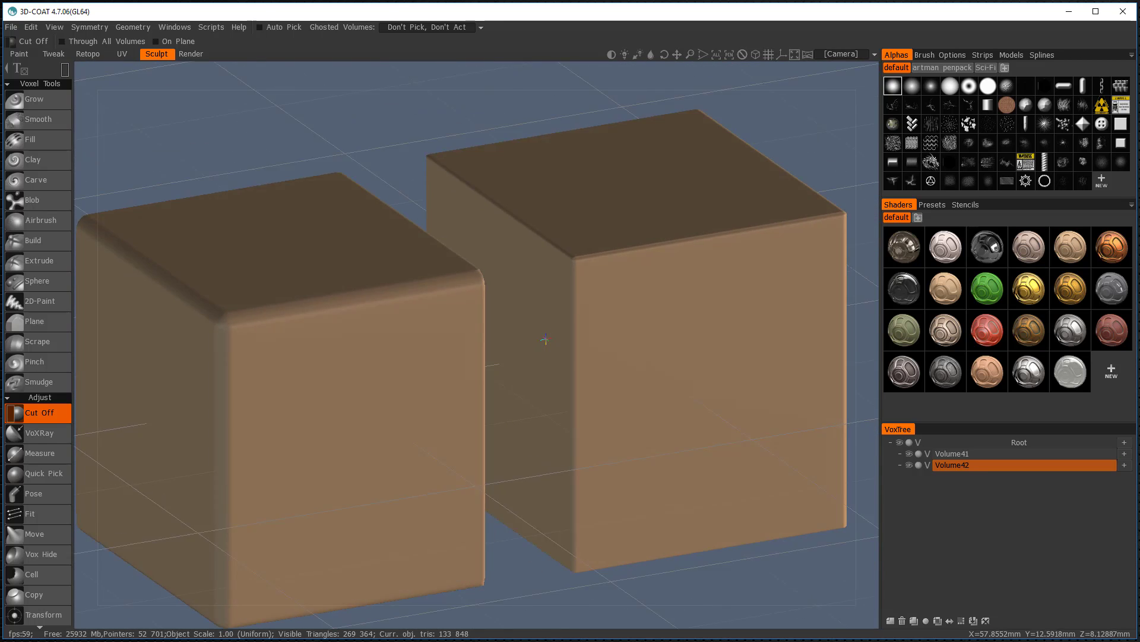
# Adjust the window layout and make the left block (Volume41) the active volume.
pyautogui.click(175, 27)
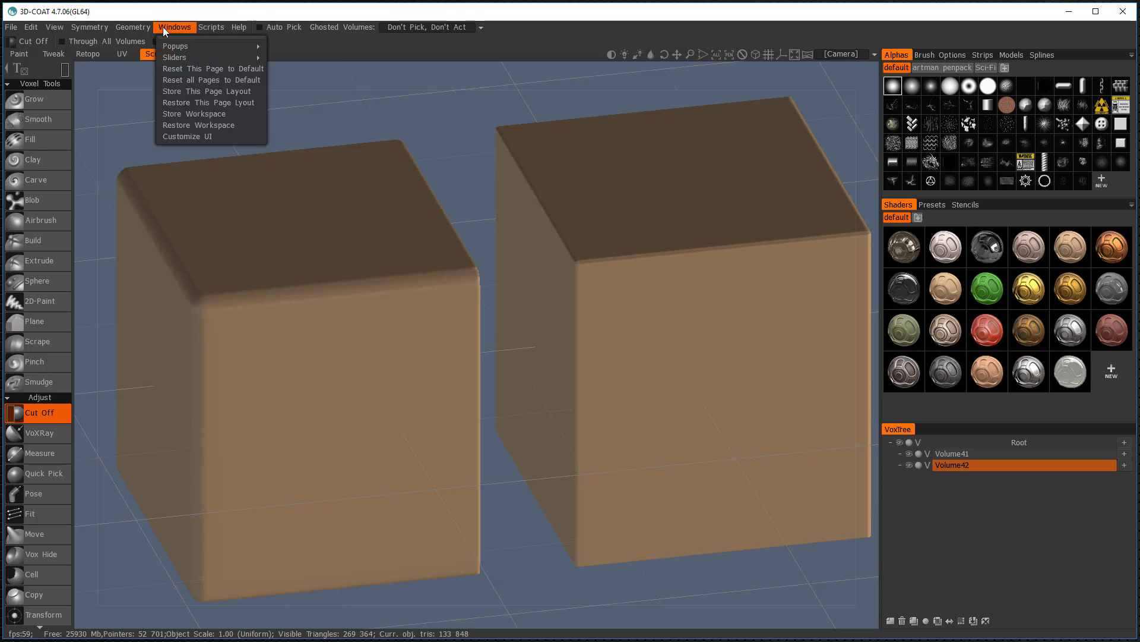
pyautogui.click(133, 26)
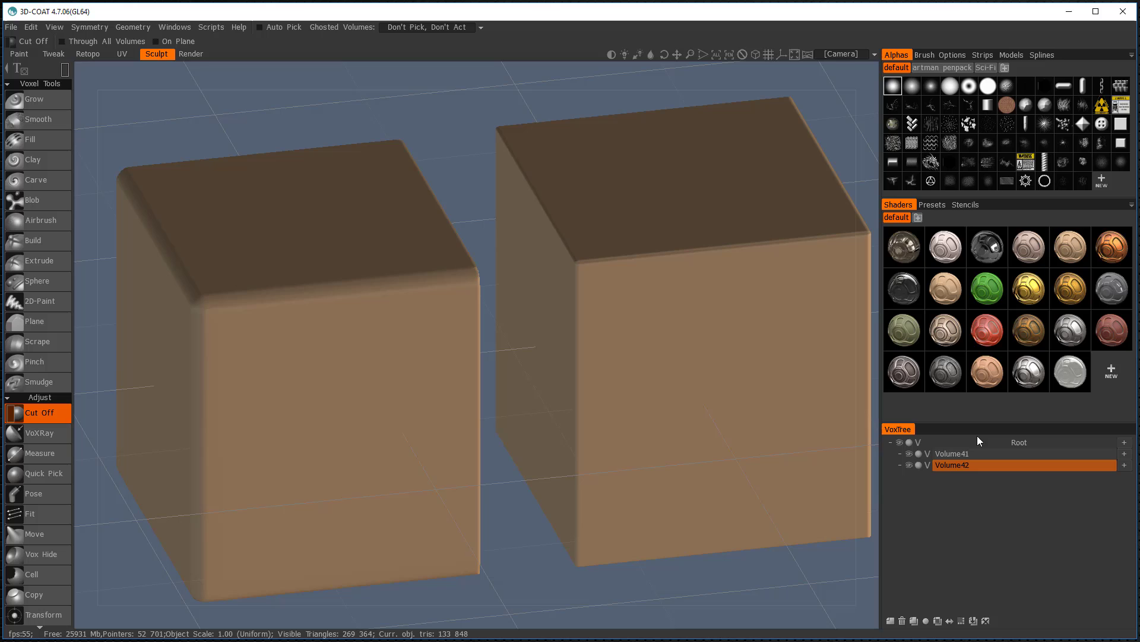
pyautogui.click(962, 454)
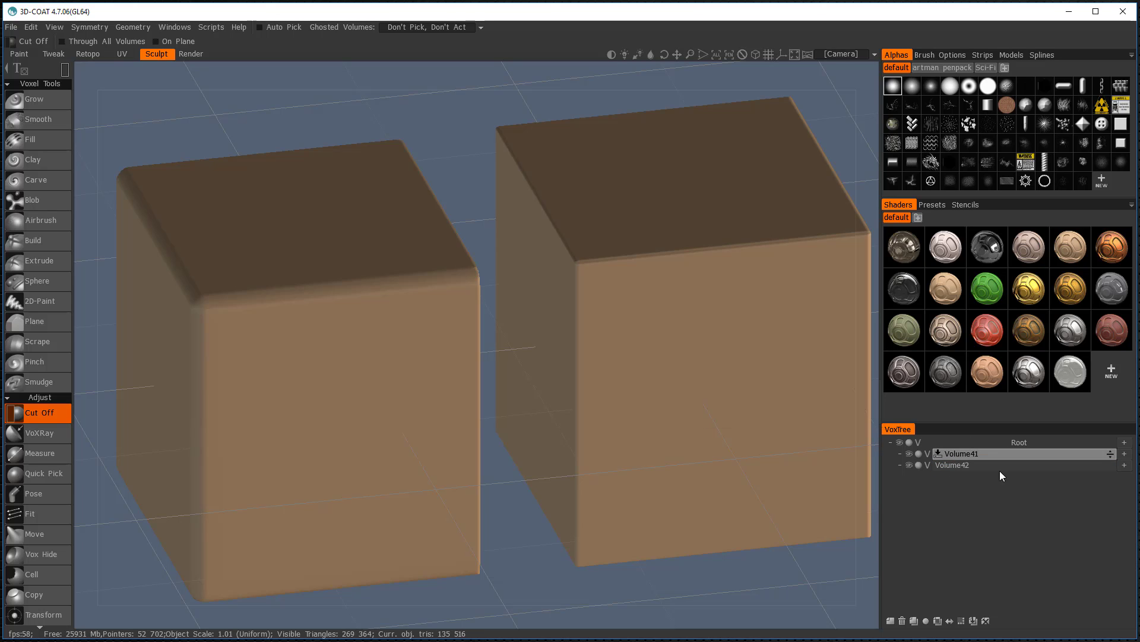
pyautogui.click(961, 454)
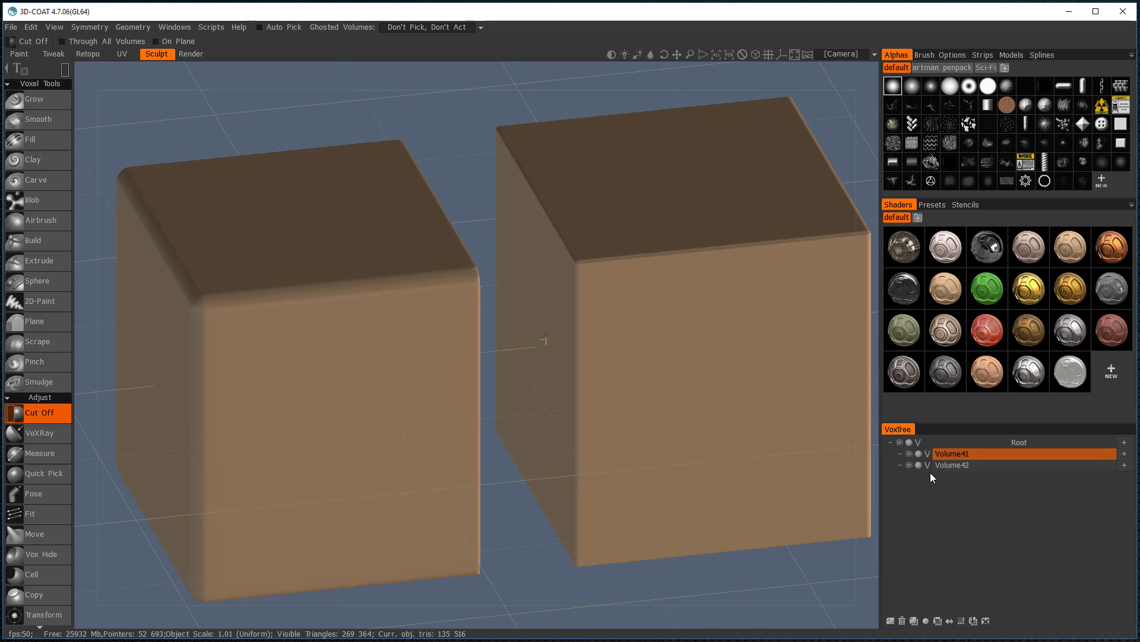
pyautogui.moveTo(957, 494)
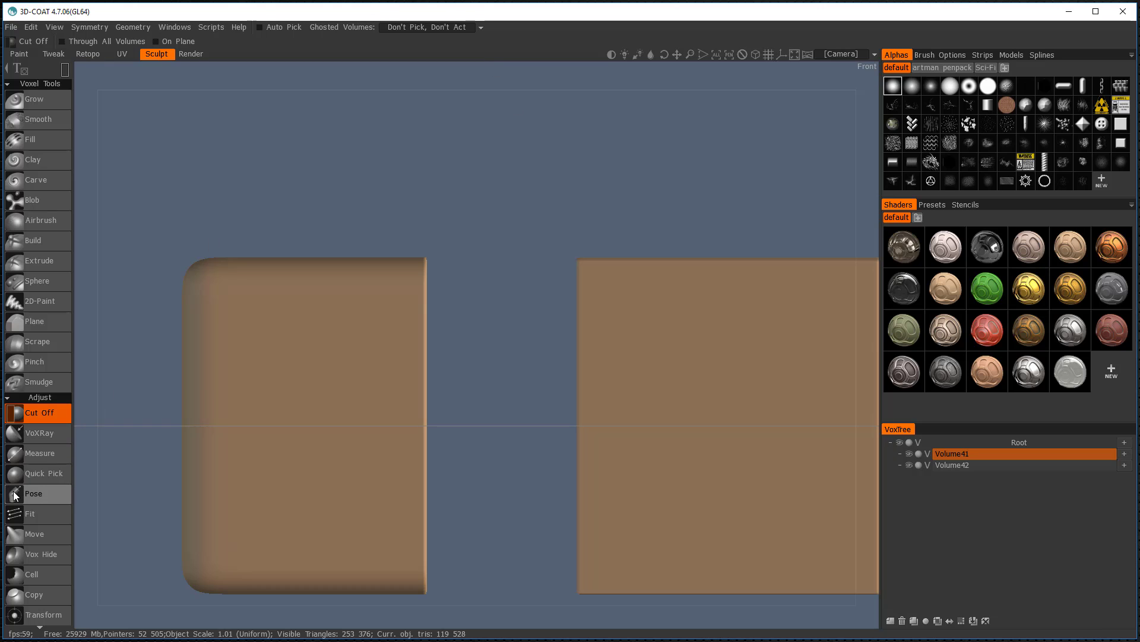
# With the Pose tool, pull the left block's cut face along X toward the right block.
pyautogui.click(33, 493)
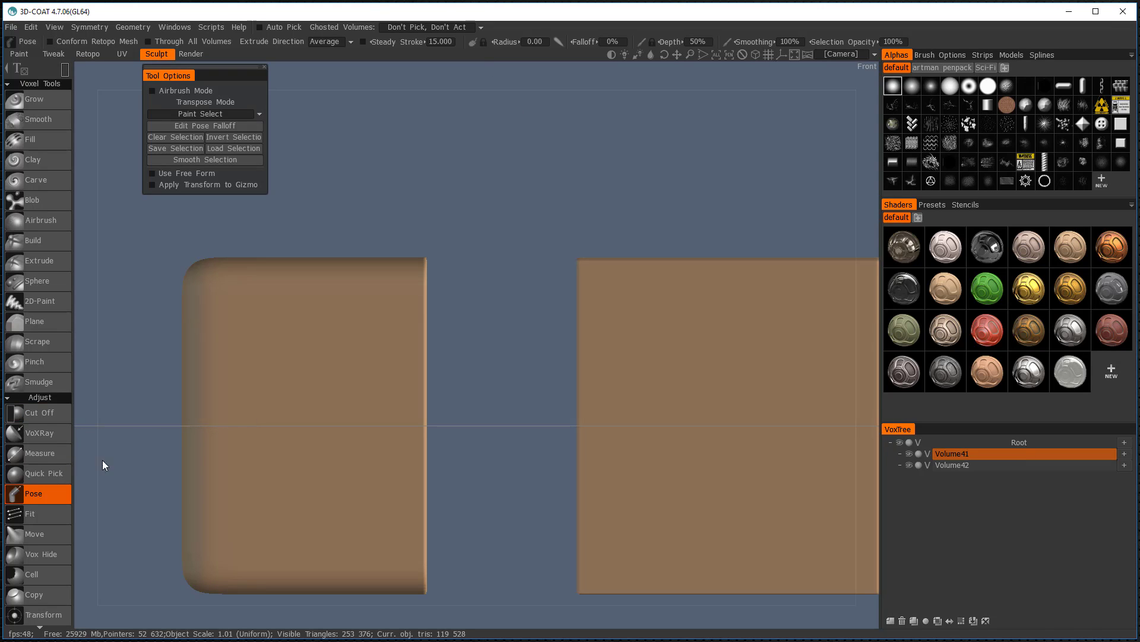
pyautogui.moveTo(371, 222)
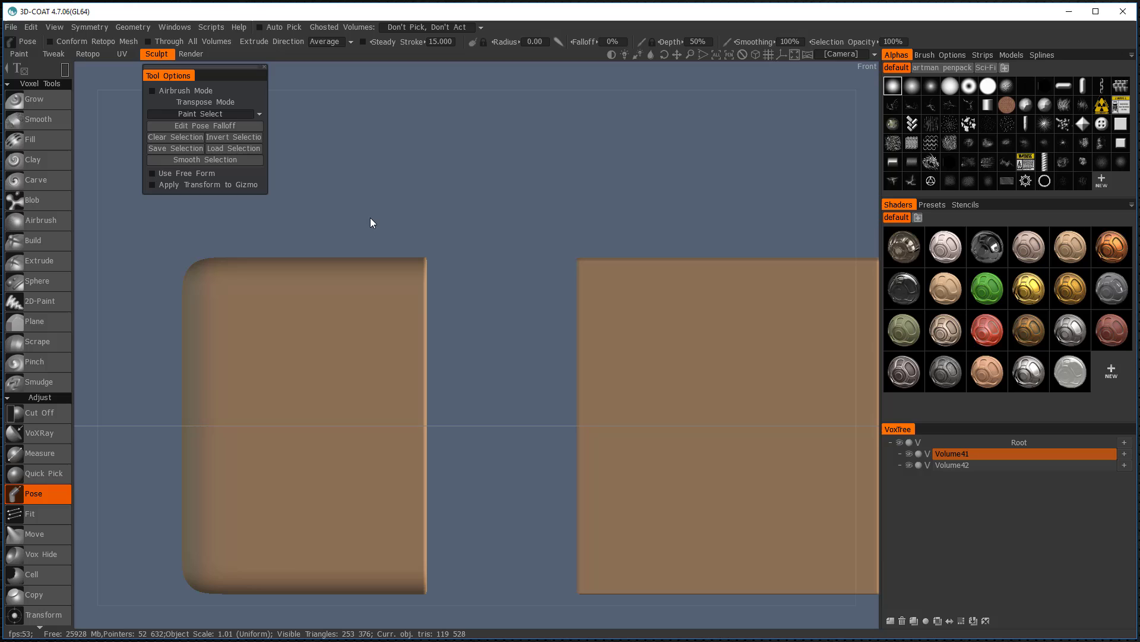
pyautogui.moveTo(359, 287)
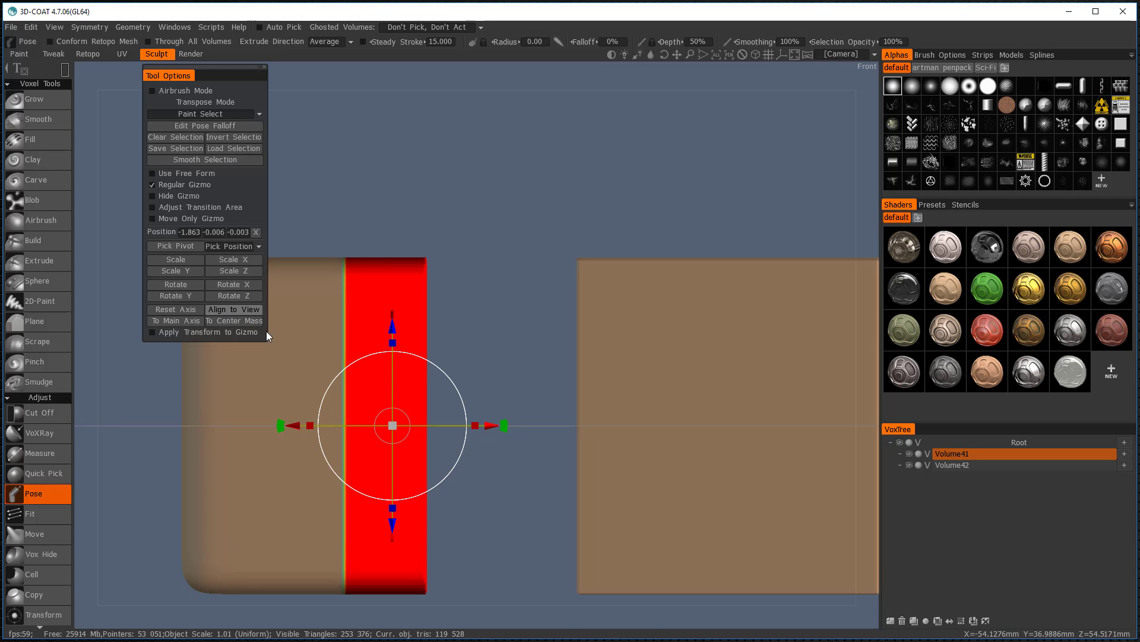
pyautogui.moveTo(501, 426); pyautogui.dragTo(516, 428)
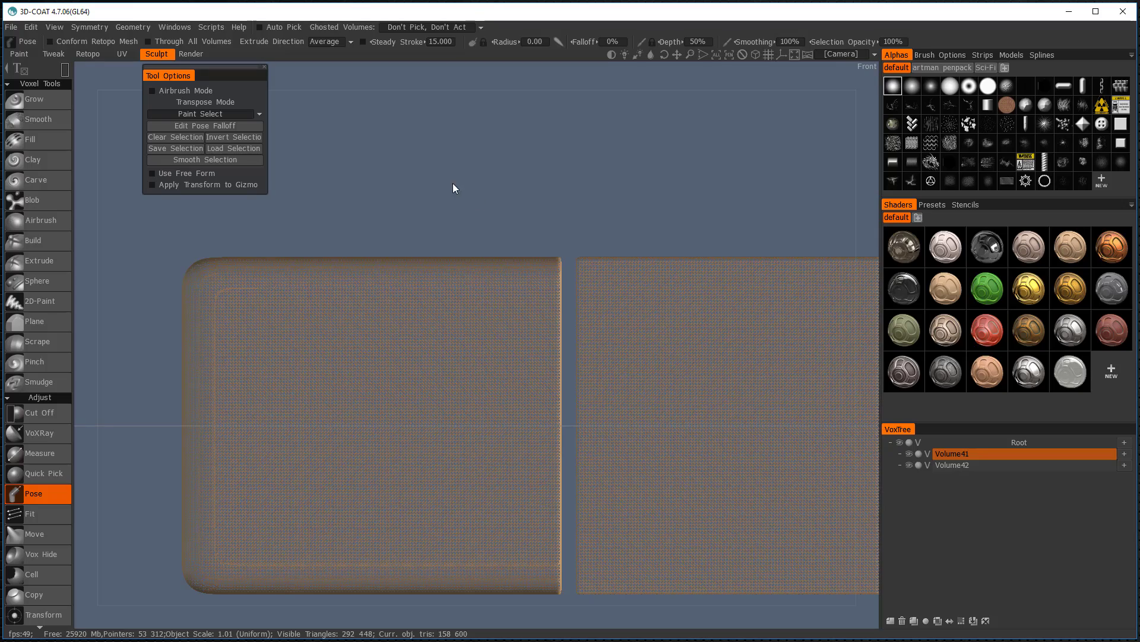
pyautogui.moveTo(443, 178)
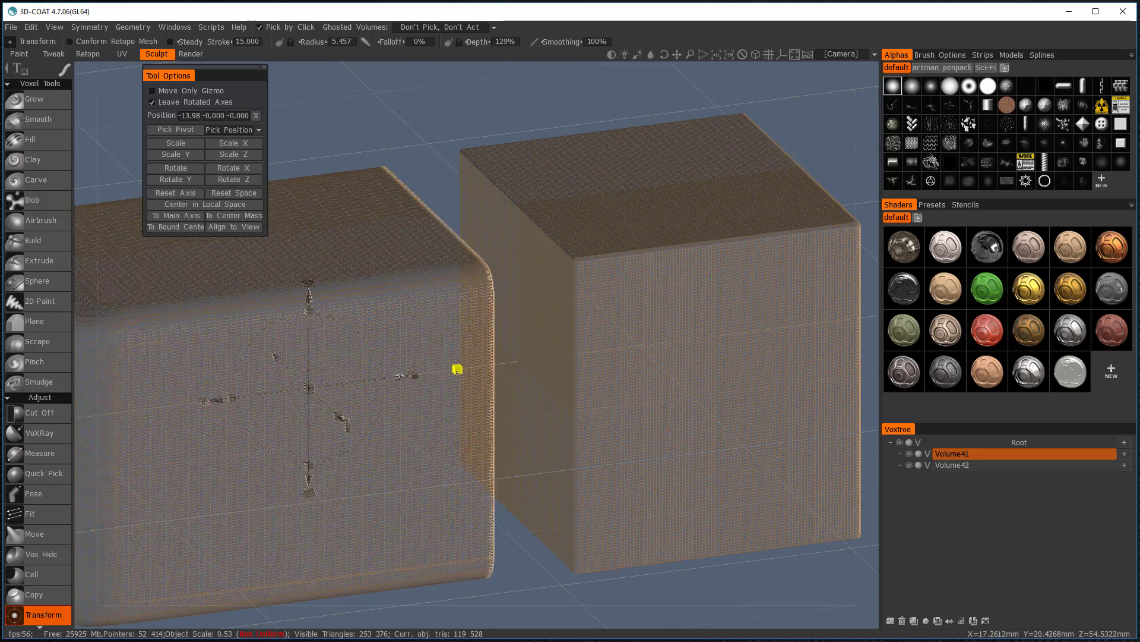
# Scale the left block Volume41 down to about 0.37 with the transform gizmo.
pyautogui.moveTo(457, 368); pyautogui.dragTo(518, 358)
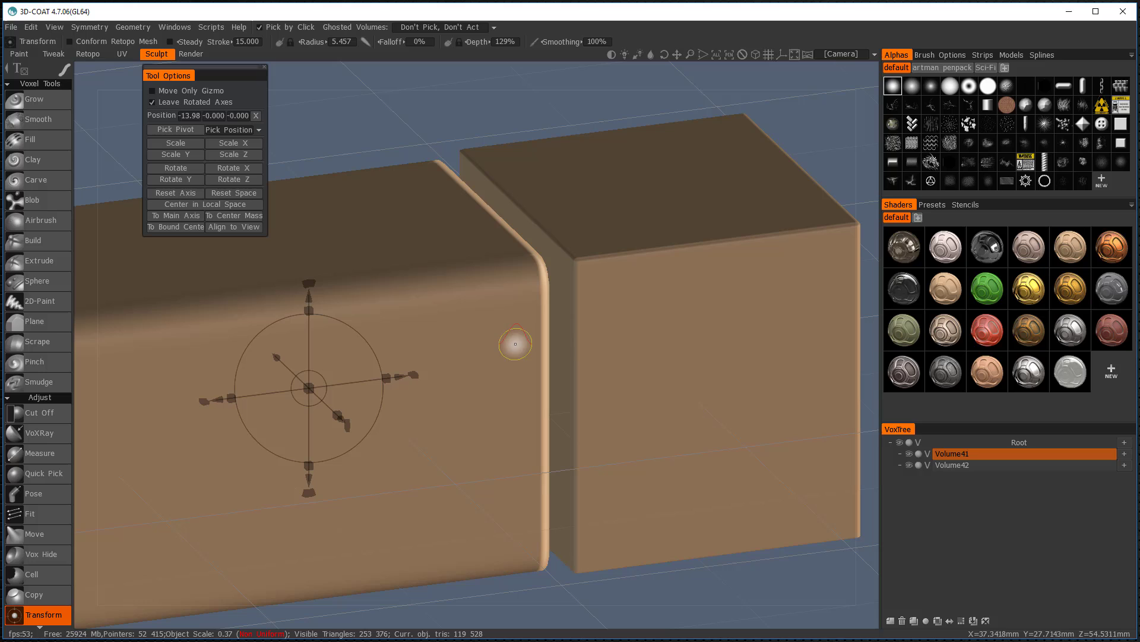
pyautogui.moveTo(507, 264)
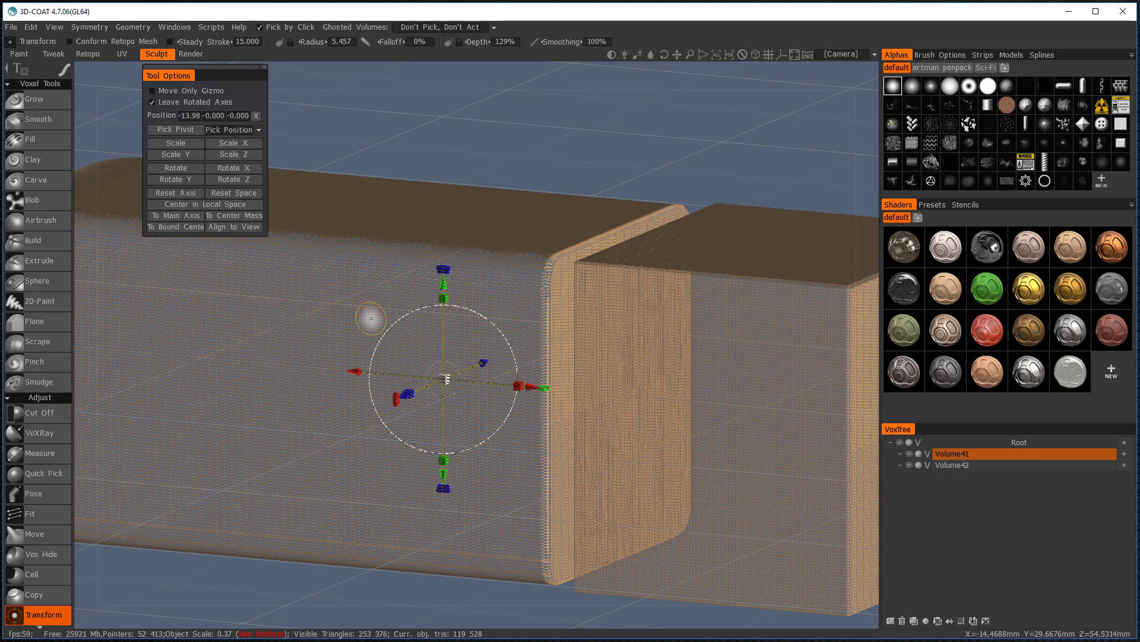
pyautogui.moveTo(540, 305)
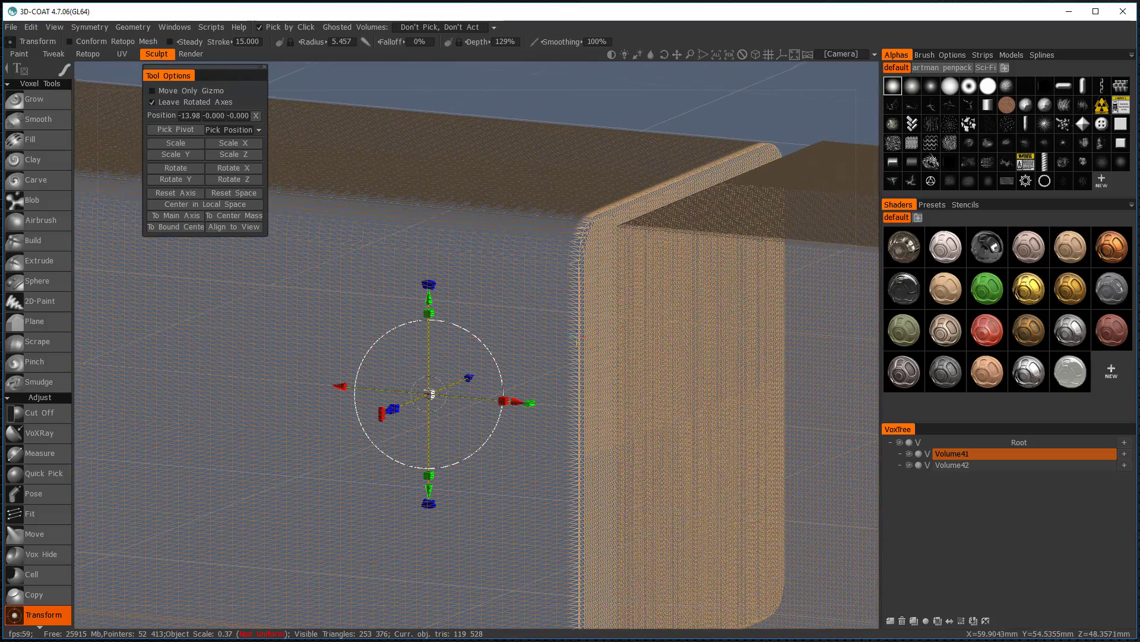
pyautogui.moveTo(363, 253)
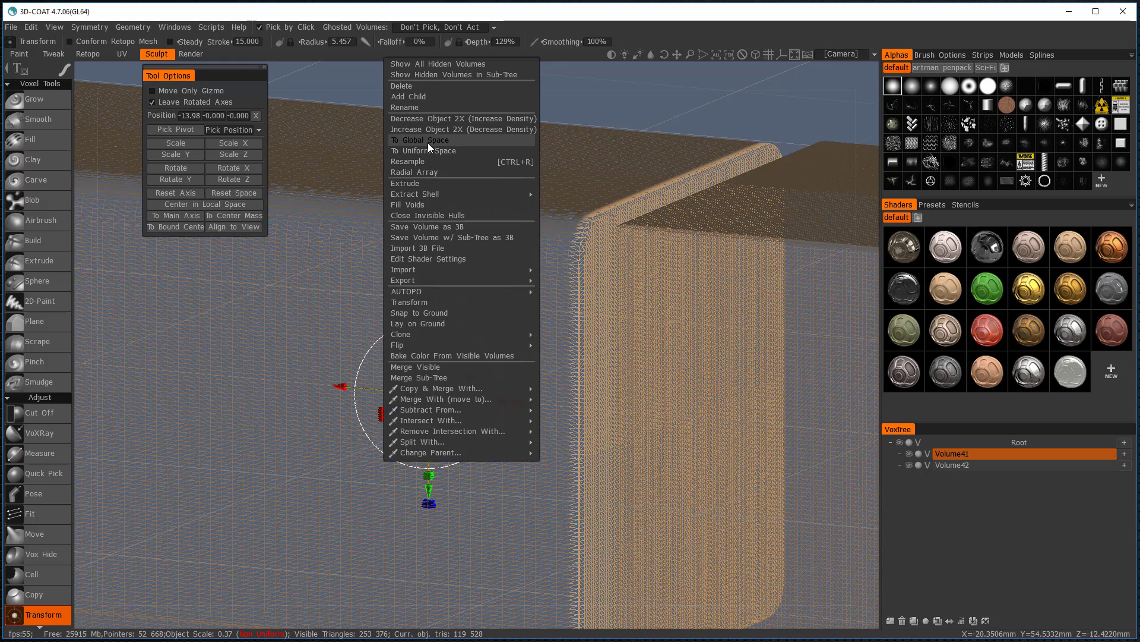
# Convert the left block to global space from the volume menu.
pyautogui.click(423, 151)
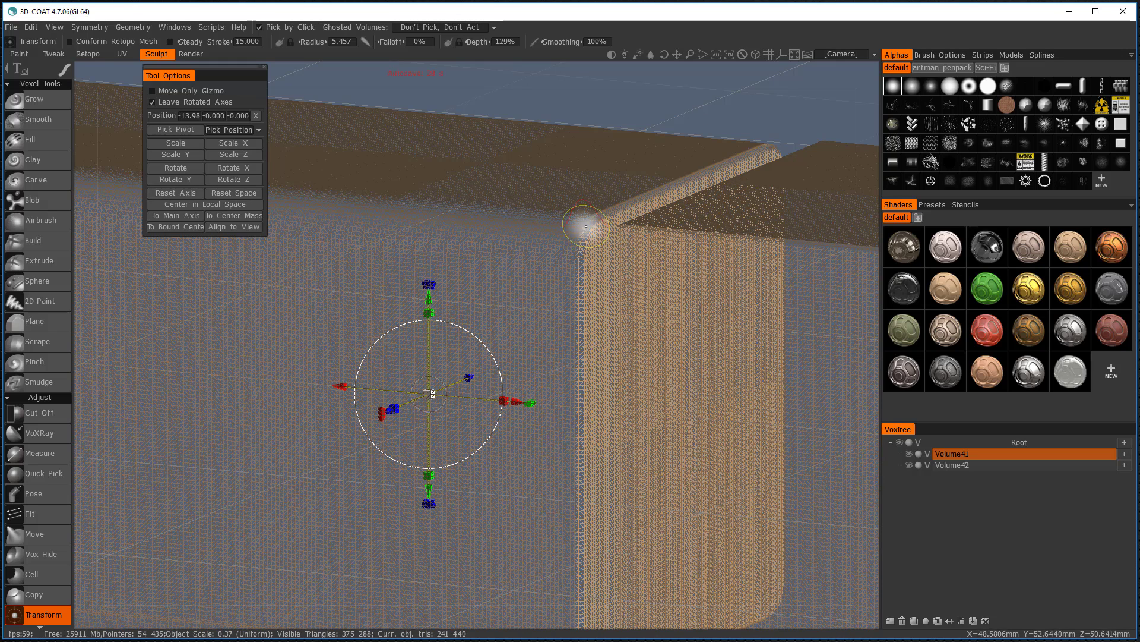
pyautogui.moveTo(607, 243)
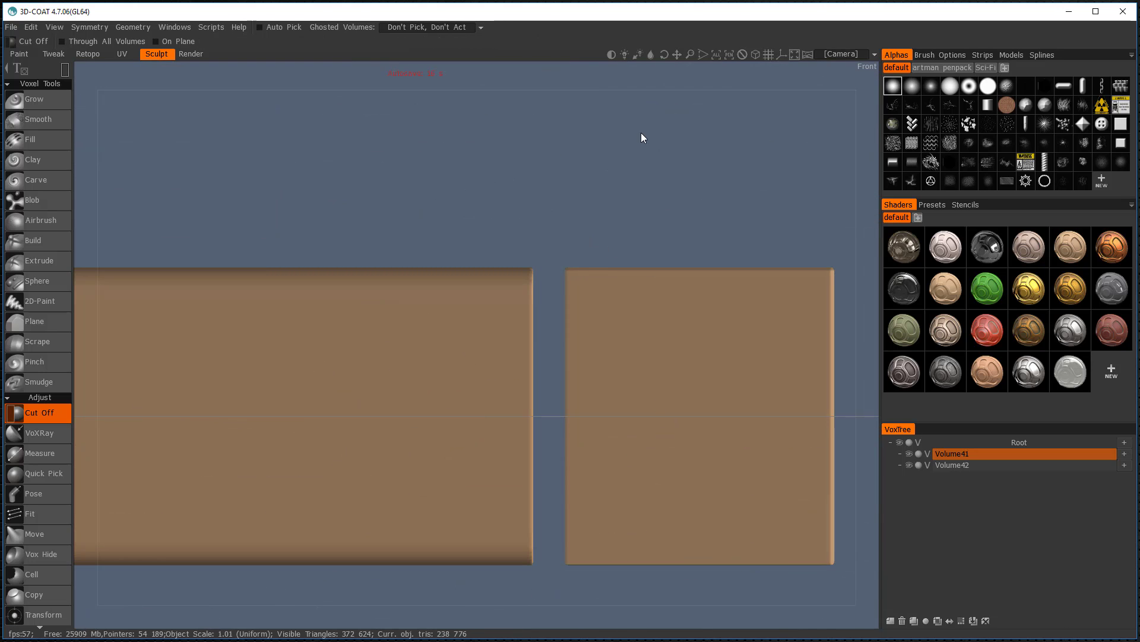
pyautogui.moveTo(611, 138)
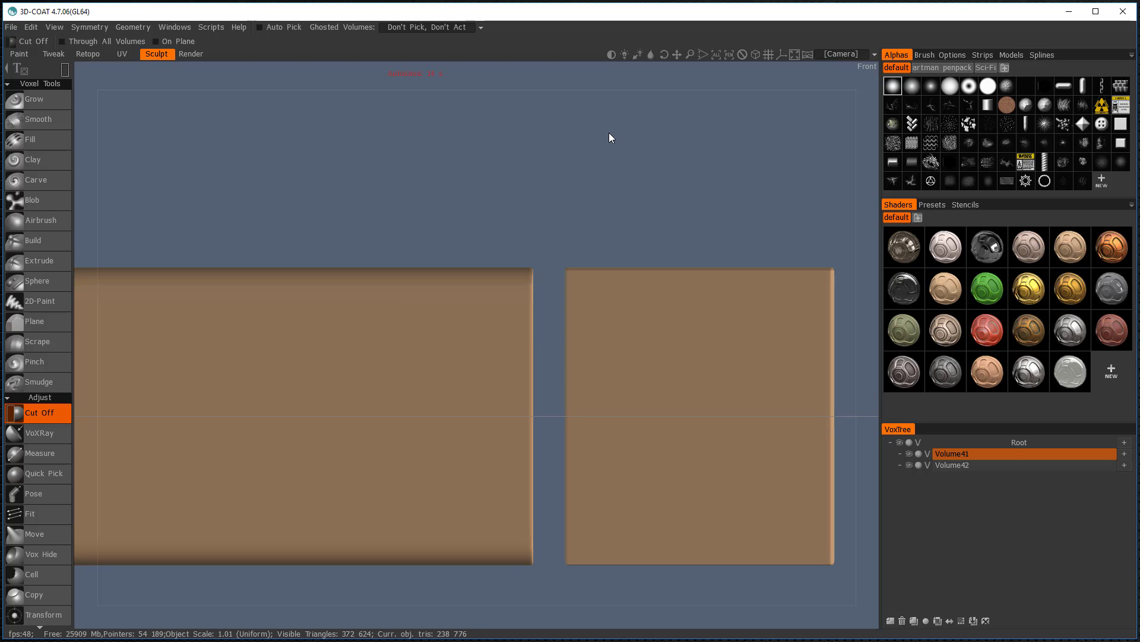
pyautogui.moveTo(625, 143)
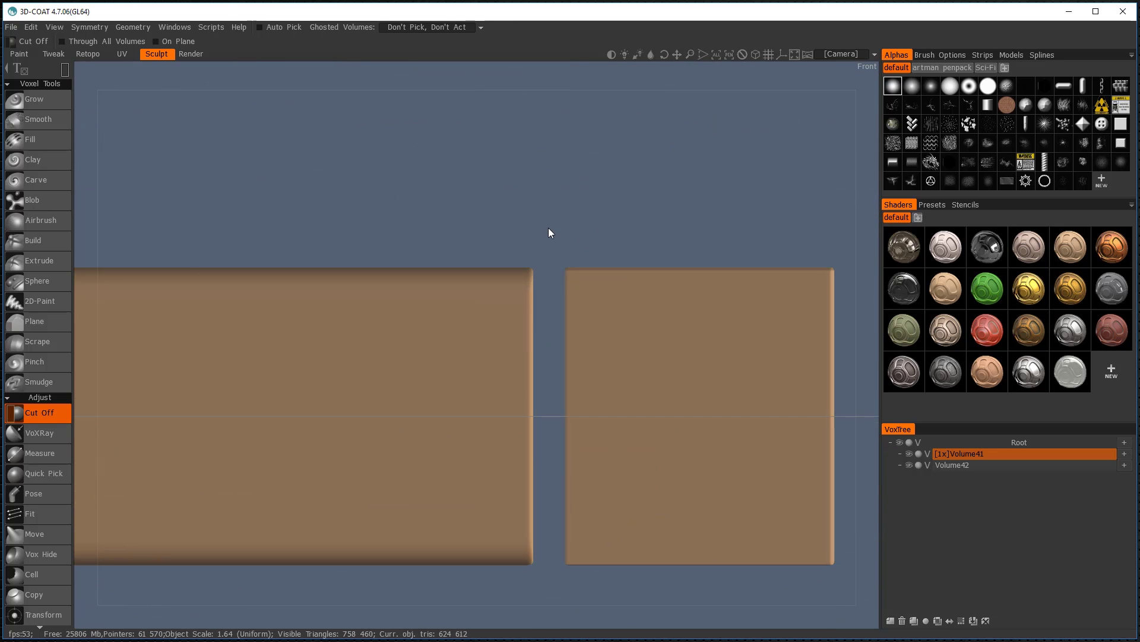
# Return to a perspective view and bring up the Geometry commands for Res+ on Volume41.
pyautogui.moveTo(541, 247); pyautogui.dragTo(520, 600)
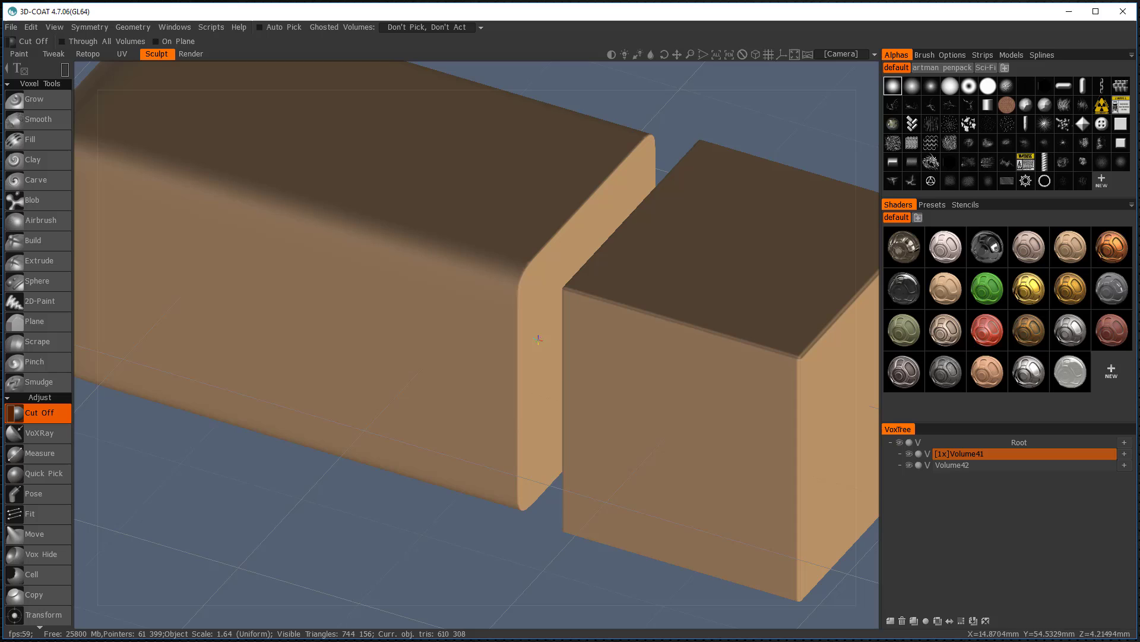
pyautogui.moveTo(641, 250)
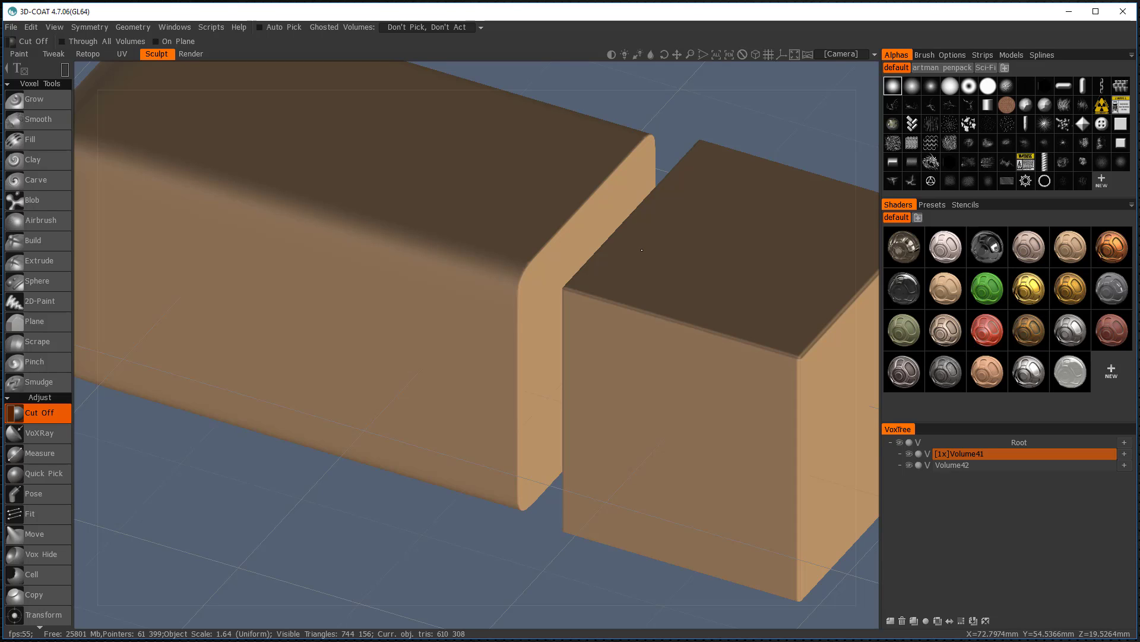
pyautogui.moveTo(648, 162)
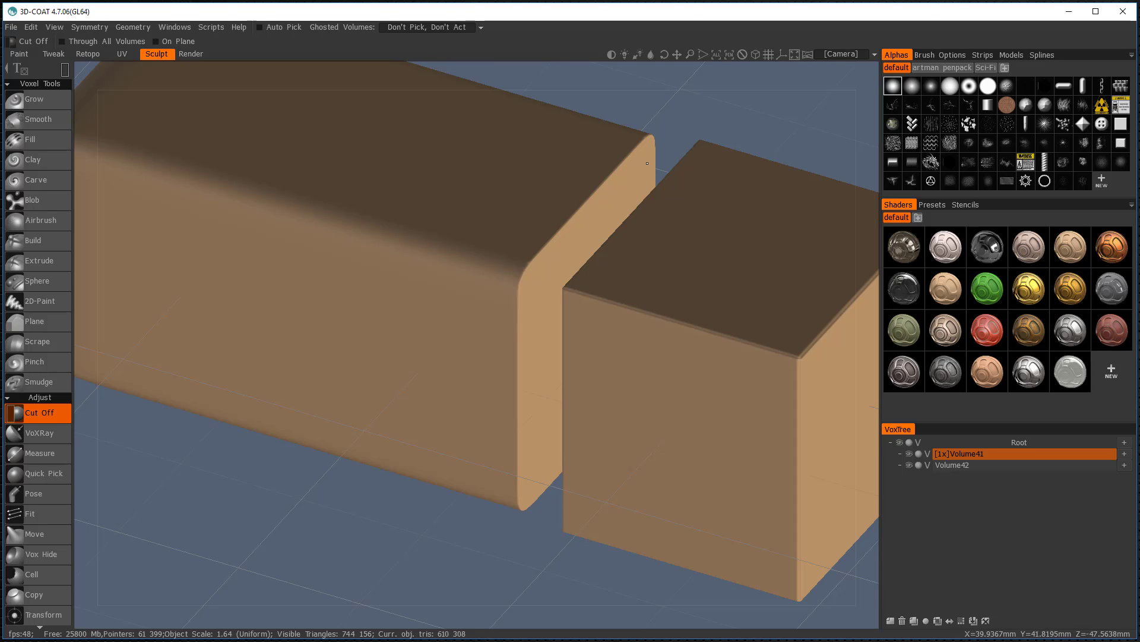
pyautogui.moveTo(657, 202)
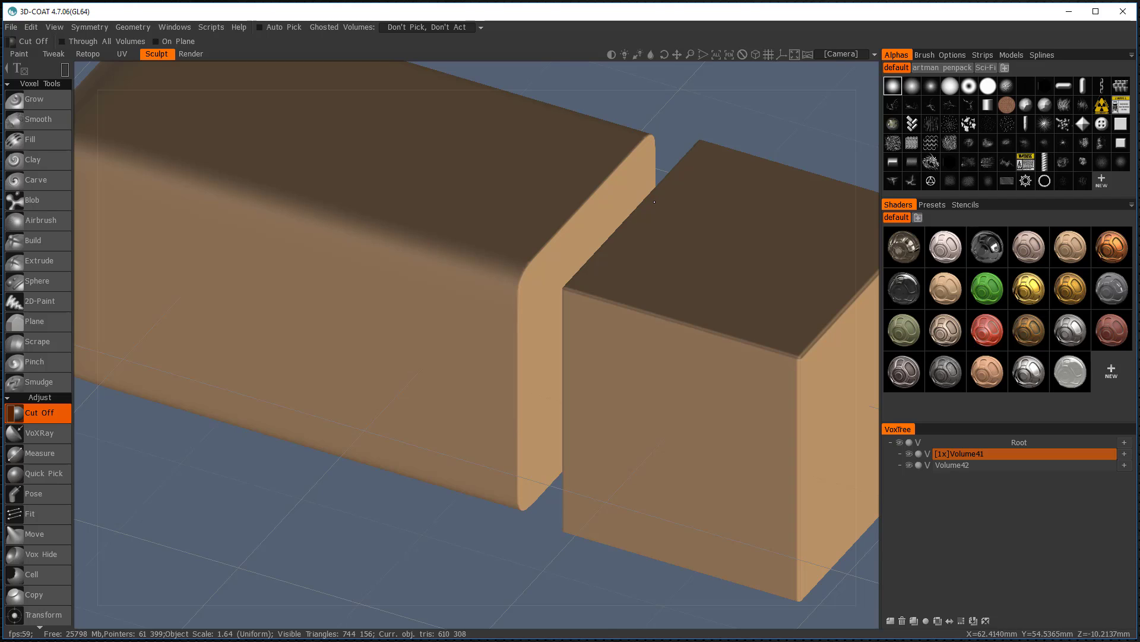
pyautogui.moveTo(663, 193)
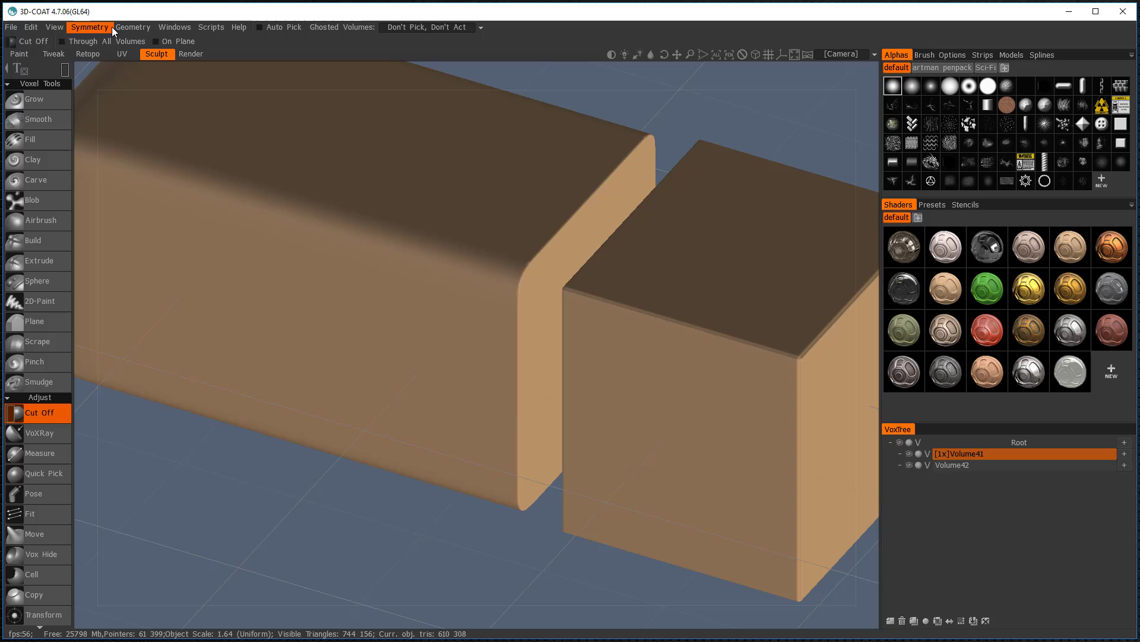
pyautogui.click(133, 26)
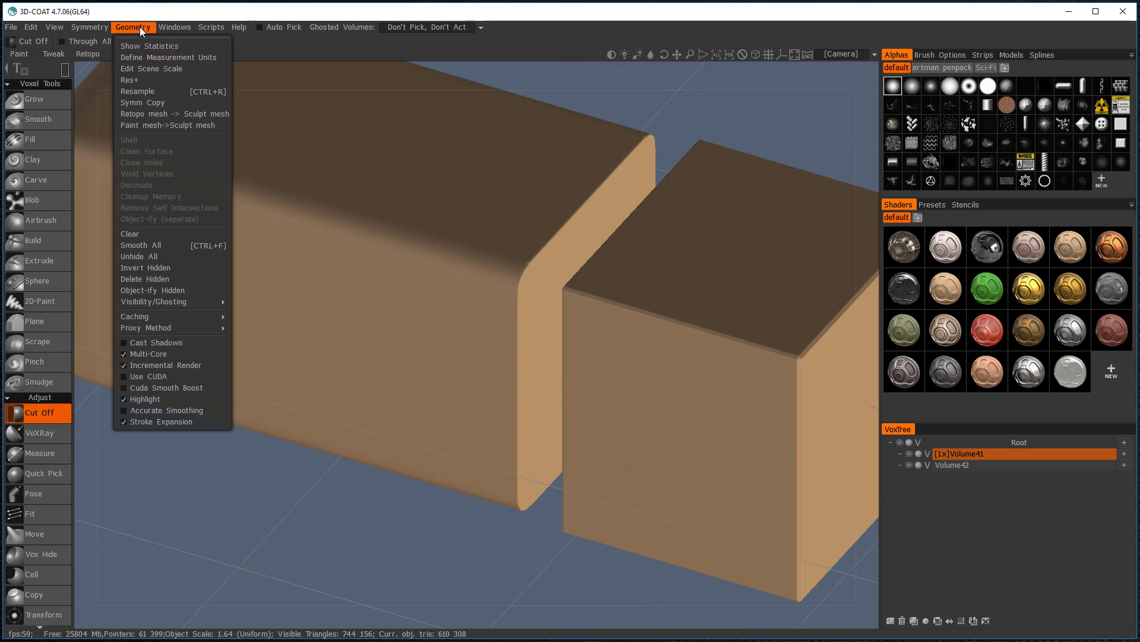
pyautogui.moveTo(417, 499)
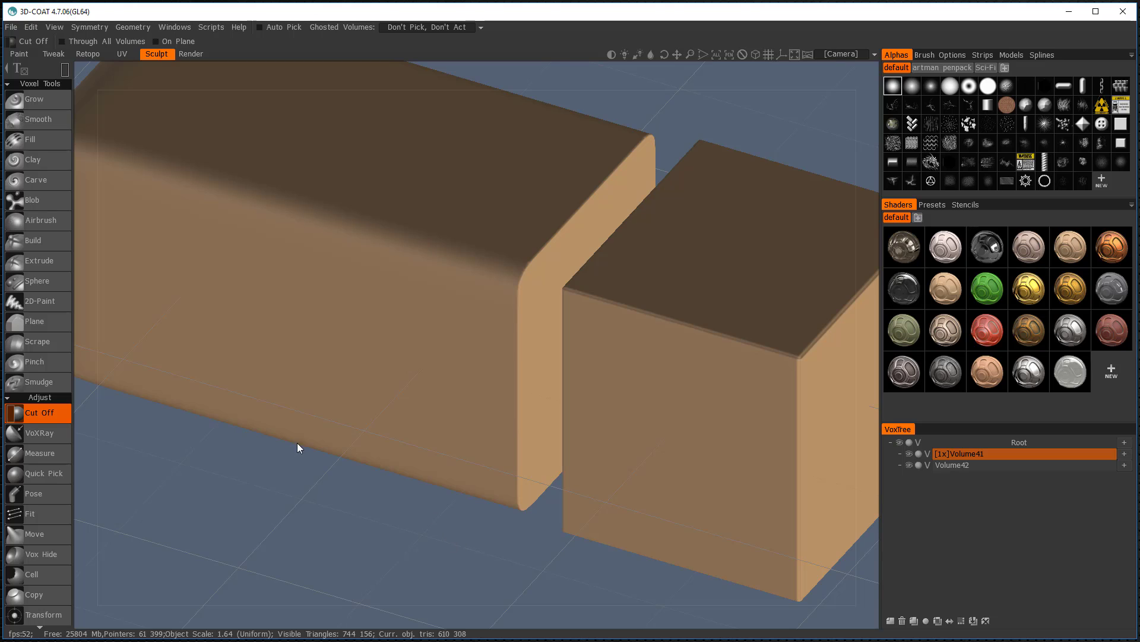
pyautogui.moveTo(634, 165)
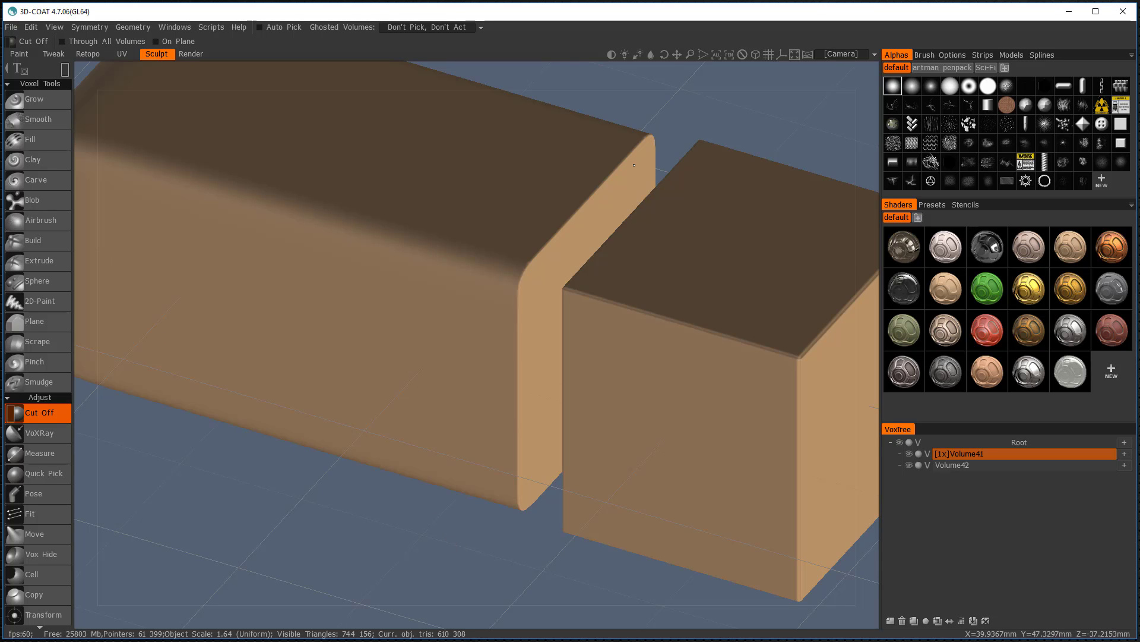
# Extrude a short horizontal pill-shaped slot across the rounded block's front face.
pyautogui.click(39, 260)
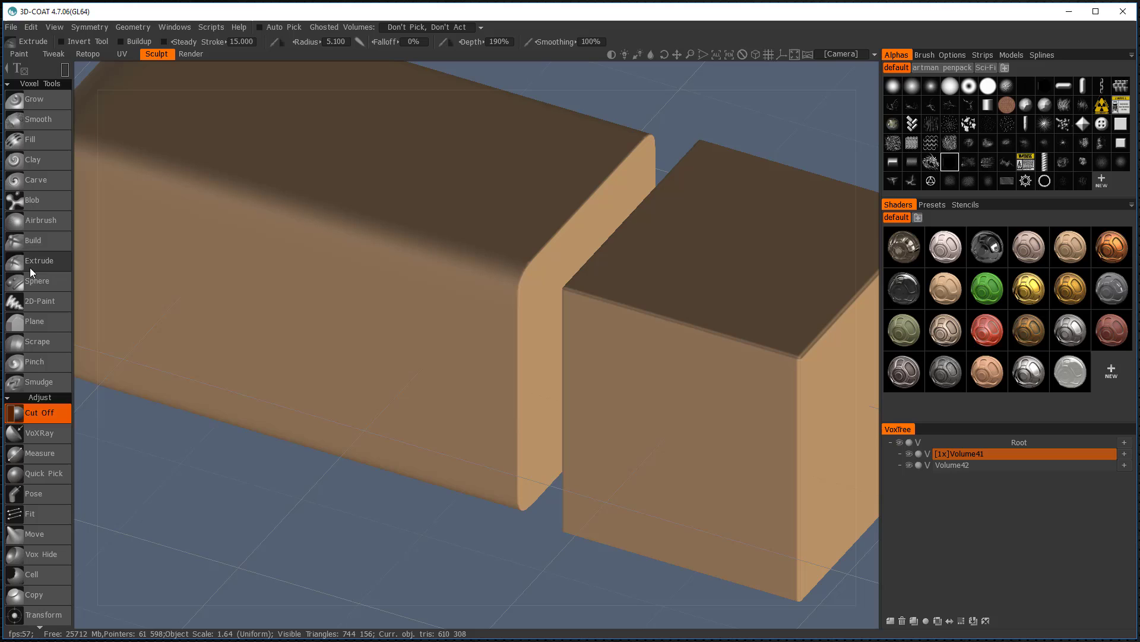
pyautogui.click(40, 260)
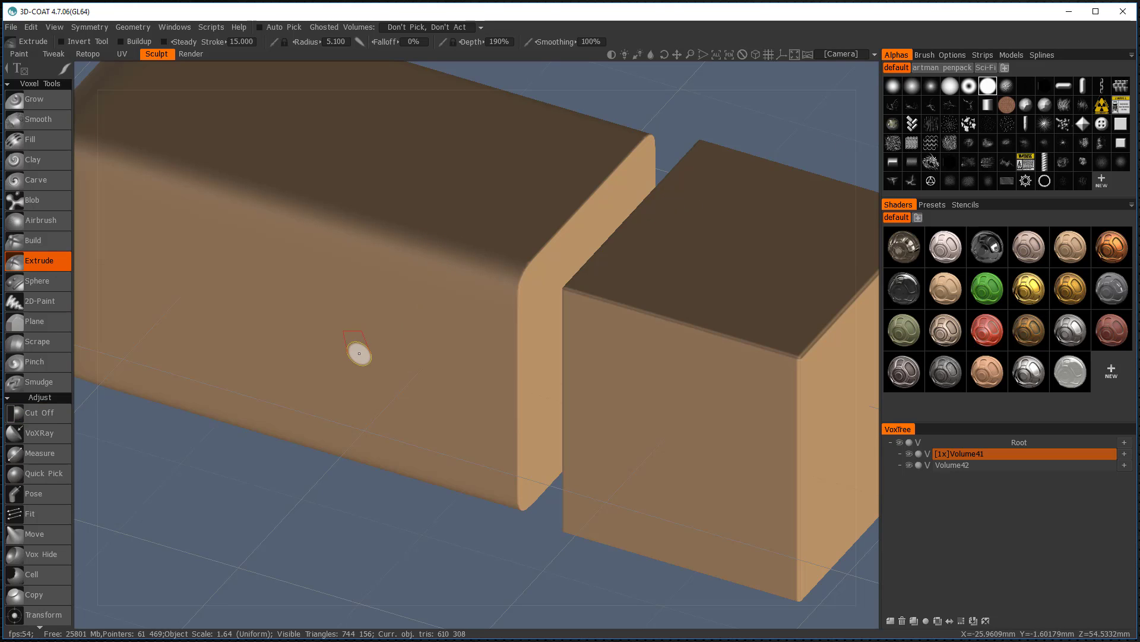
pyautogui.moveTo(328, 342)
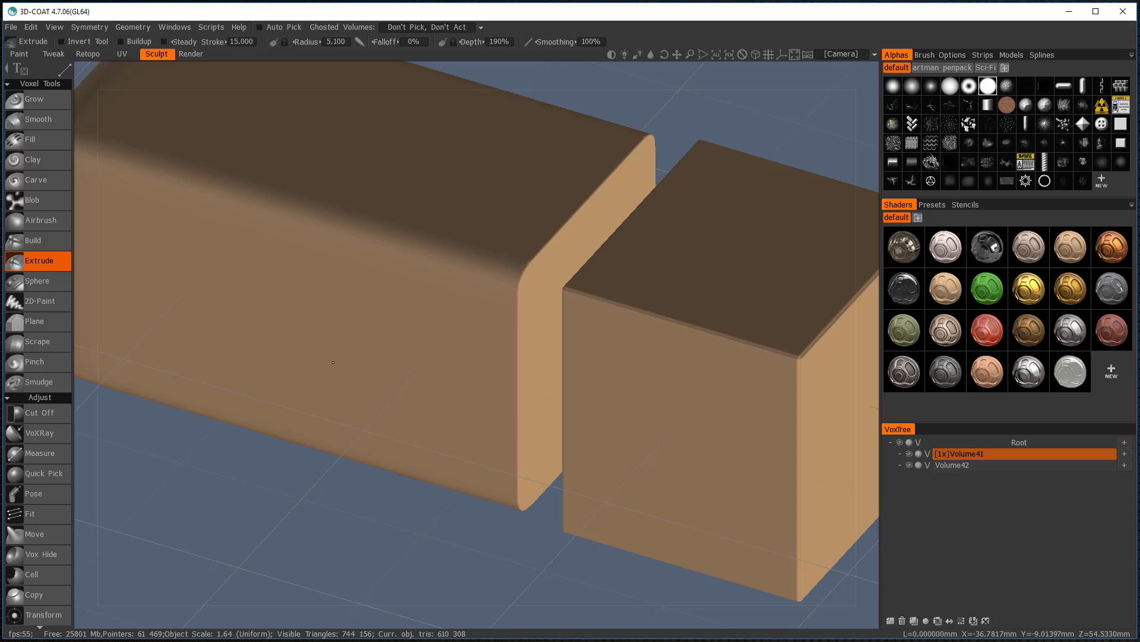
pyautogui.moveTo(313, 357); pyautogui.dragTo(466, 407)
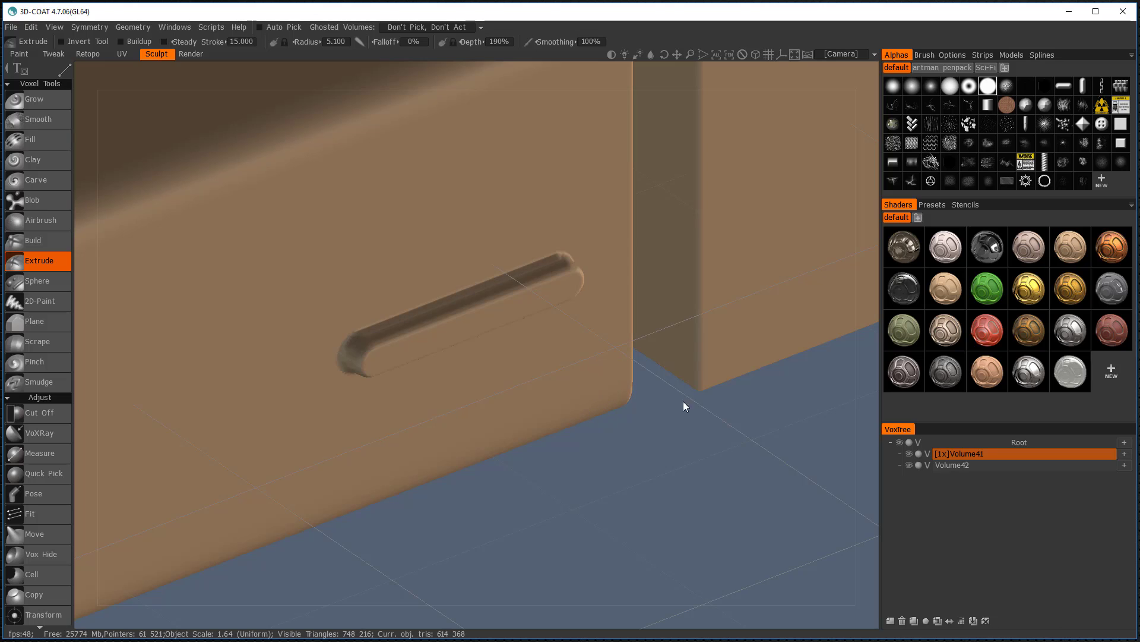
pyautogui.moveTo(776, 520)
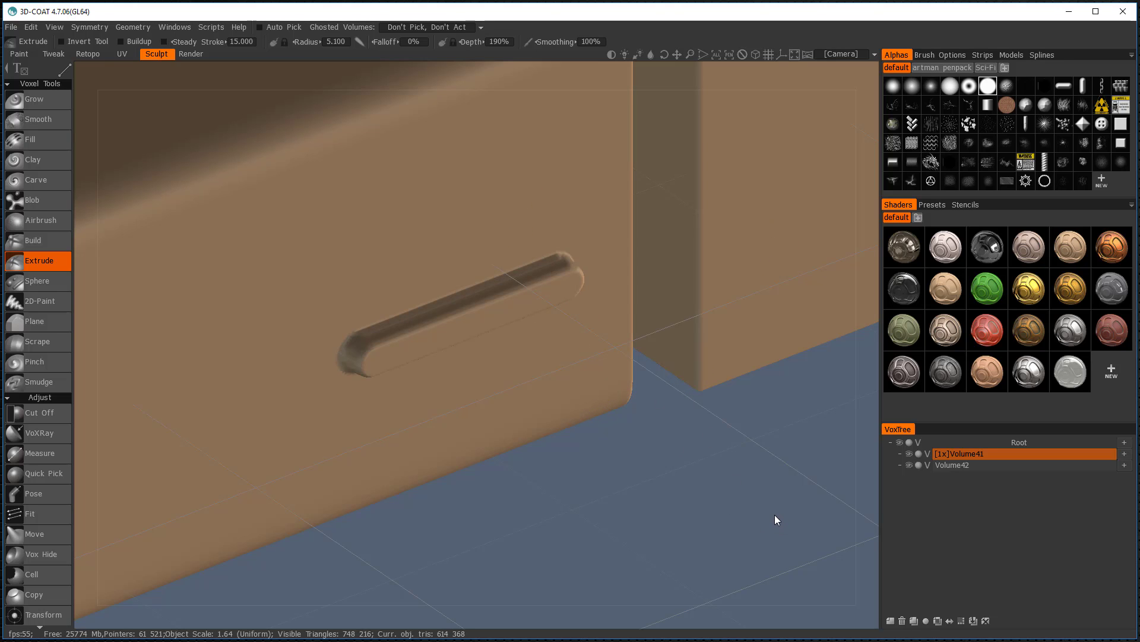
pyautogui.moveTo(596, 242)
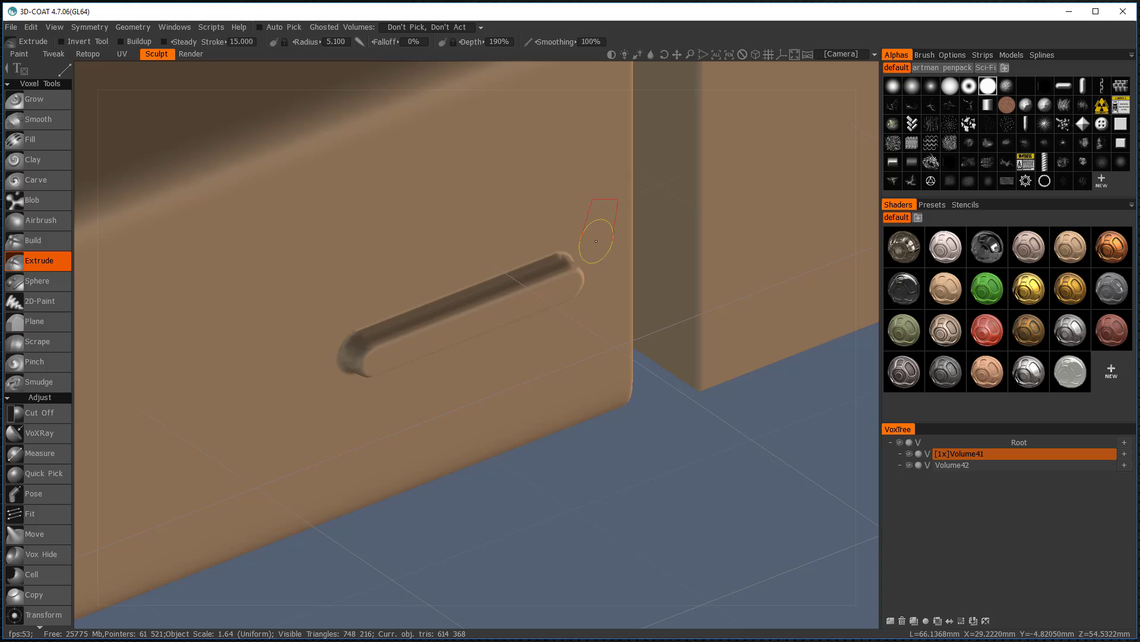
pyautogui.moveTo(640, 271)
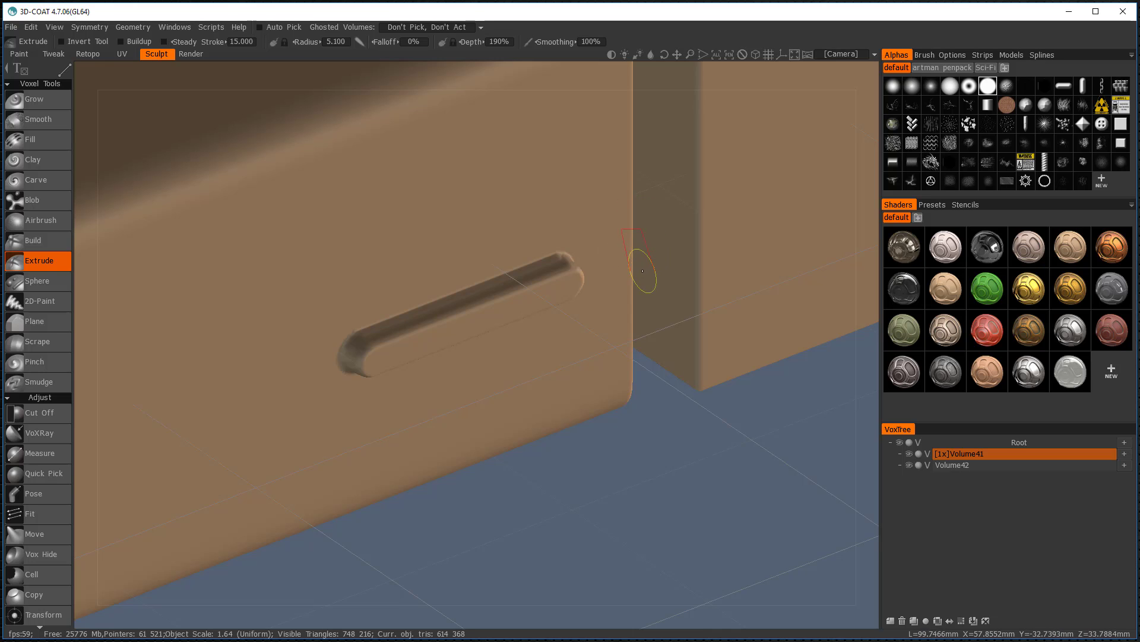
pyautogui.moveTo(782, 470)
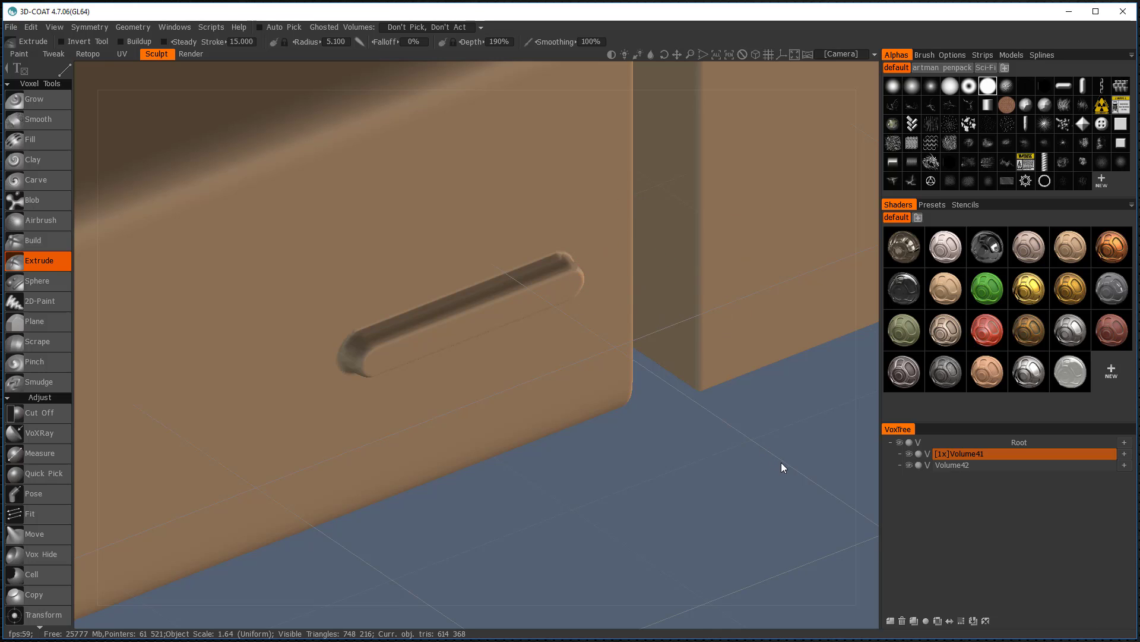
pyautogui.moveTo(780, 485)
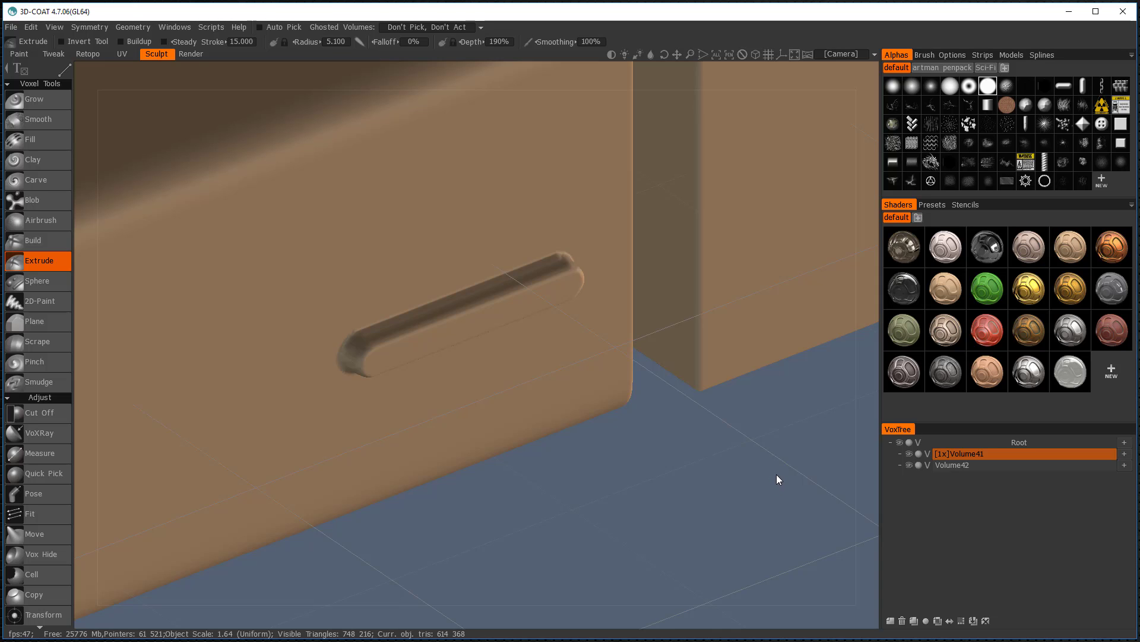
pyautogui.moveTo(782, 471)
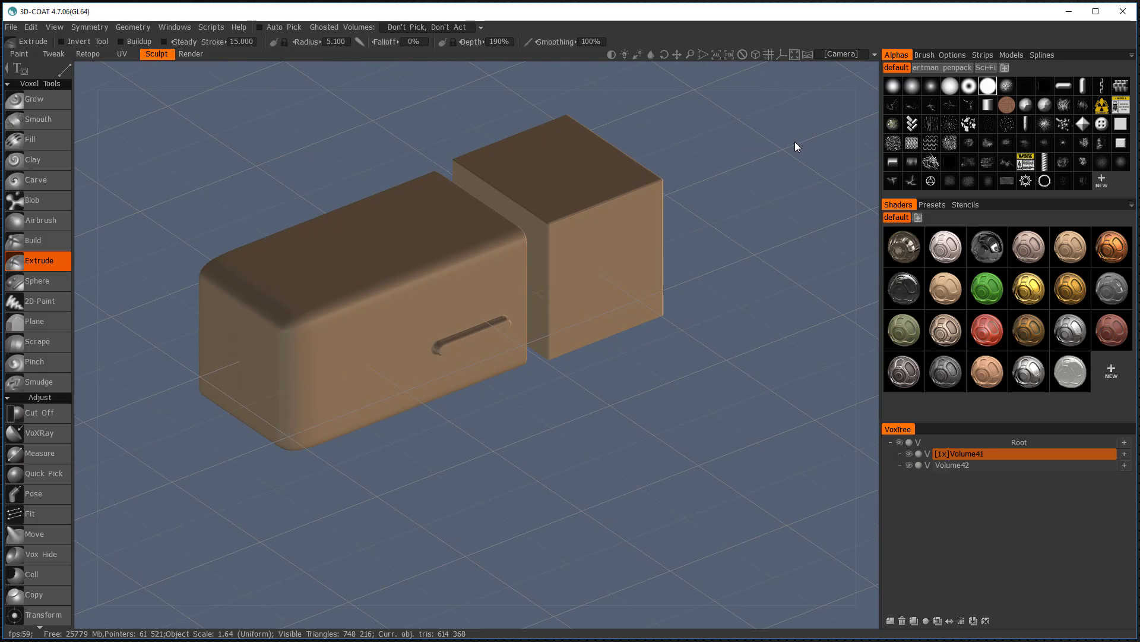
pyautogui.moveTo(884, 197)
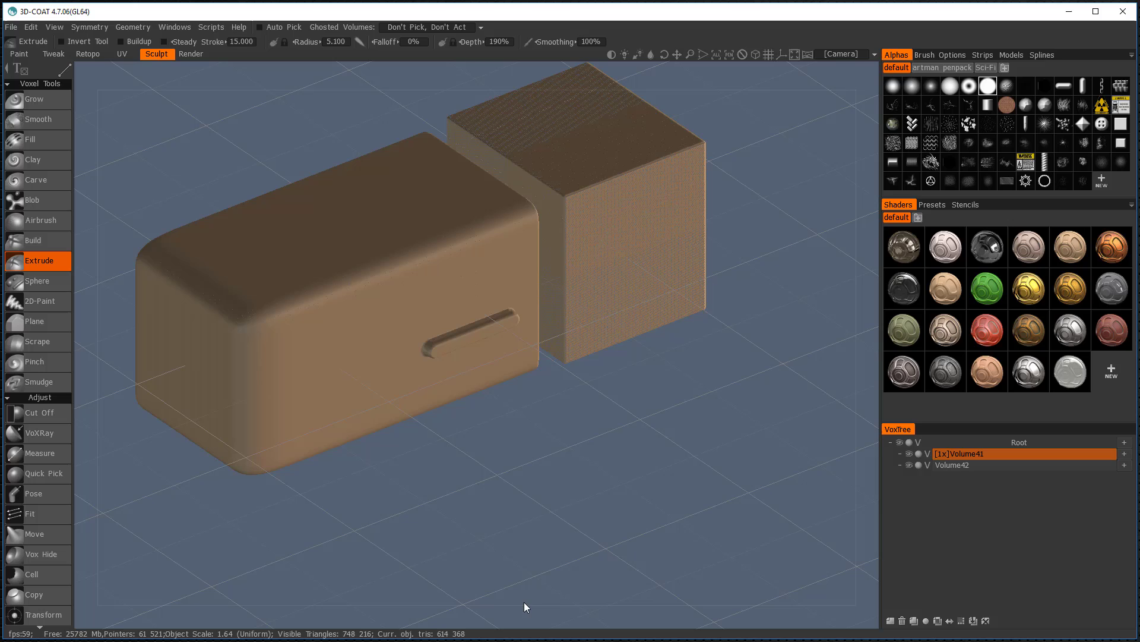
pyautogui.moveTo(453, 636)
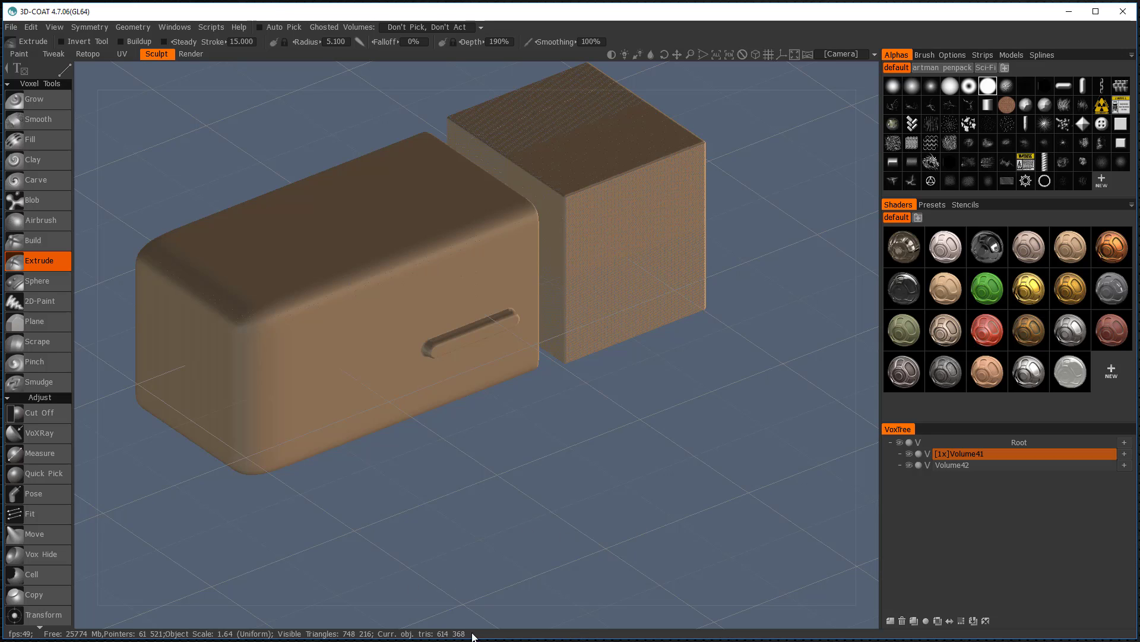
pyautogui.moveTo(763, 473)
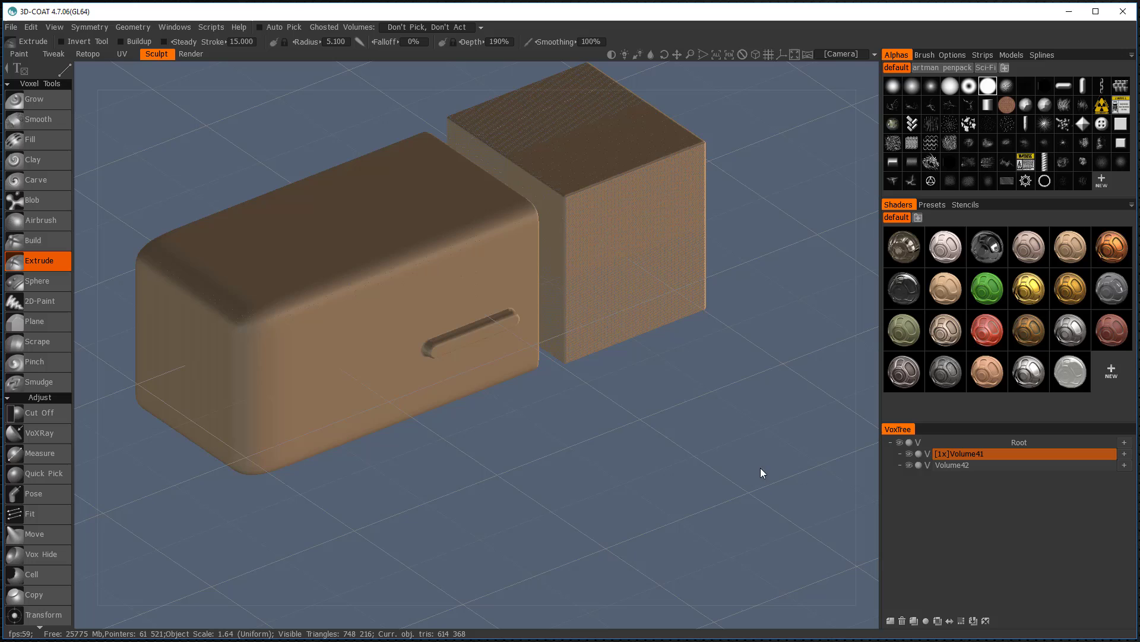
pyautogui.moveTo(927, 512)
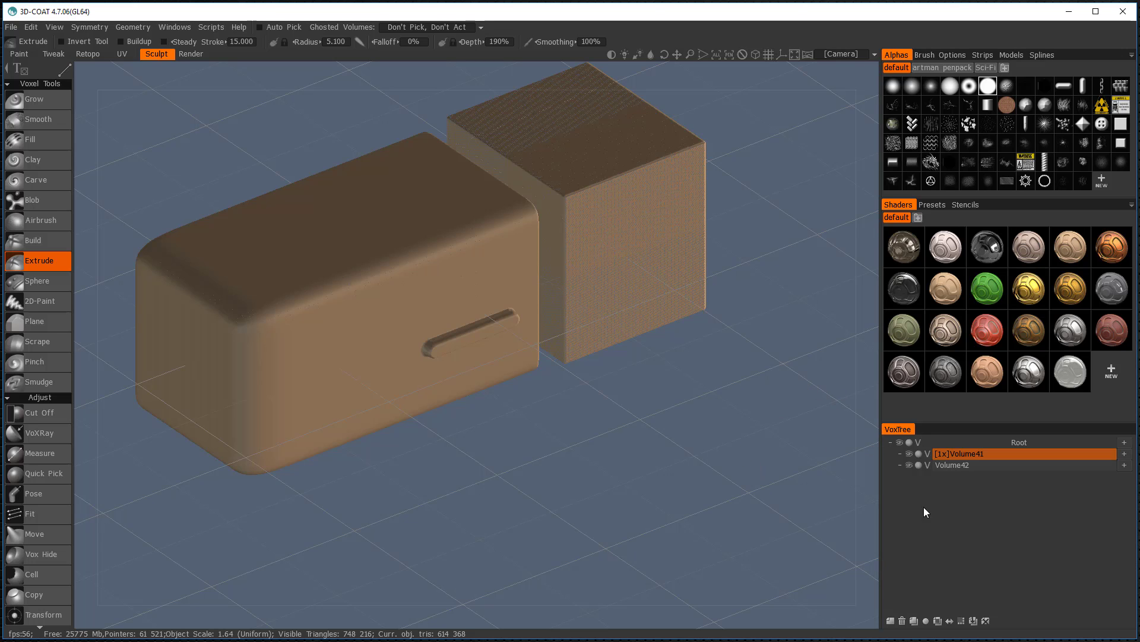